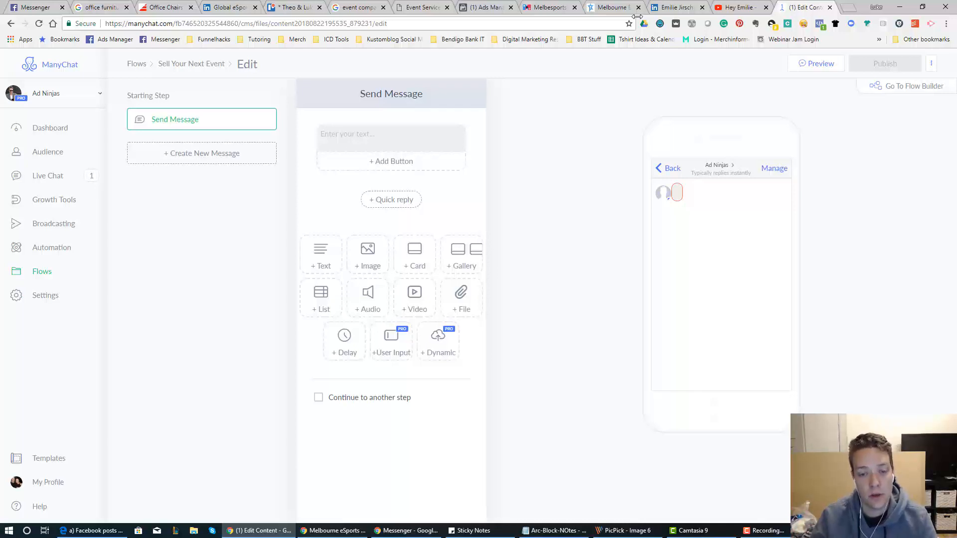
mouse_move(545, 141)
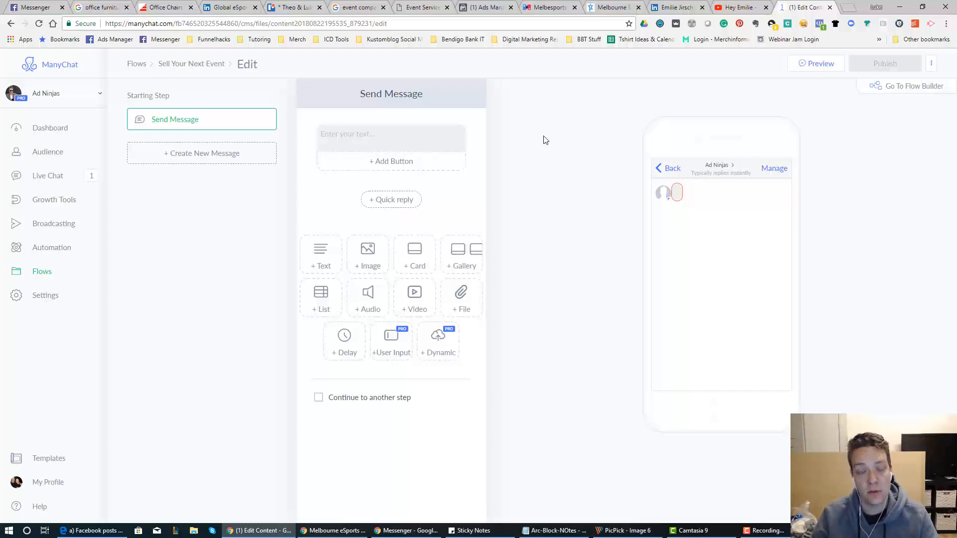
Write the opening 'Hey!' paragraph thanking people for their interest in the December copywriting event
click(391, 134)
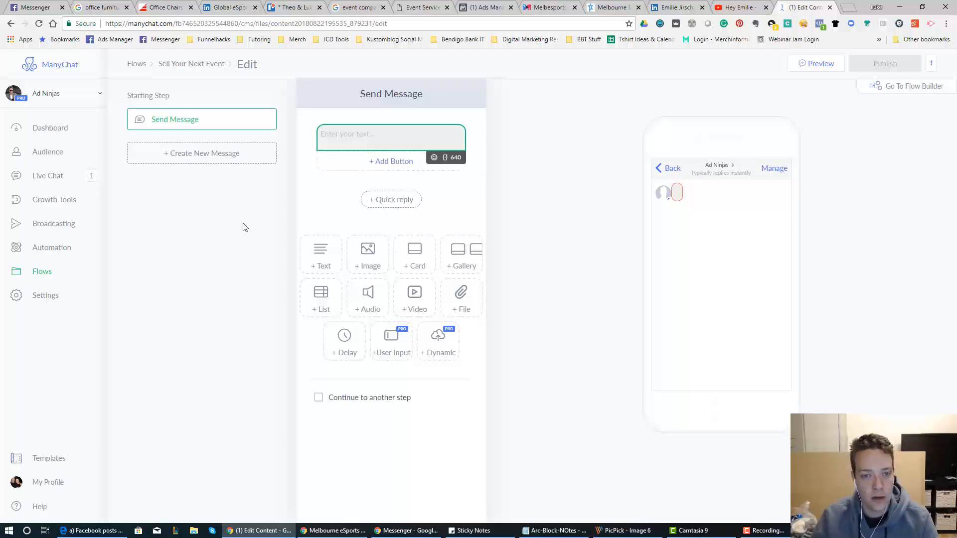
mouse_move(334, 122)
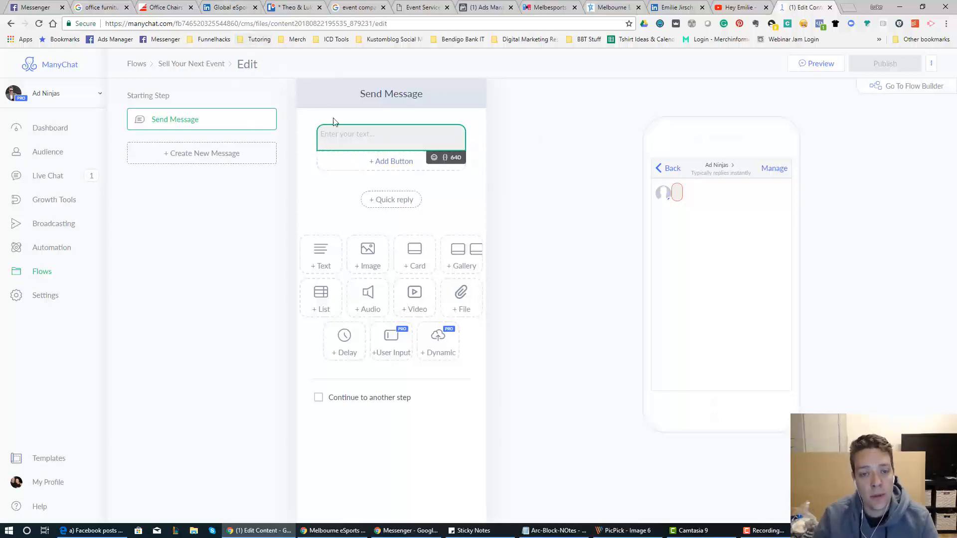
click(391, 134)
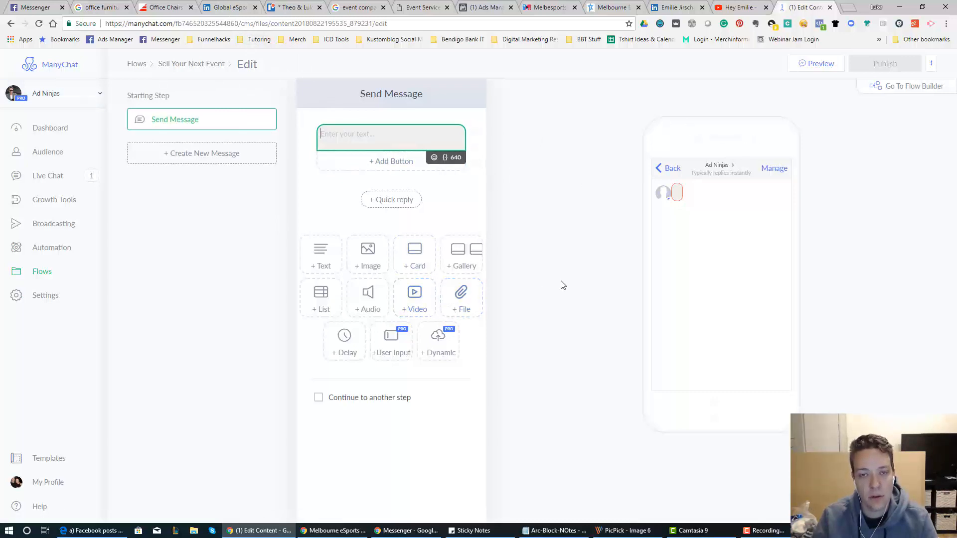
mouse_move(342, 230)
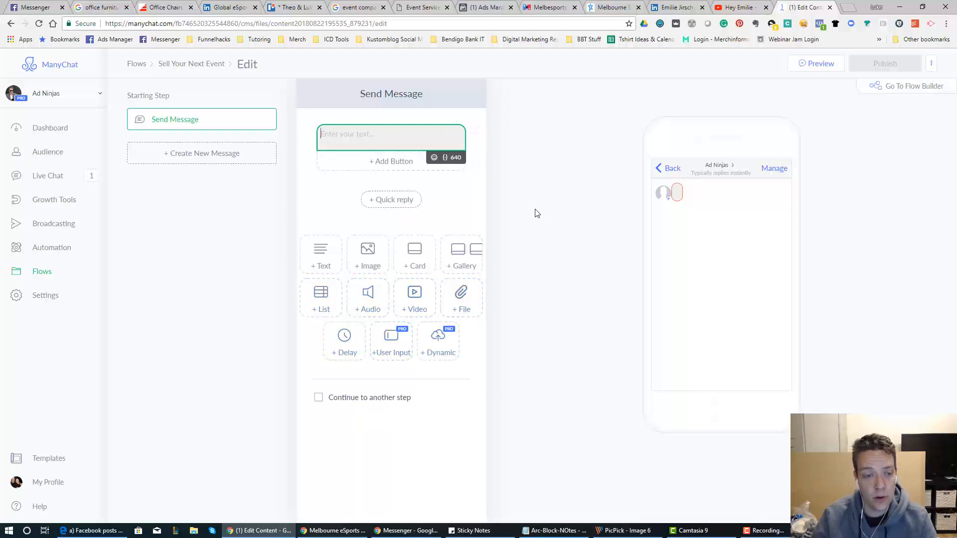
mouse_move(219, 215)
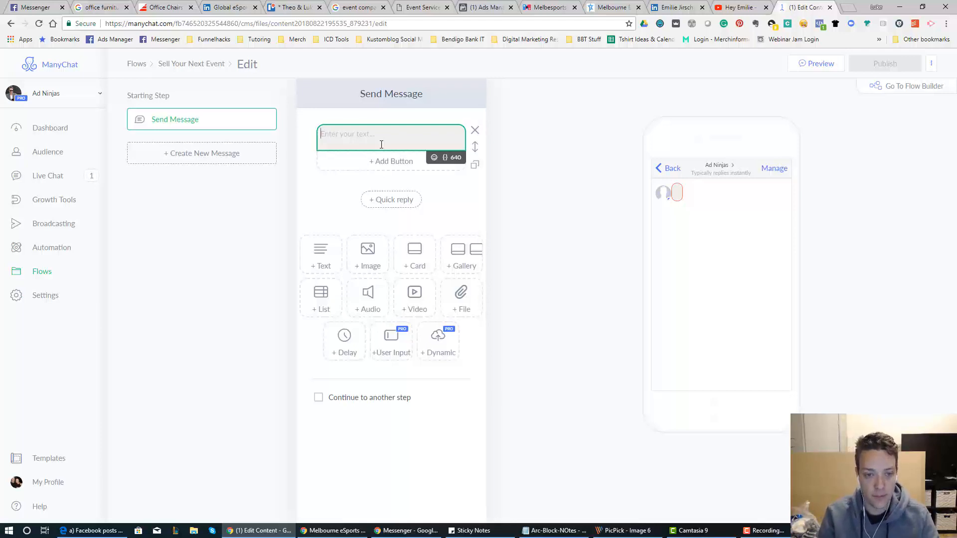
text(Hey! Thanks)
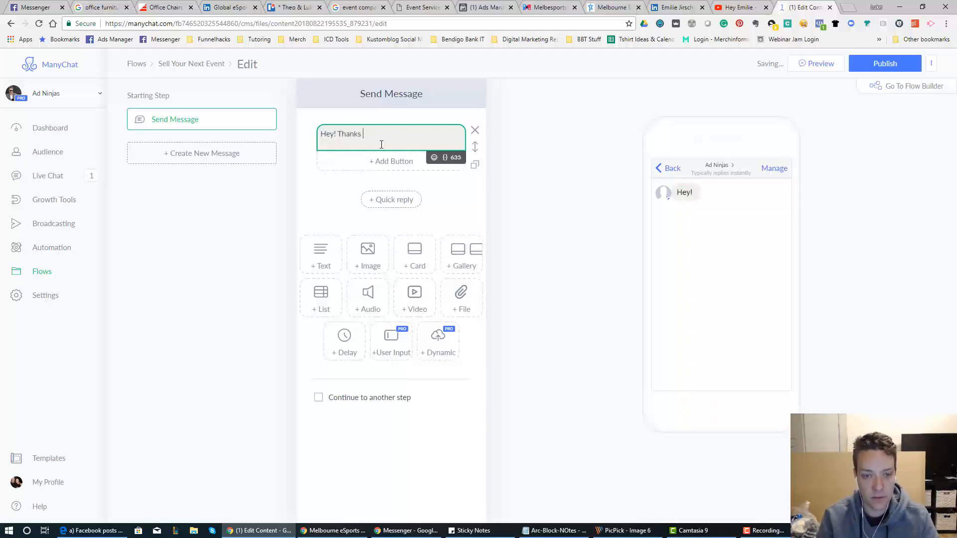
text(for checking ou)
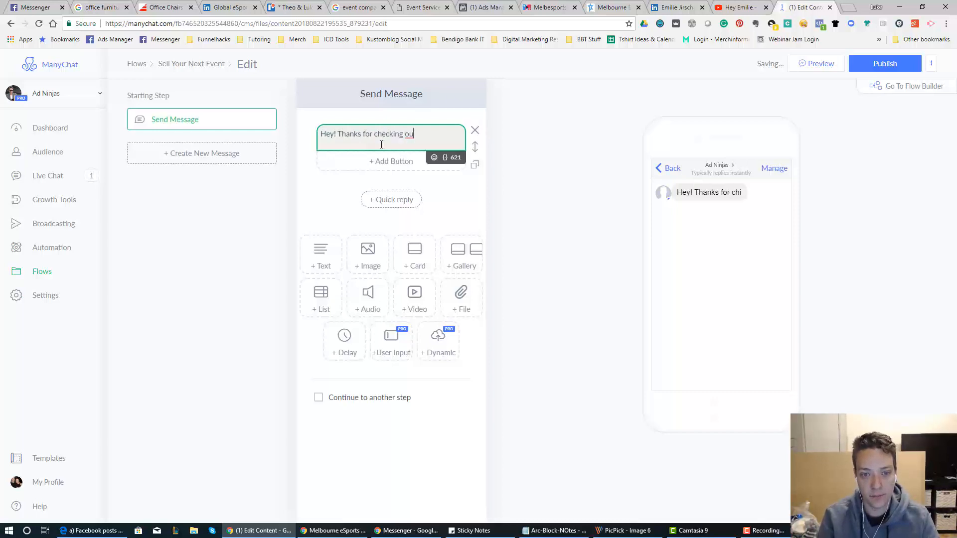
text(t our)
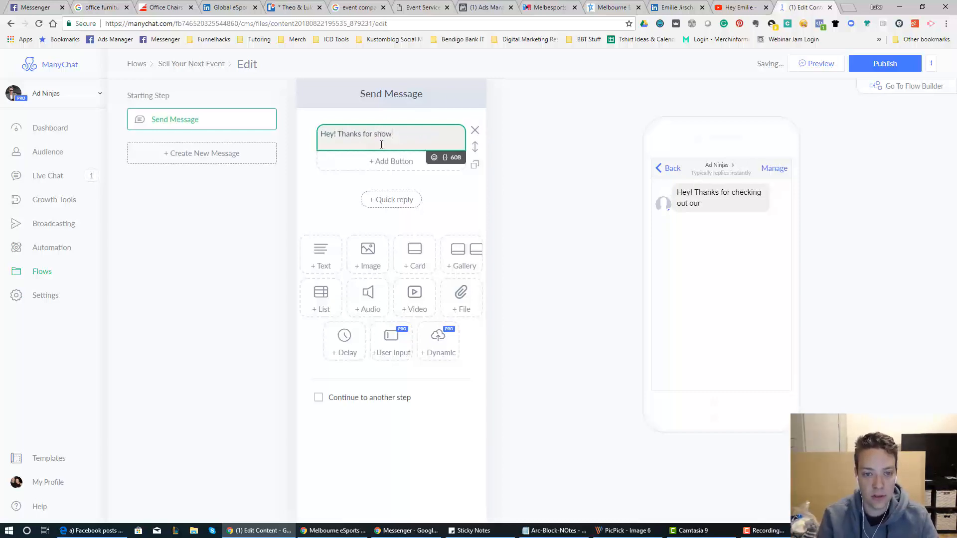
text(ing interest in our)
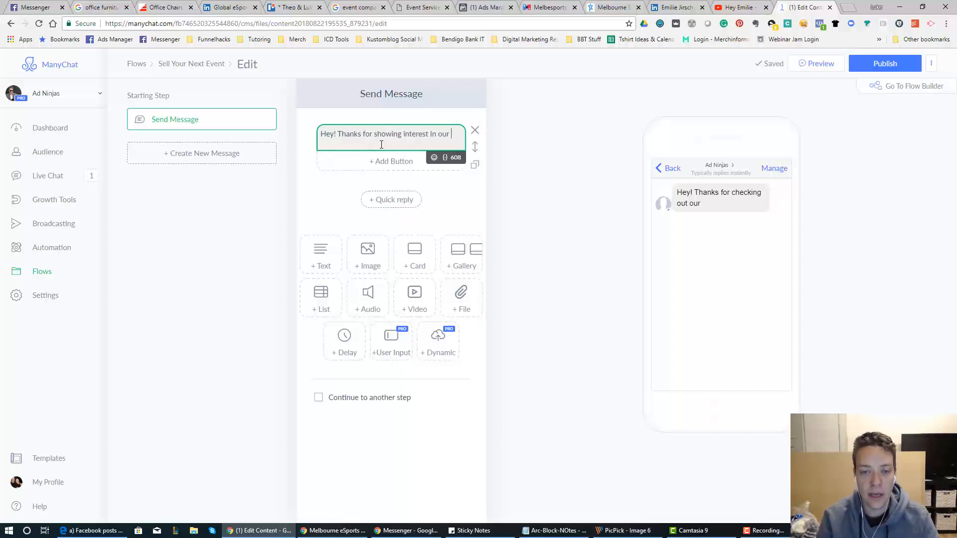
text(copywriting)
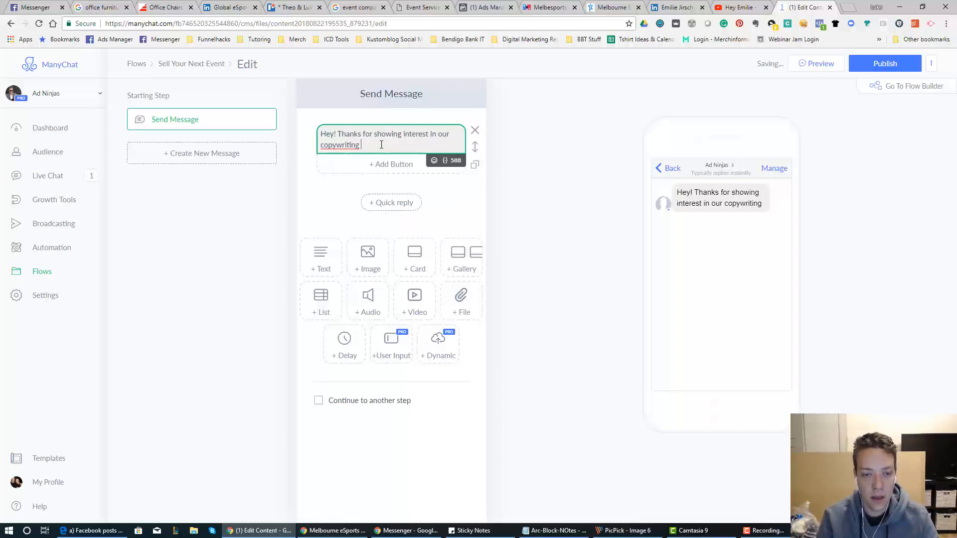
text(event)
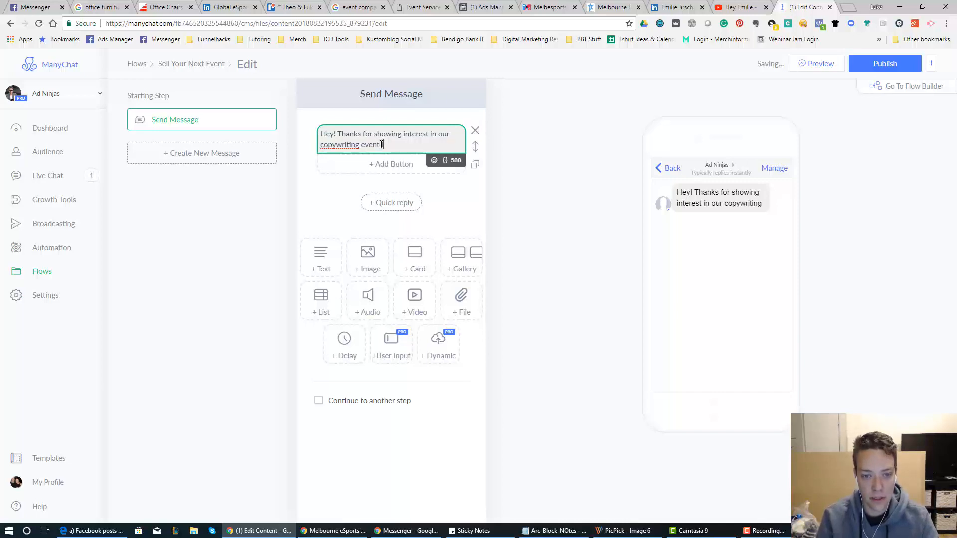
text(in December)
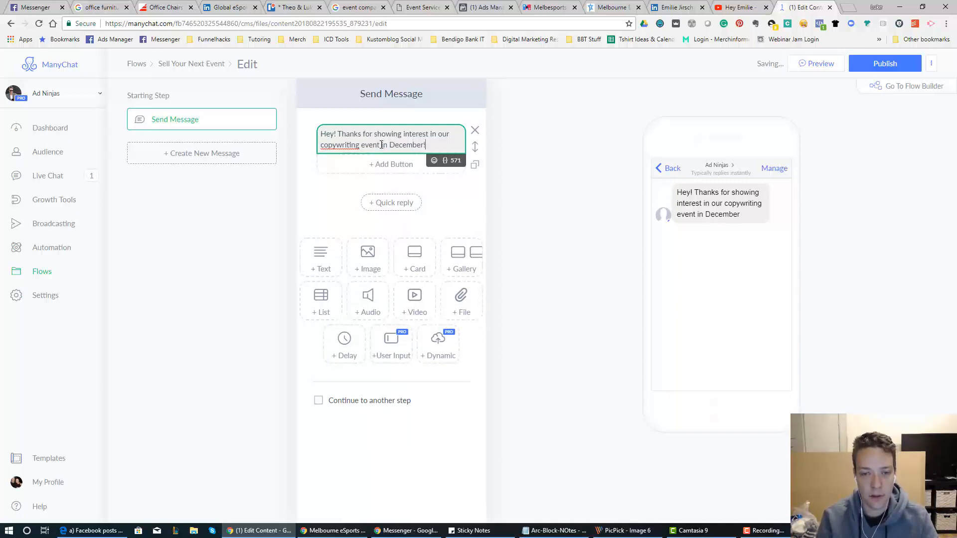
text(!)
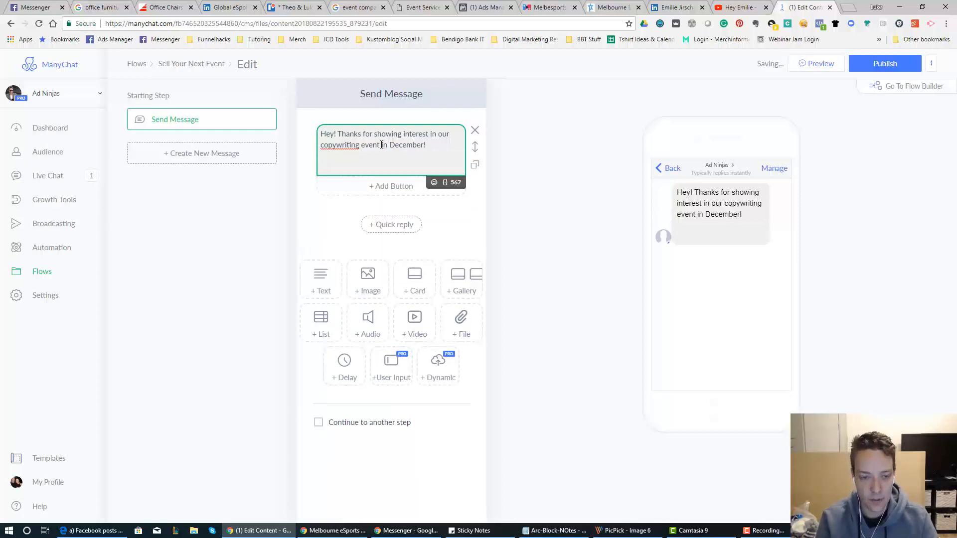
Add paragraphs about the best copywriters, 'Ready to get started?' and 'Click the 'Yep!' button below!'
text(We're really exc)
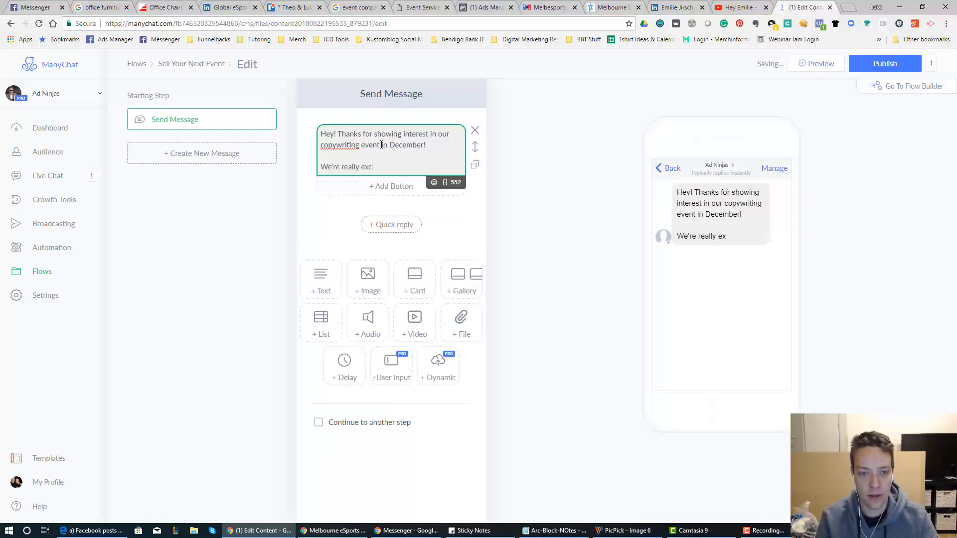
text(ited to have some of the worlds)
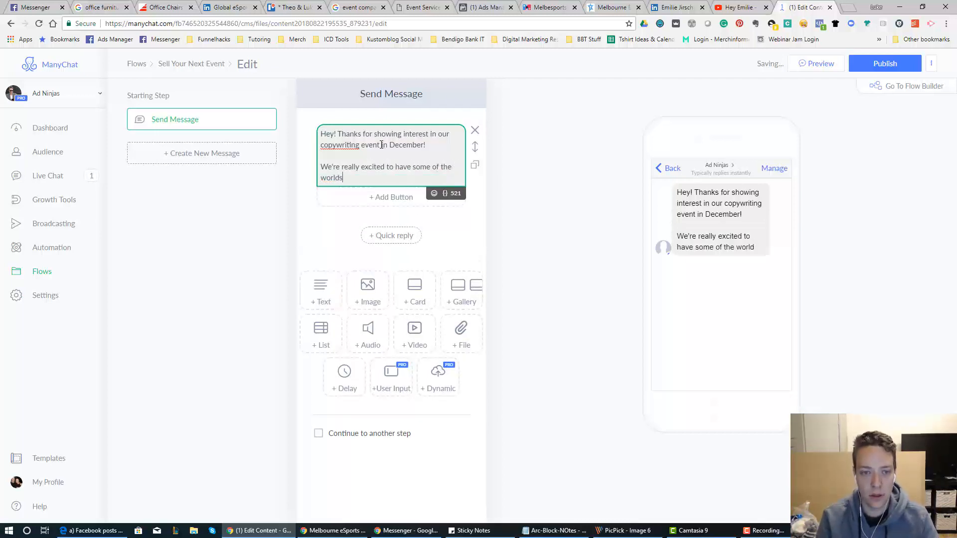
text(best copywr)
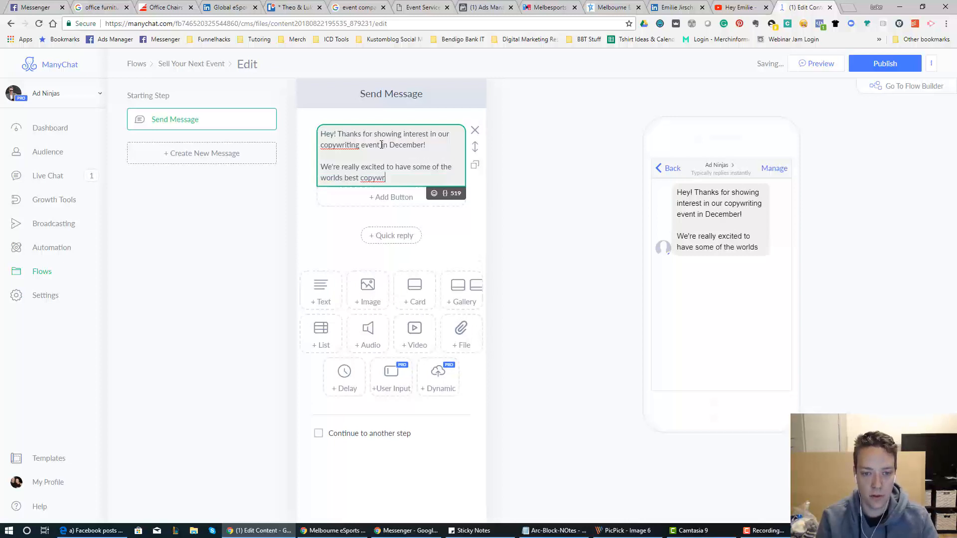
text(iters on the stage!)
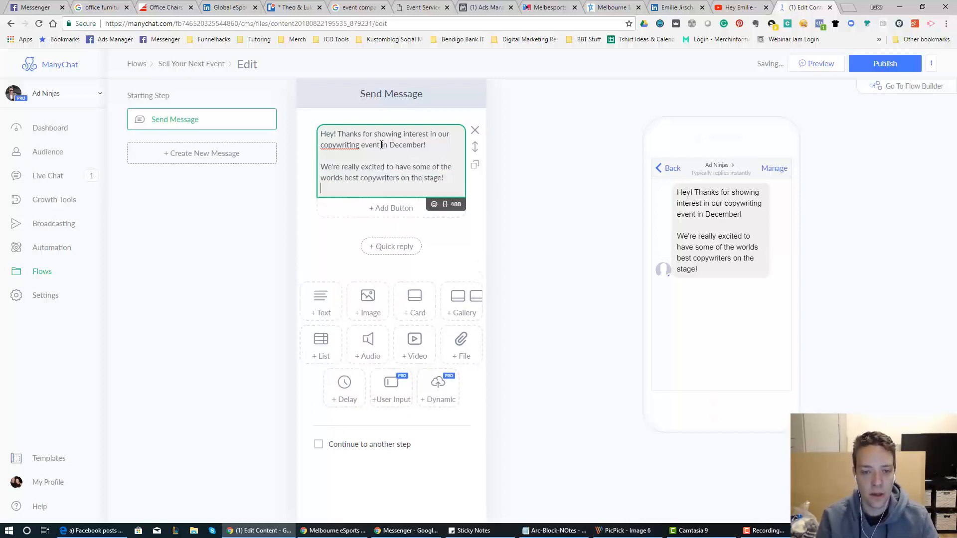
text(Ready to s)
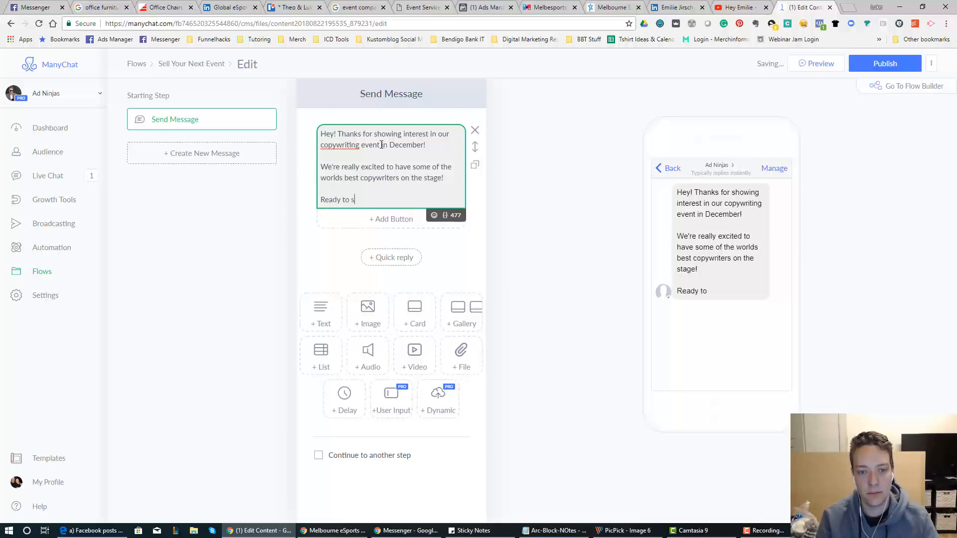
text(tarted?)
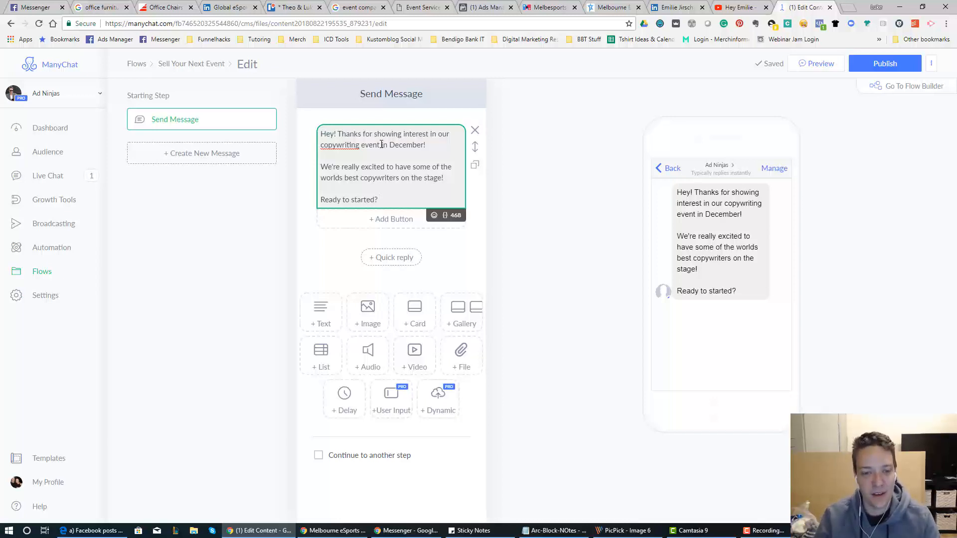
text(Click)
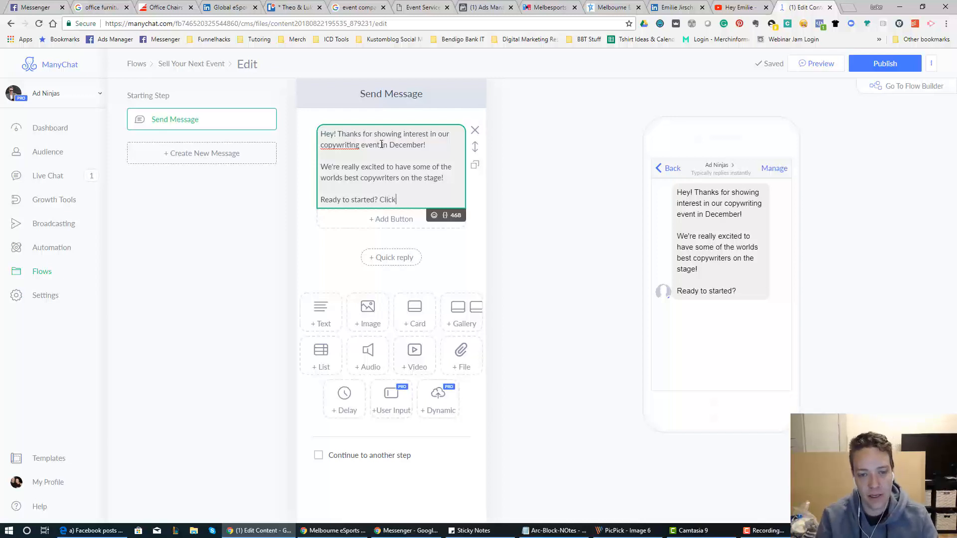
text(the 'Yep!)
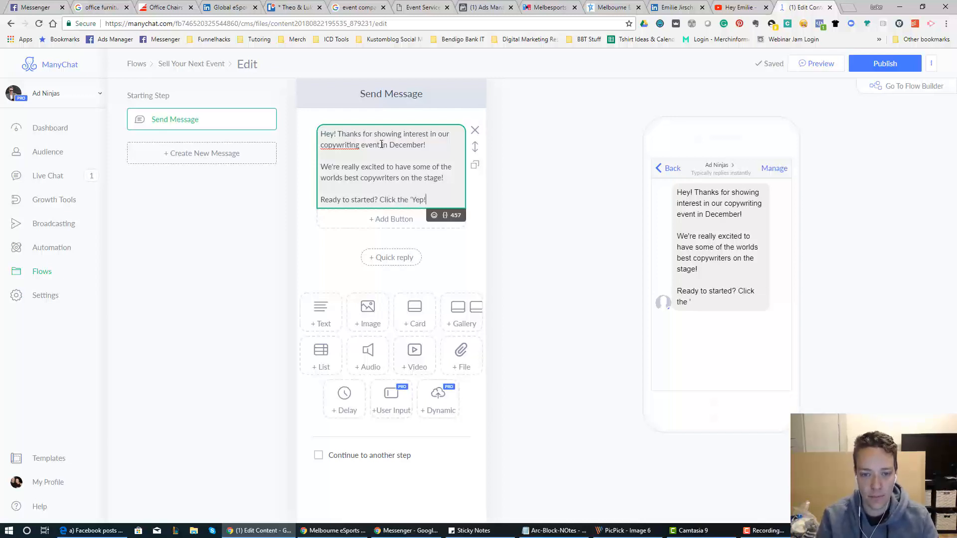
text(button bel)
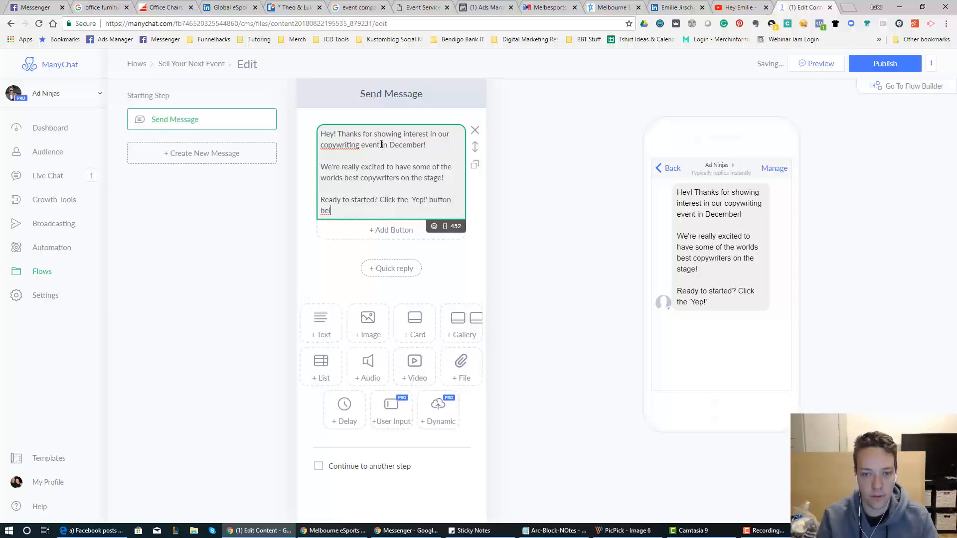
text(ow!)
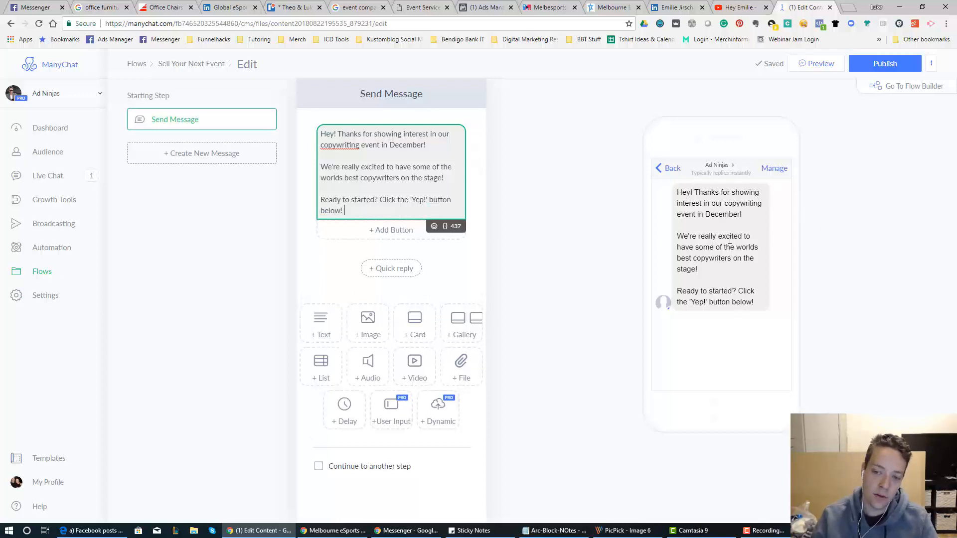
mouse_move(391, 269)
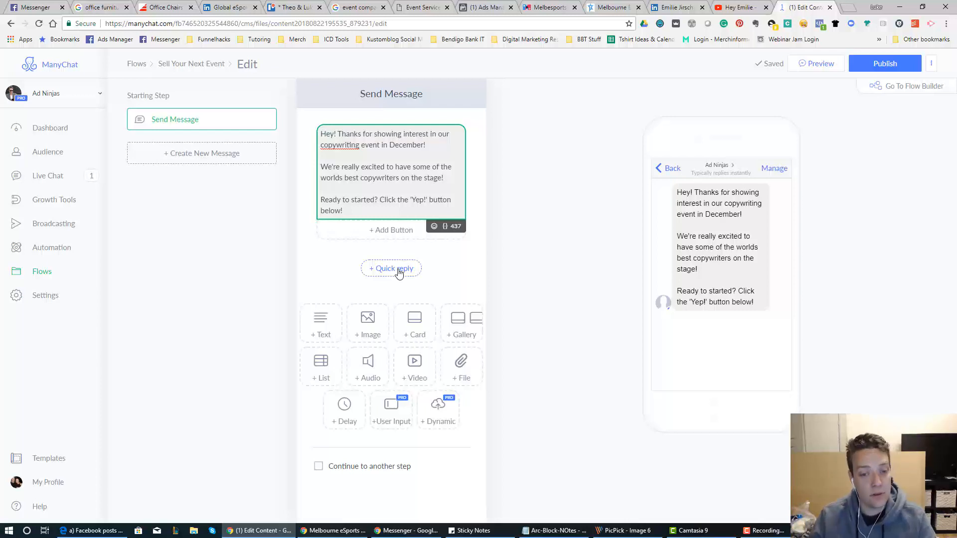
Add a 'Yep!' quick reply to the welcome message and append the sunglasses emoji
click(390, 269)
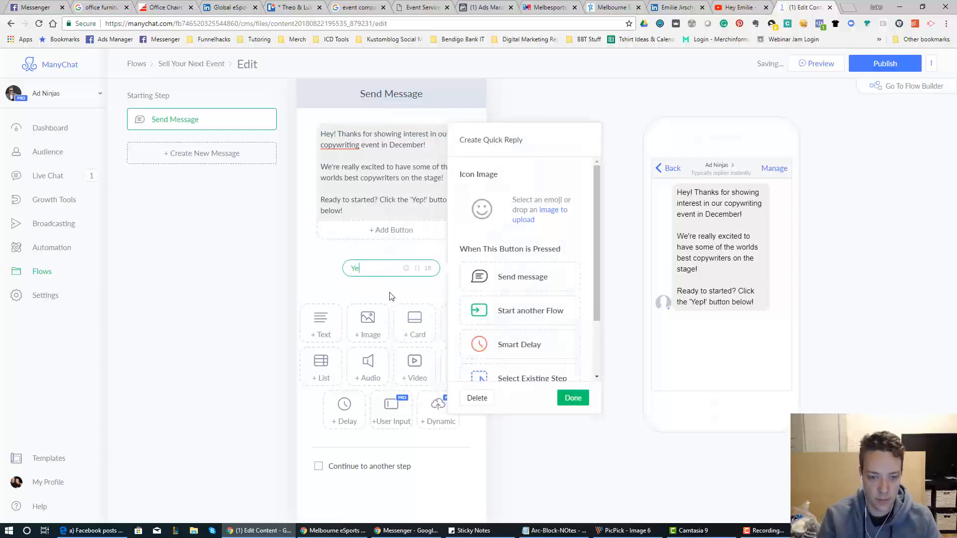
click(572, 397)
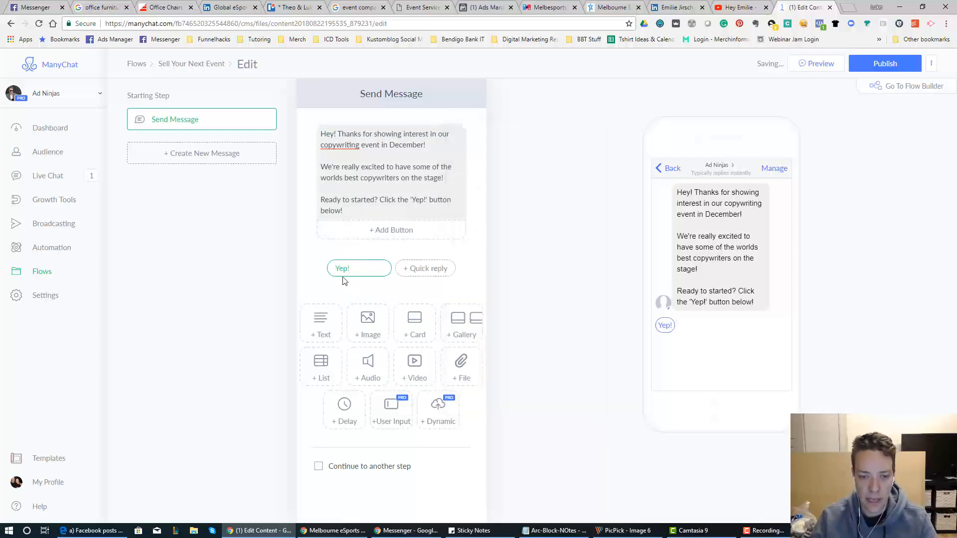
click(358, 269)
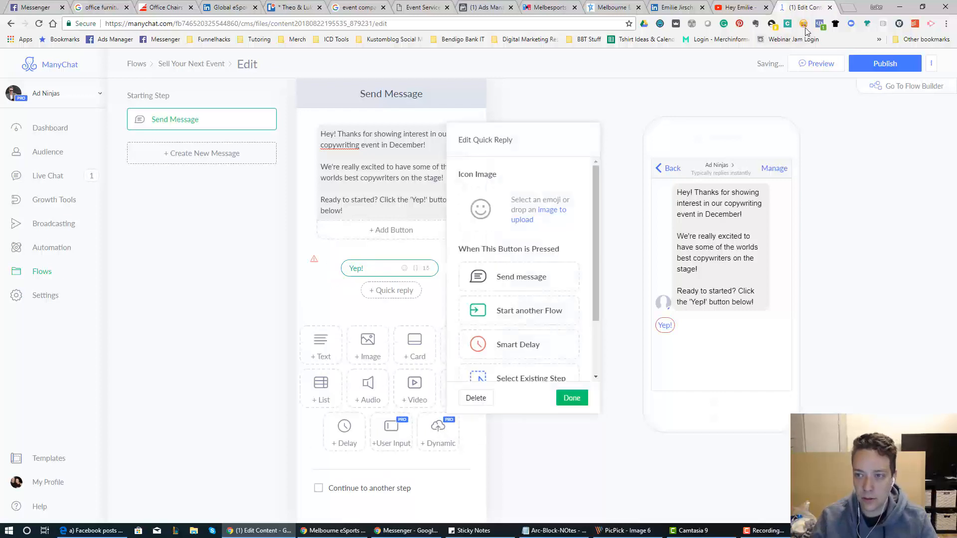
click(803, 23)
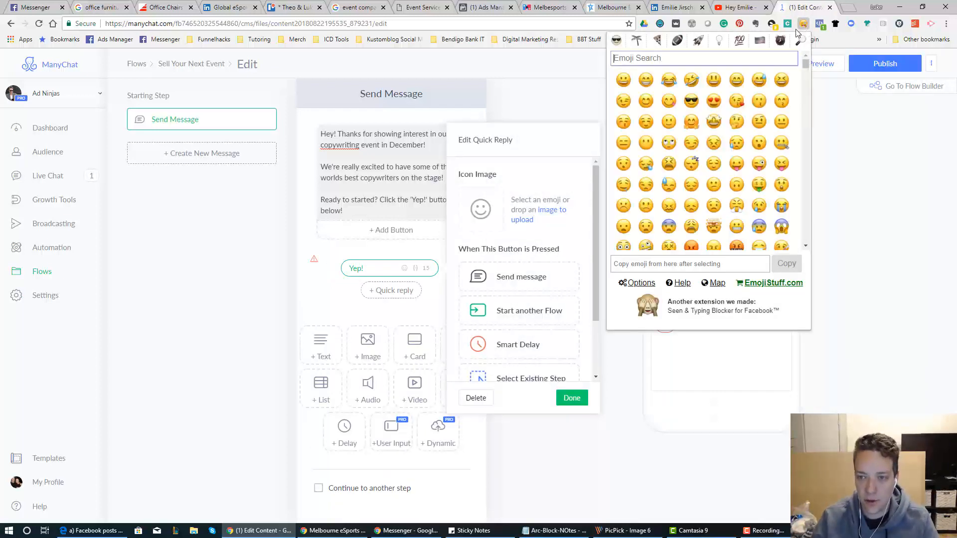
click(691, 101)
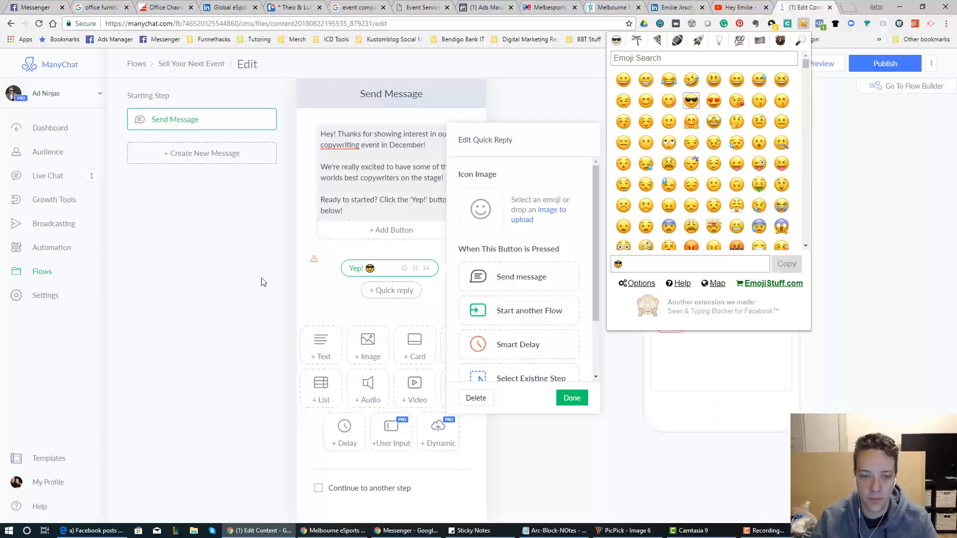
click(571, 397)
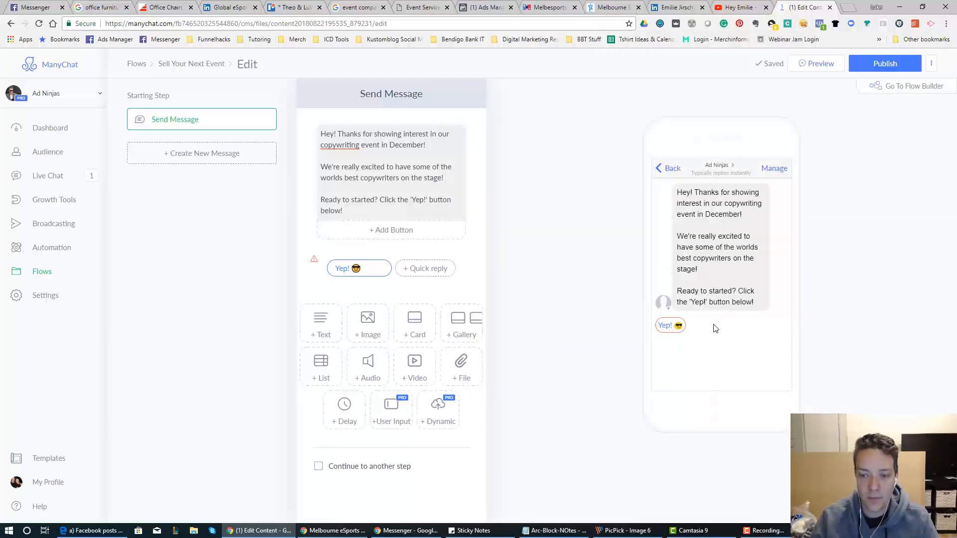
mouse_move(532, 275)
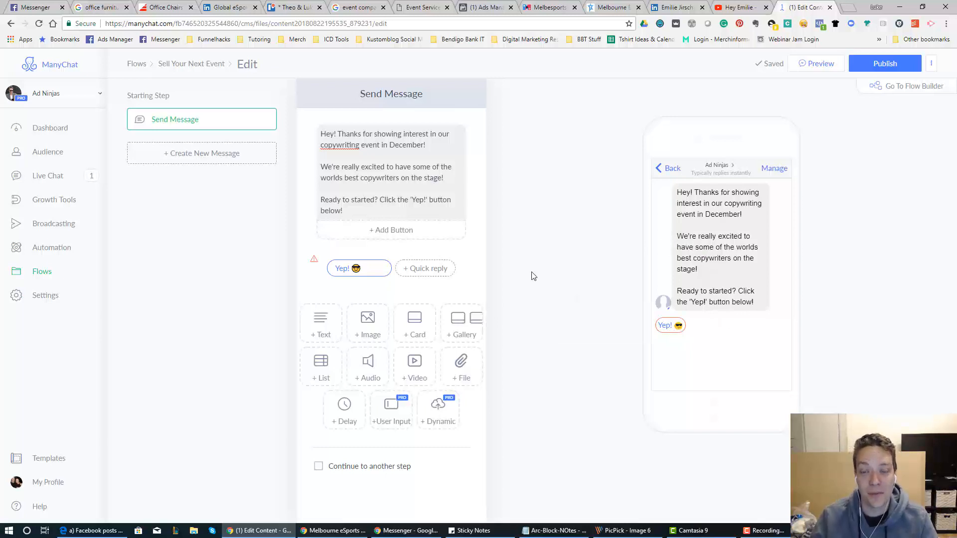
mouse_move(523, 255)
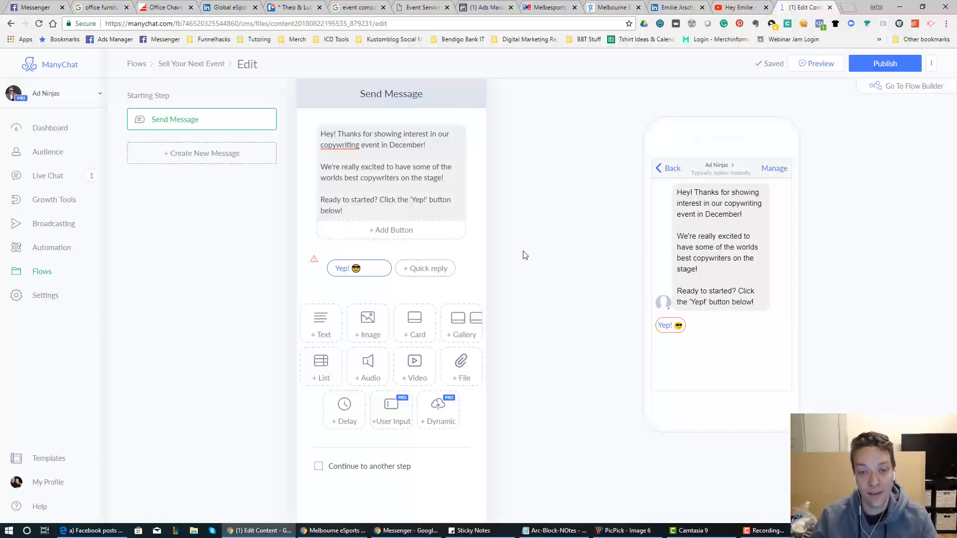
mouse_move(396, 204)
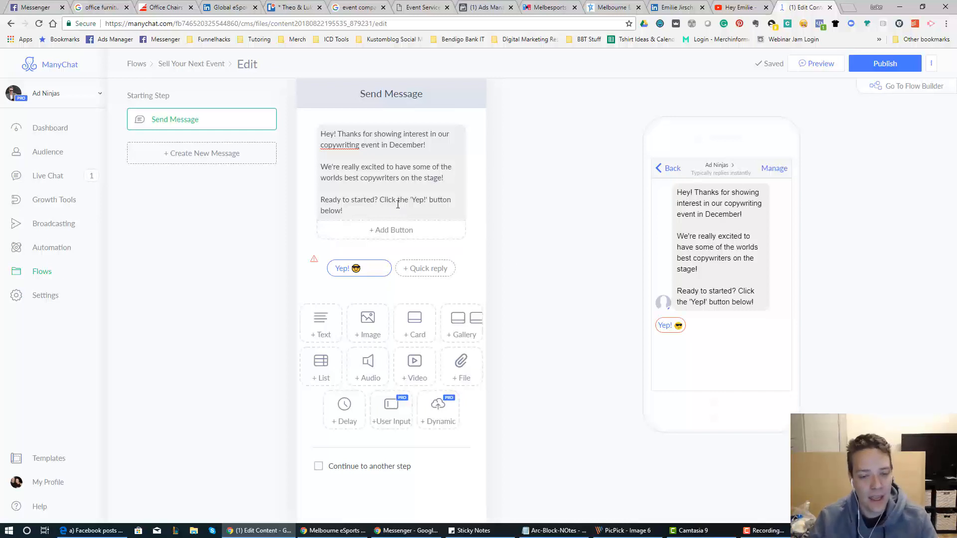
mouse_move(614, 281)
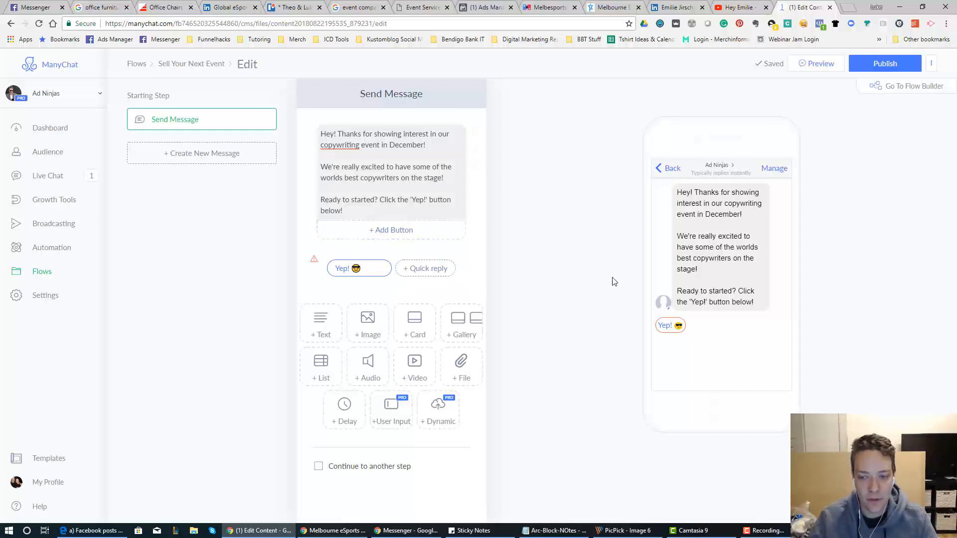
mouse_move(598, 276)
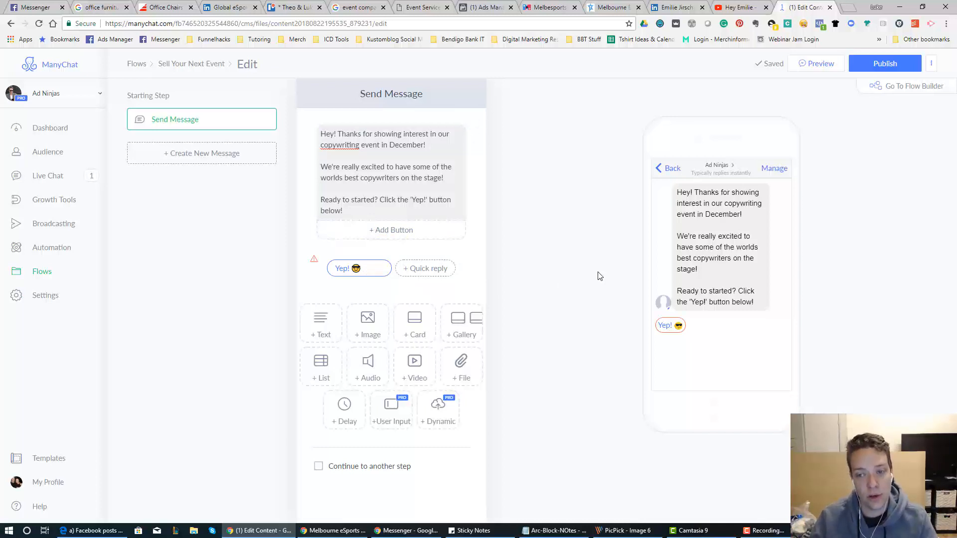
mouse_move(624, 191)
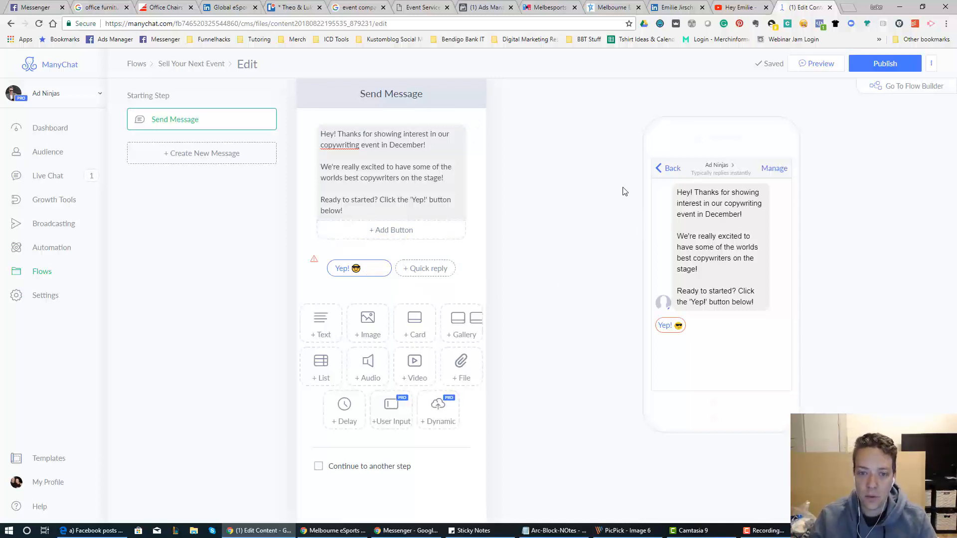
mouse_move(926, 115)
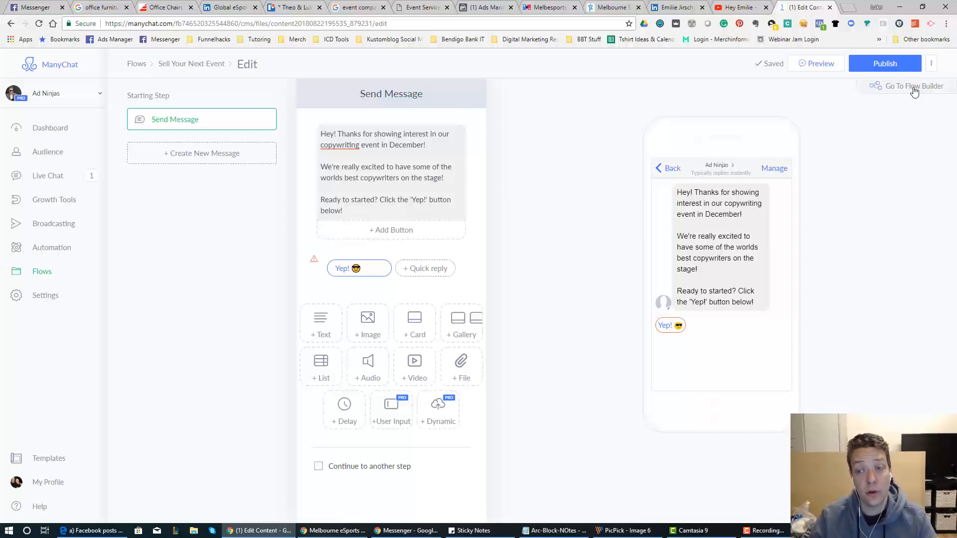
In the flow builder, connect the Yep! reply to a new Send Message #1 step
click(913, 86)
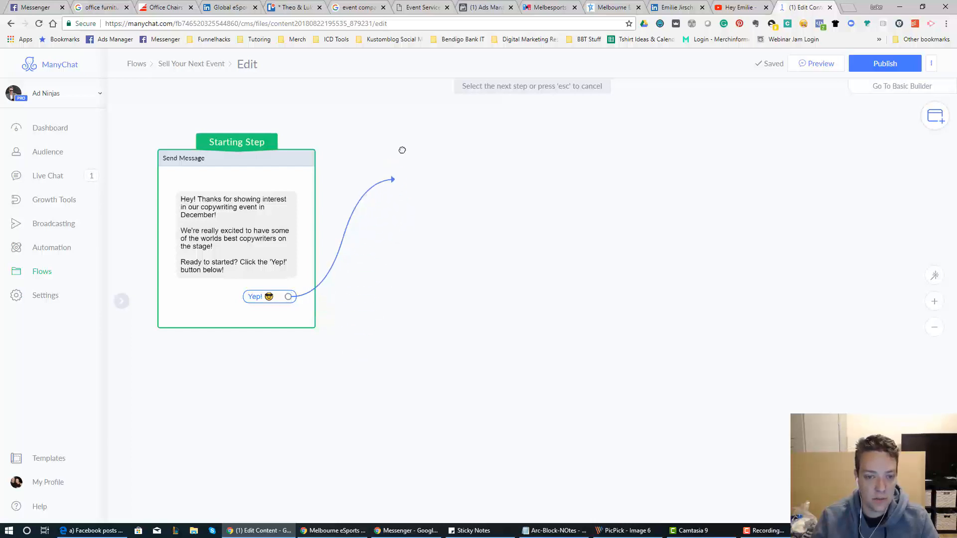
click(393, 180)
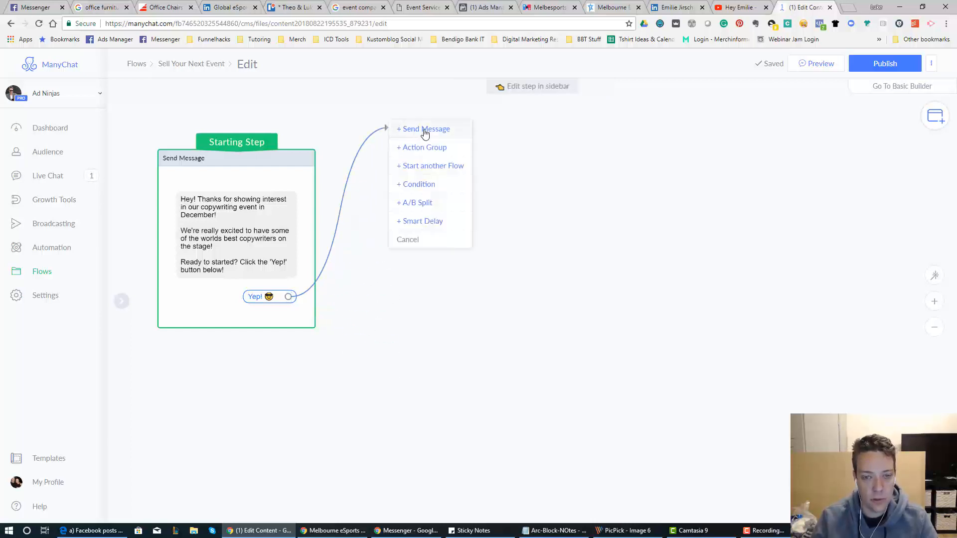
click(426, 128)
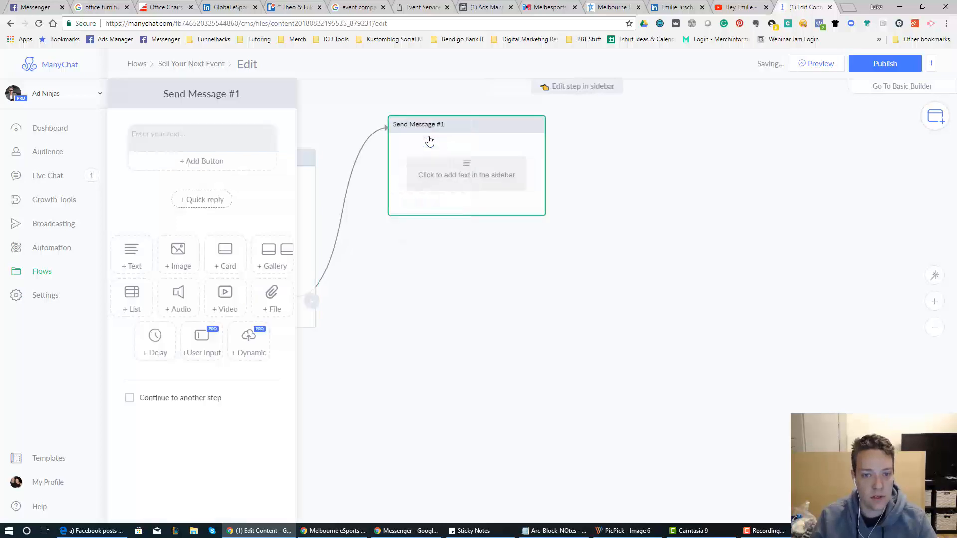
Draft 'Thanks {First Name}!' and 'We a… be incredible!' in Send Message #1
click(201, 133)
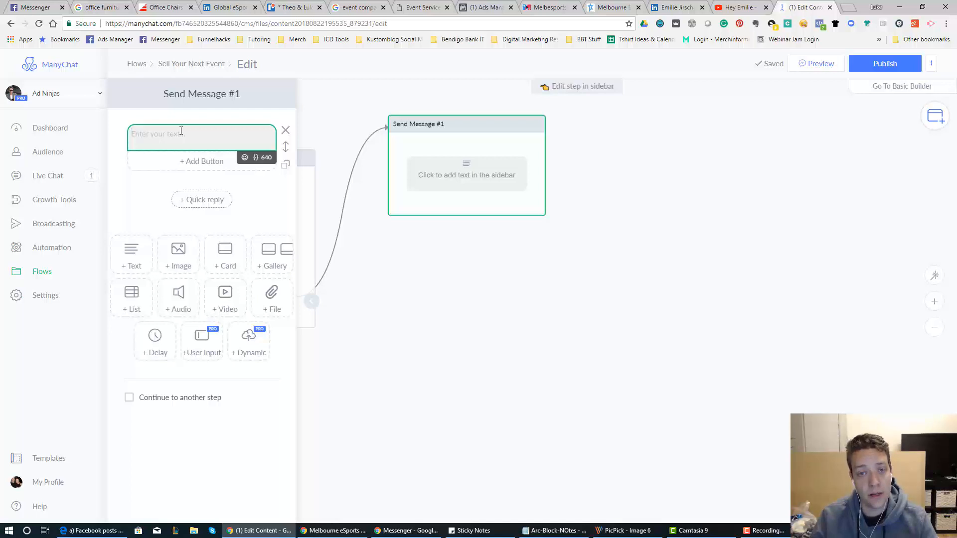
mouse_move(184, 135)
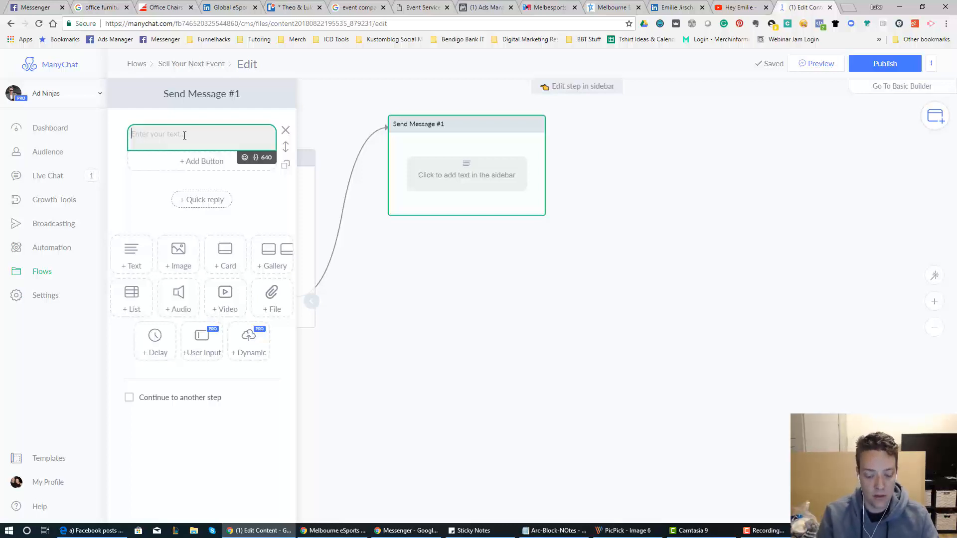
text(Thanks)
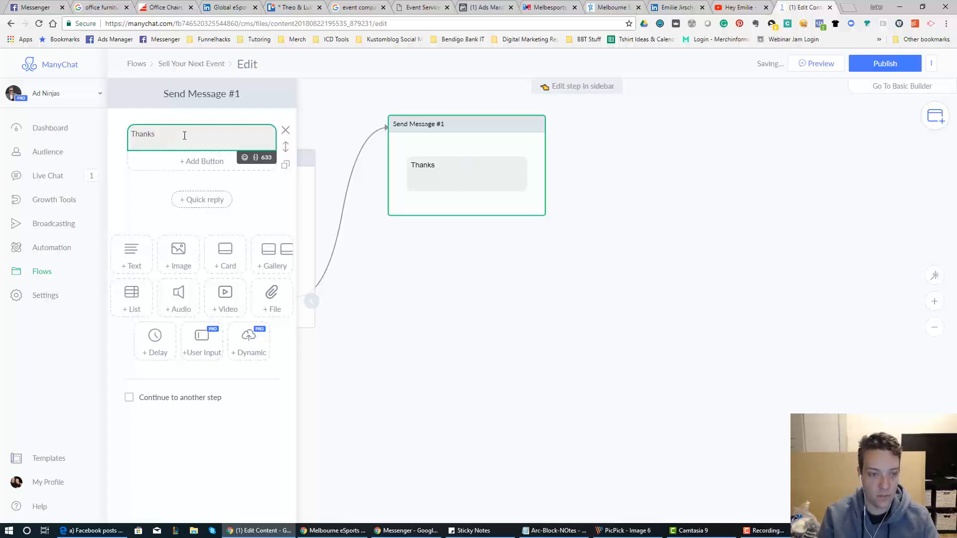
click(256, 157)
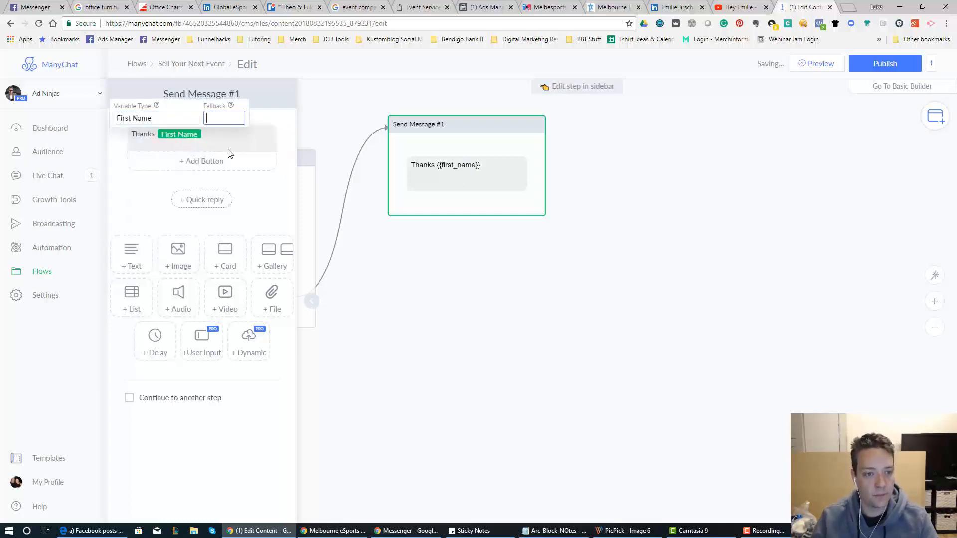
click(217, 134)
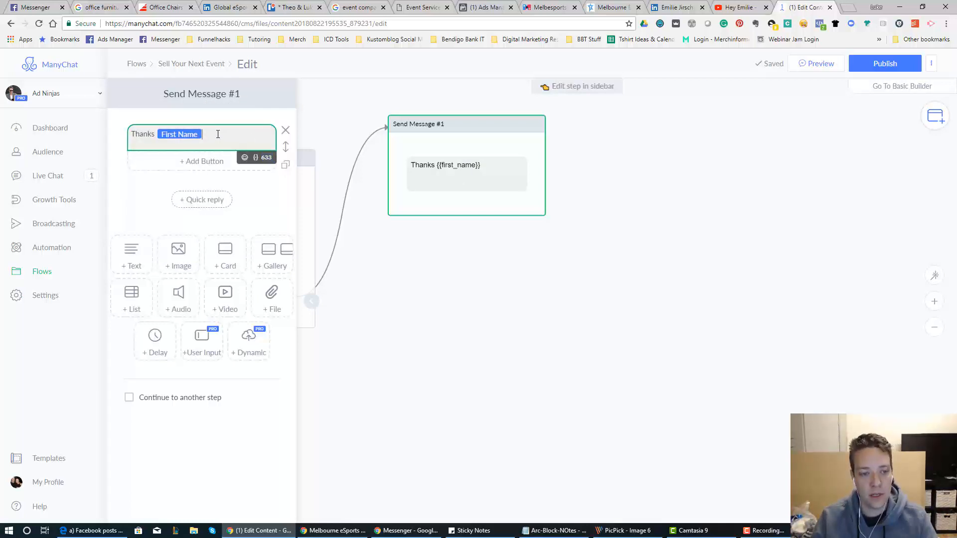
text(!)
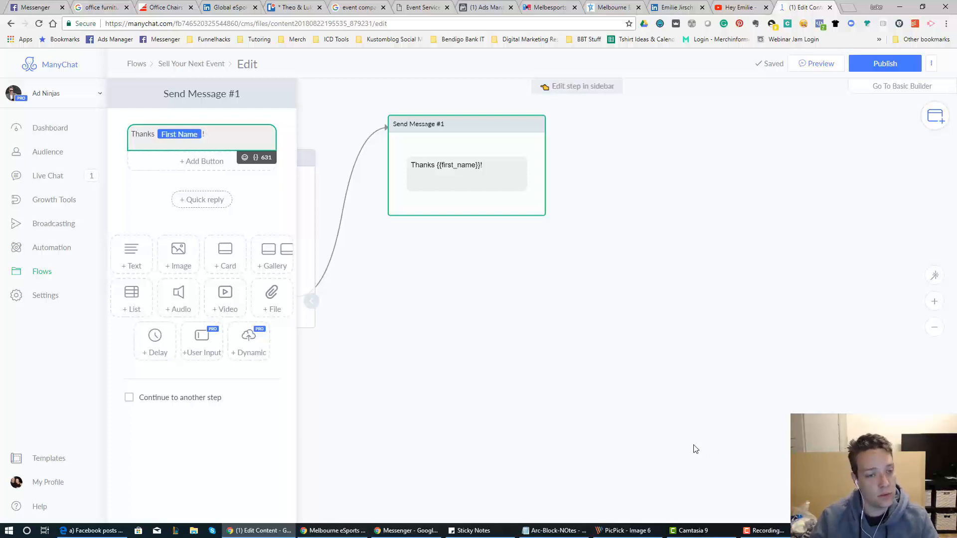
mouse_move(519, 359)
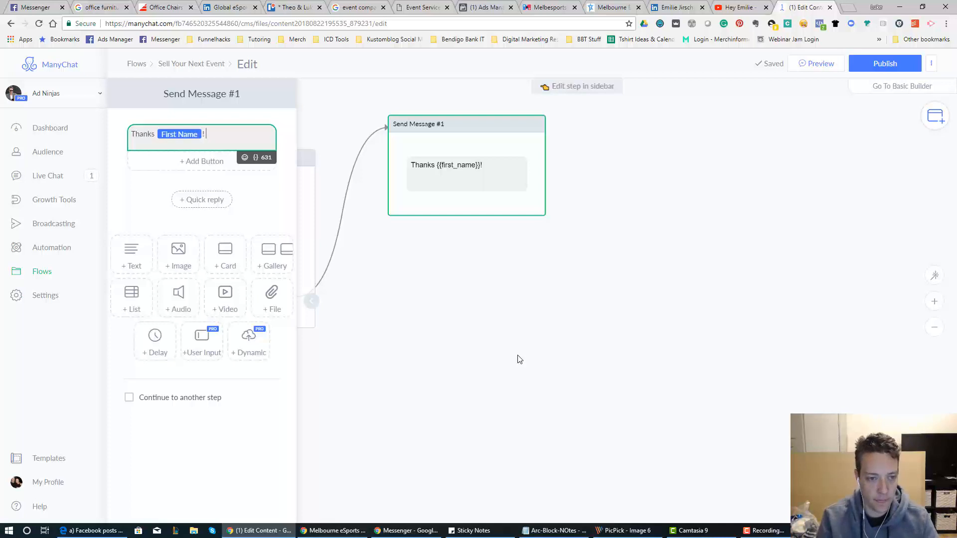
text(W)
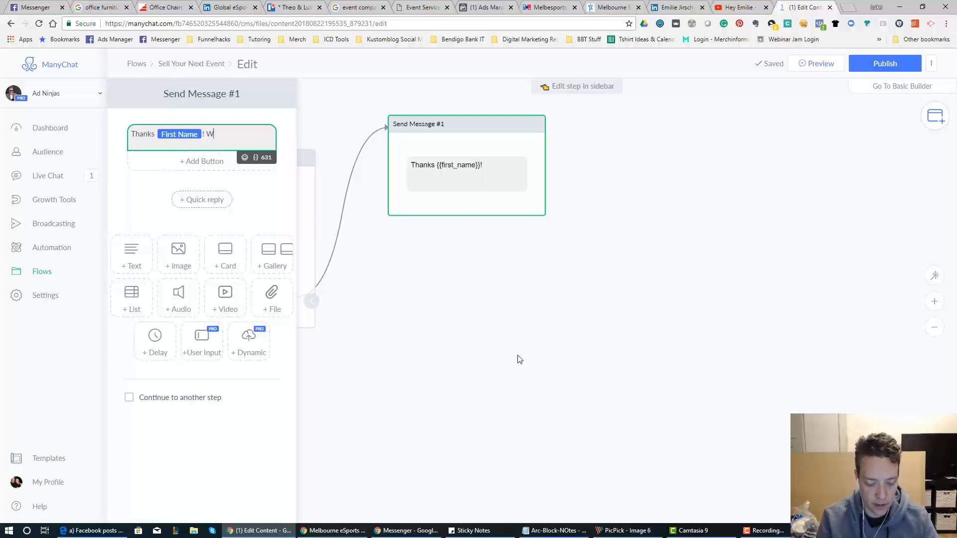
text(e a)
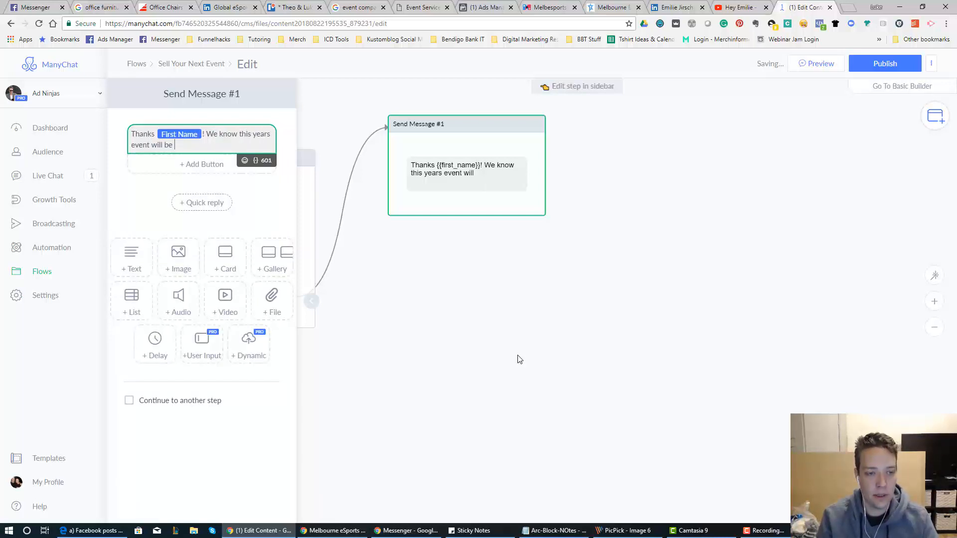
text(be)
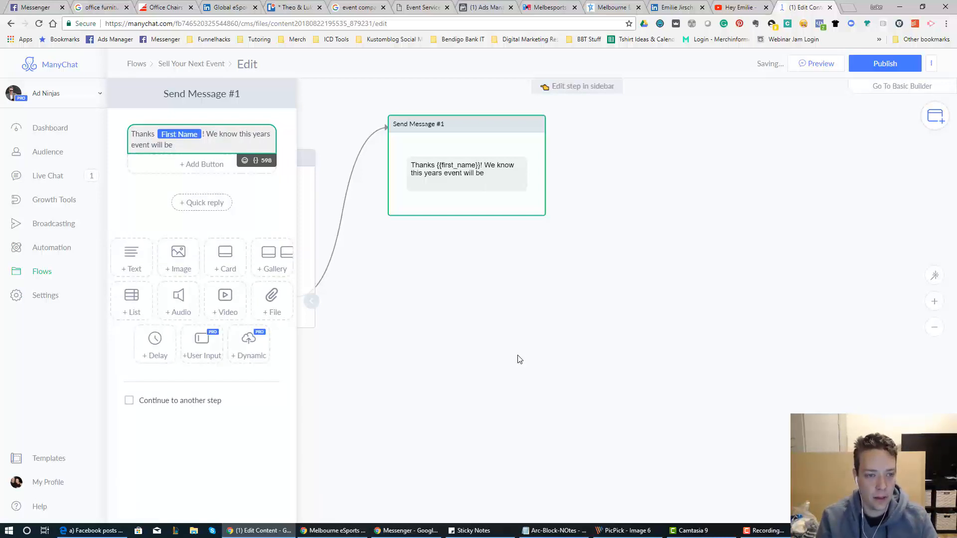
text(incredible!)
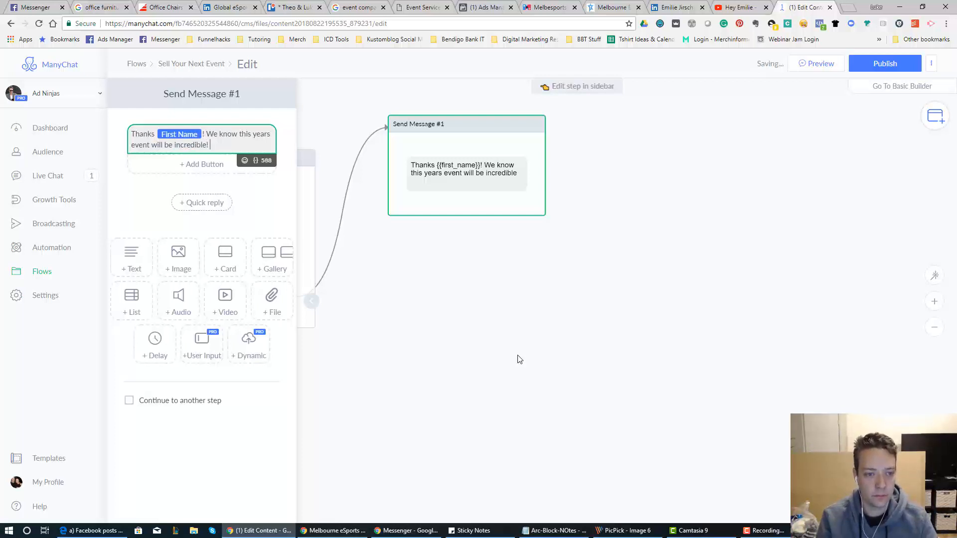
Start a new paragraph about the three early bird offers
key(Enter)
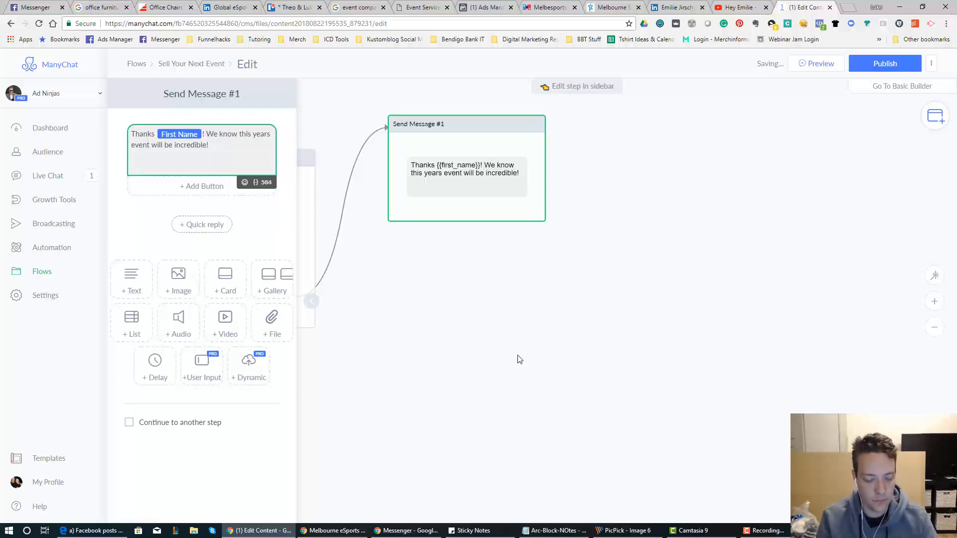
text(We are offering)
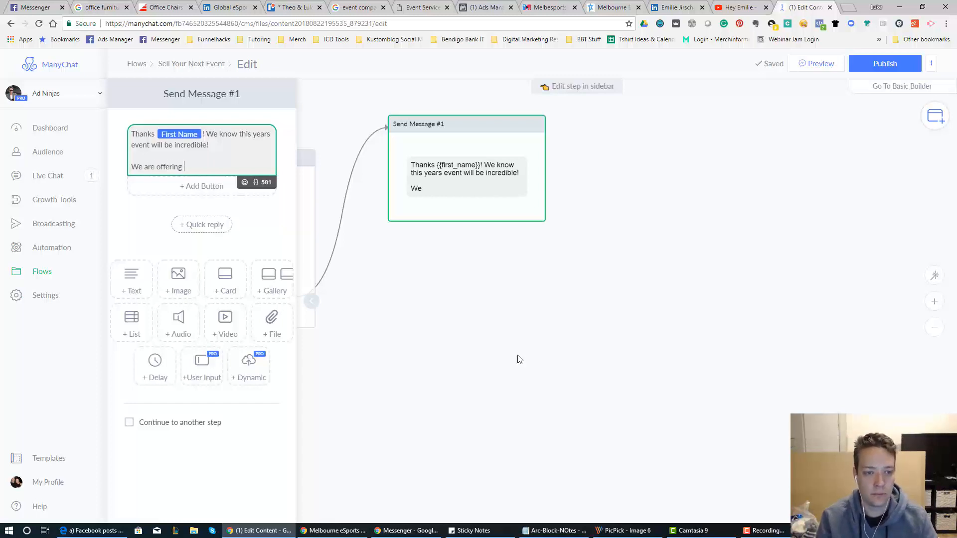
text(thre)
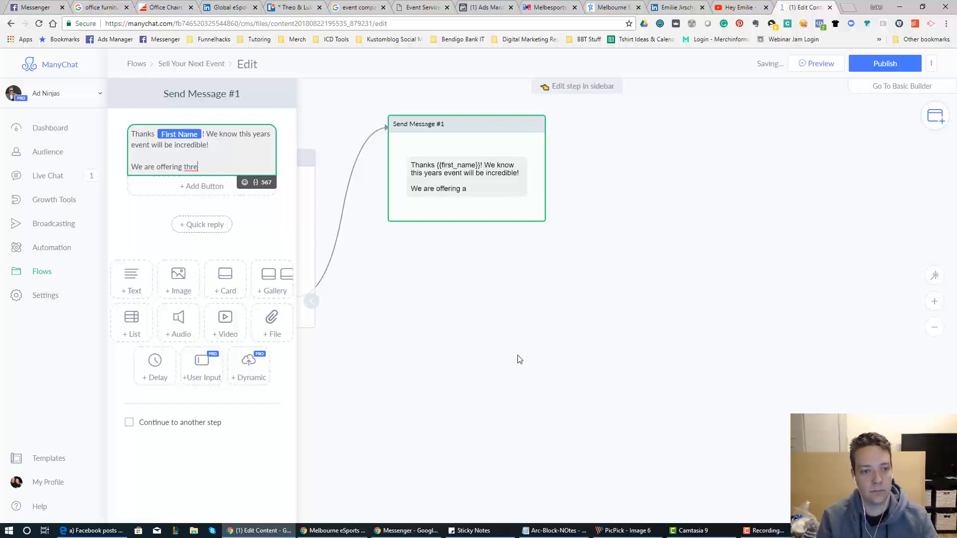
text(e early bir)
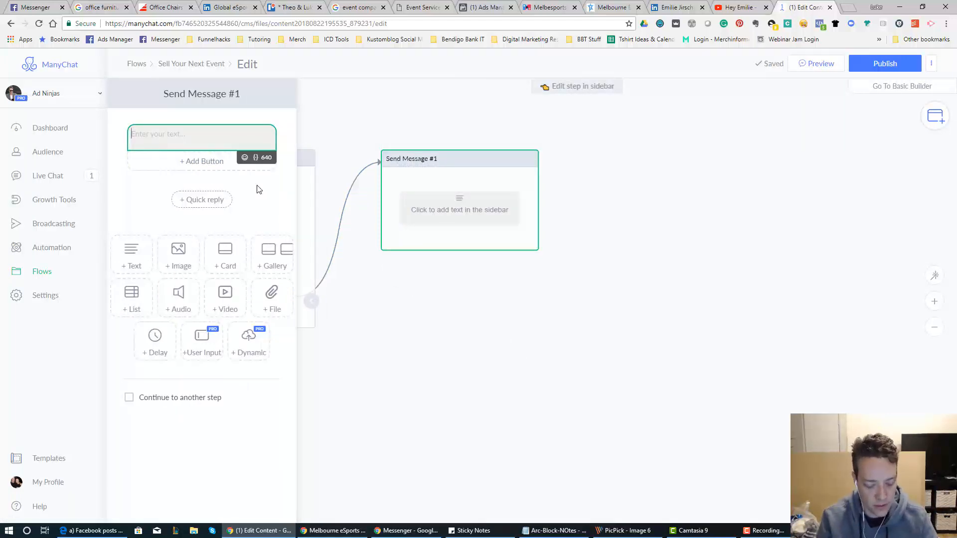
Rewrite Send Message #1: thanks by First Name, early bird Copywriting Elite 2018 prices, more-info question
text(Thanks)
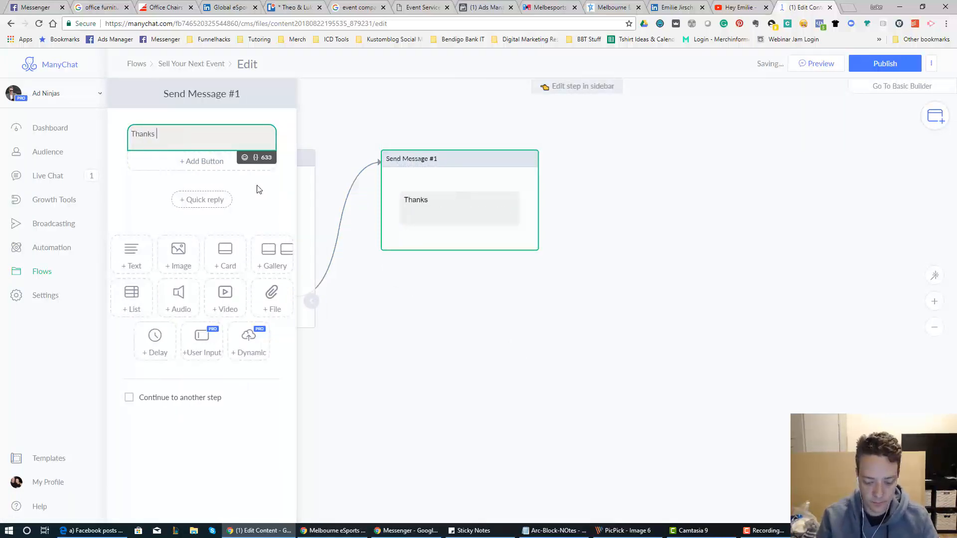
click(256, 157)
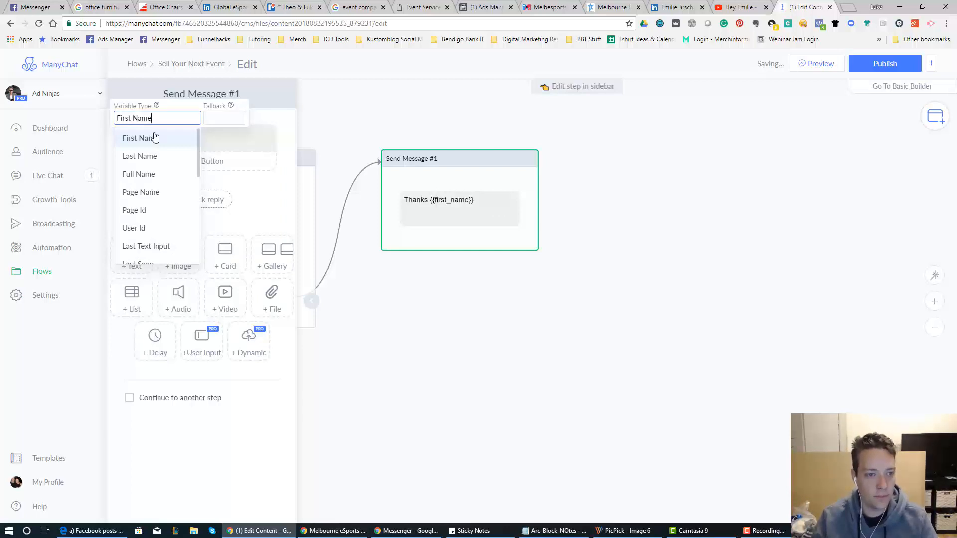
click(139, 139)
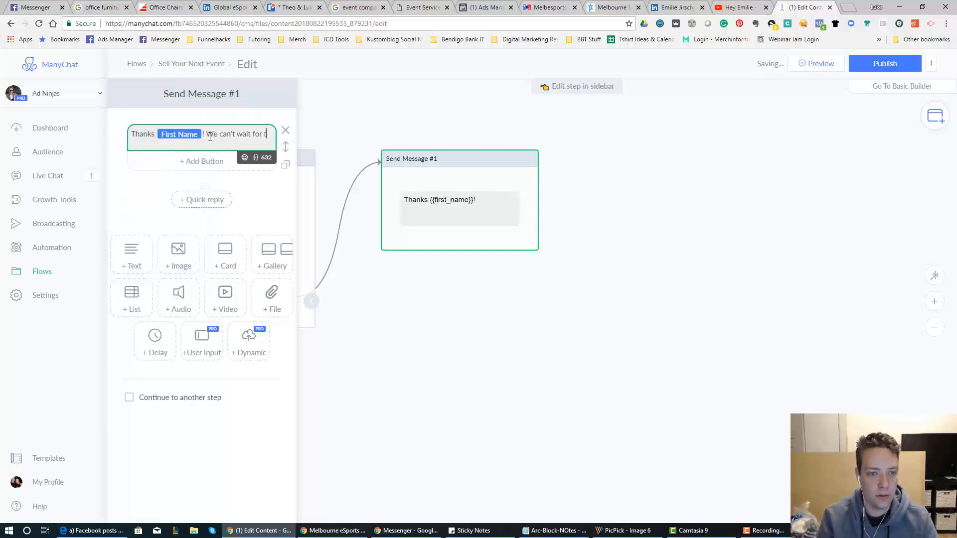
text(this years event)
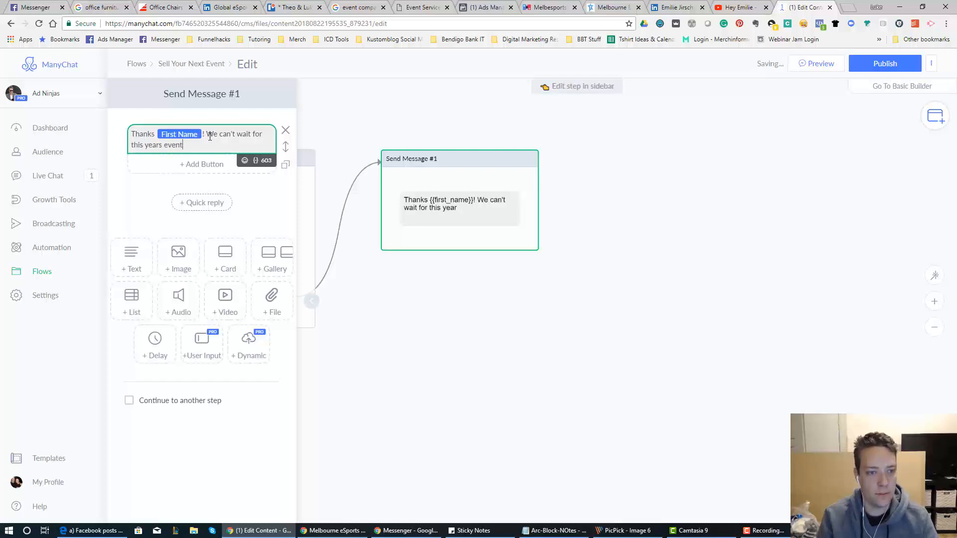
text(! We are offering three early bird tic)
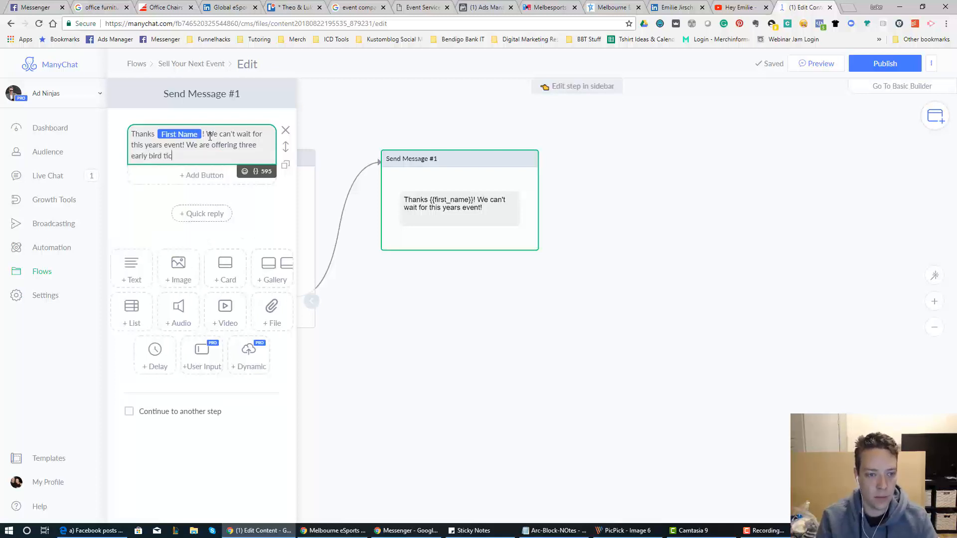
text(ket prices for the Copywriting Elite p)
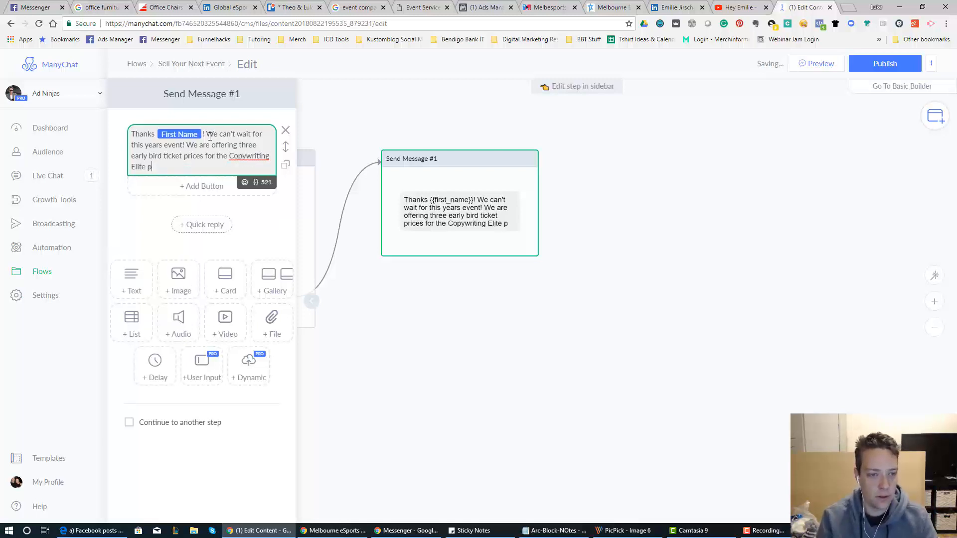
key(Backspace)
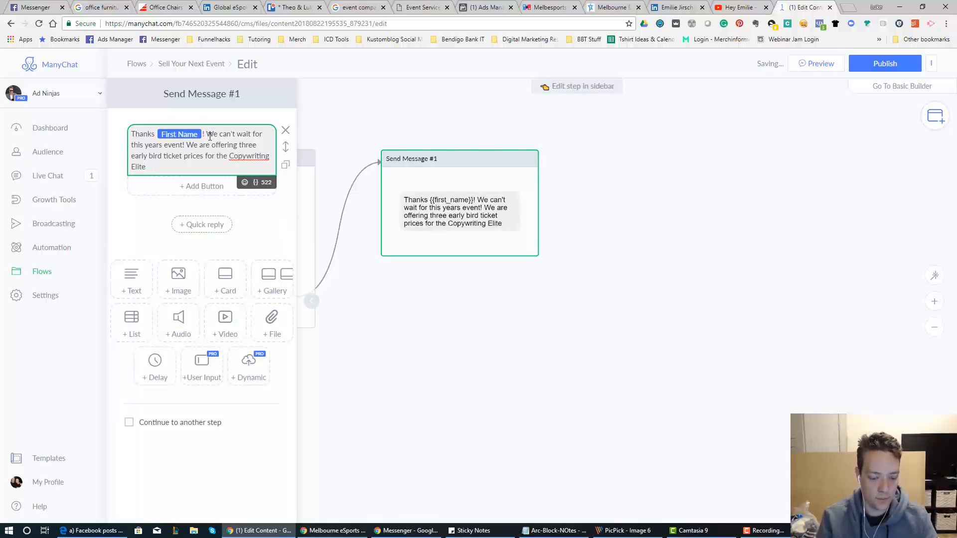
text(2018 event.)
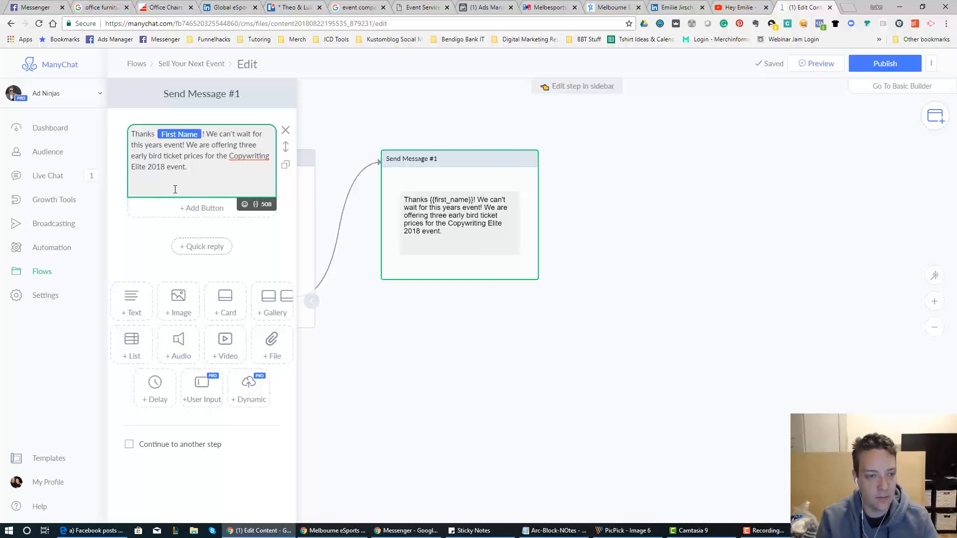
text(Would you p)
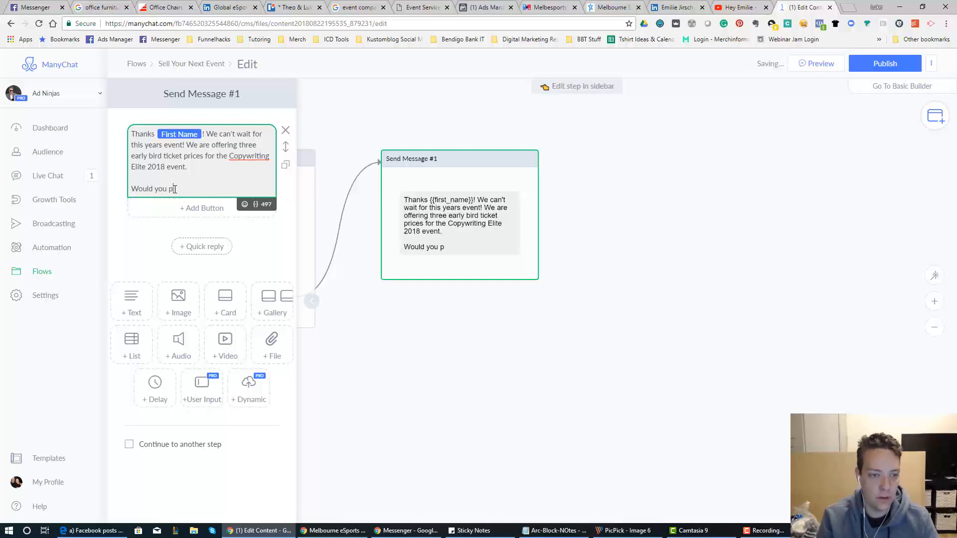
text(like to find out more about the event?)
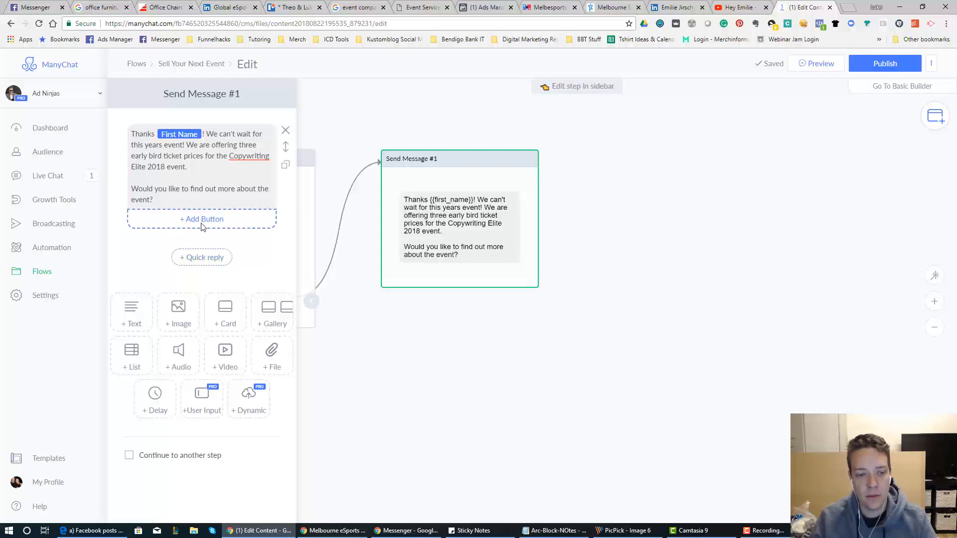
mouse_move(249, 226)
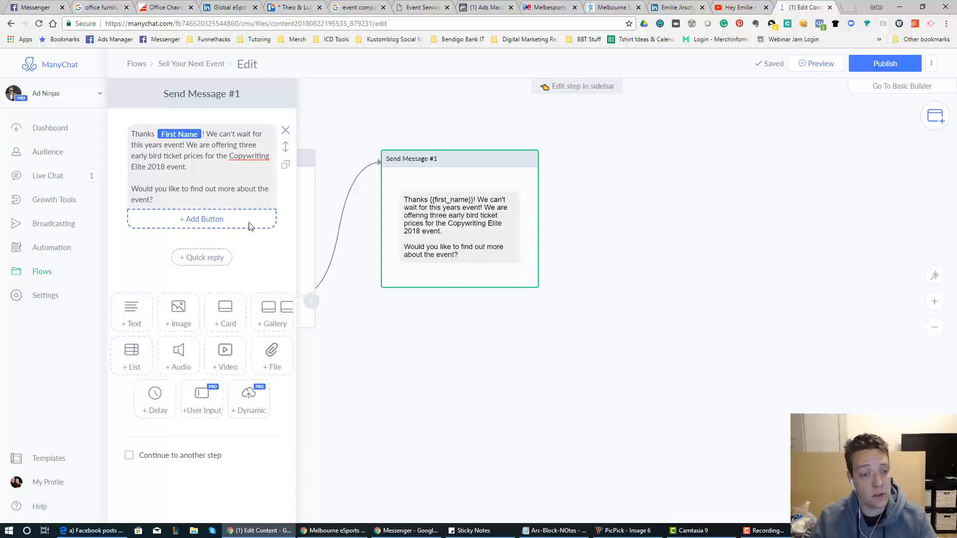
Give Send Message #1 a 'Yep!' quick reply, discarding an unfinished second reply
click(201, 257)
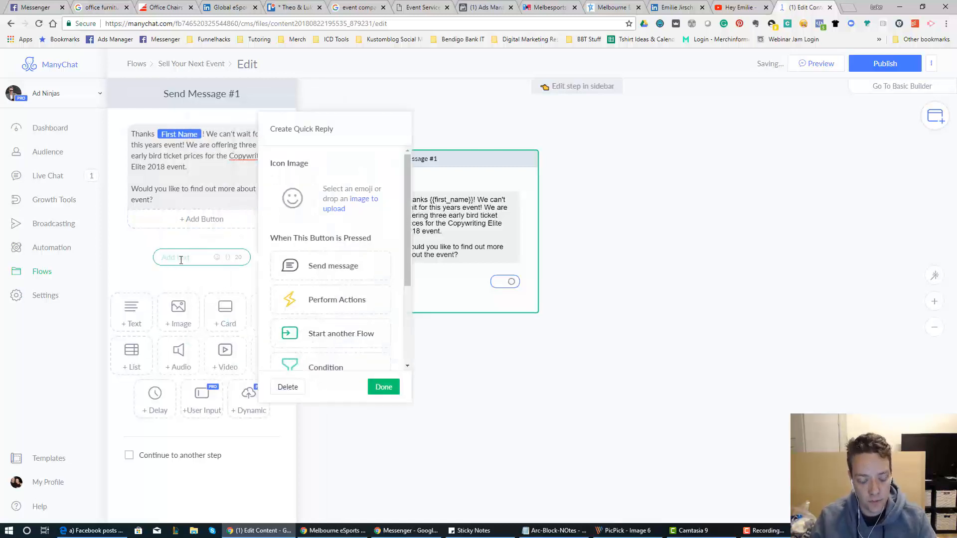
text(Yep)
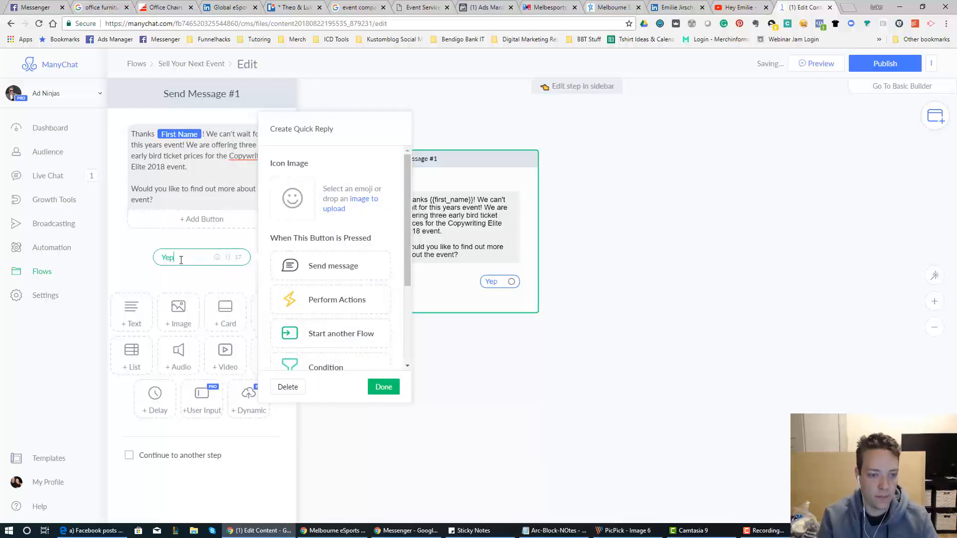
click(384, 386)
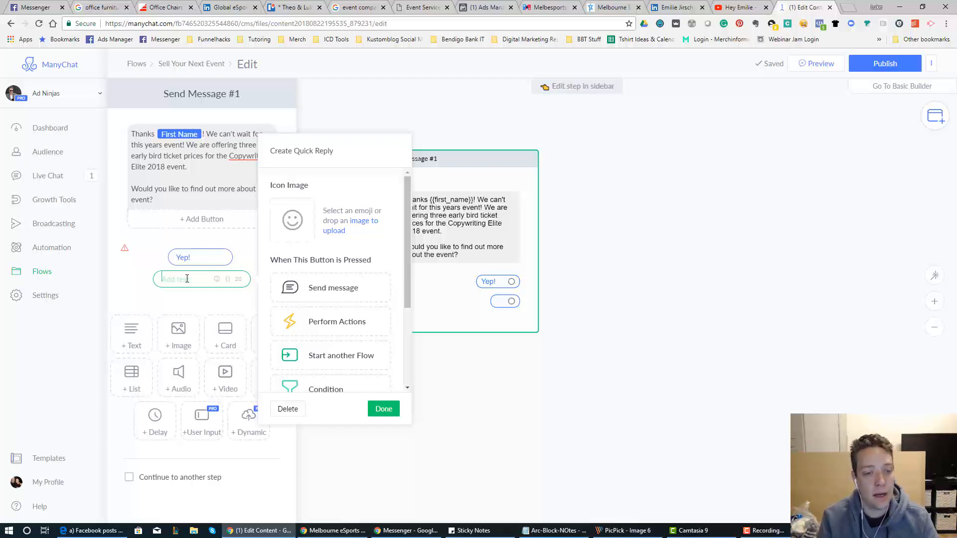
text(Spe)
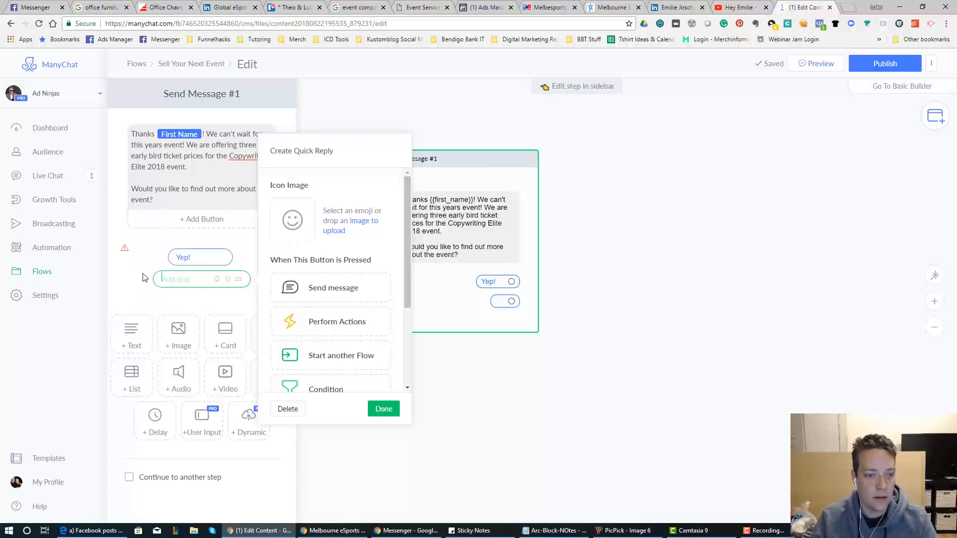
click(384, 409)
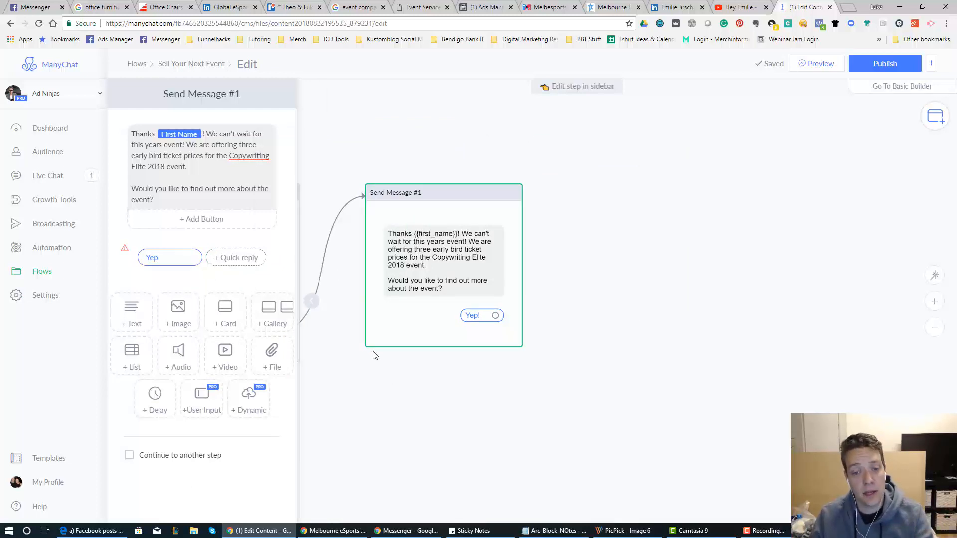
mouse_move(503, 327)
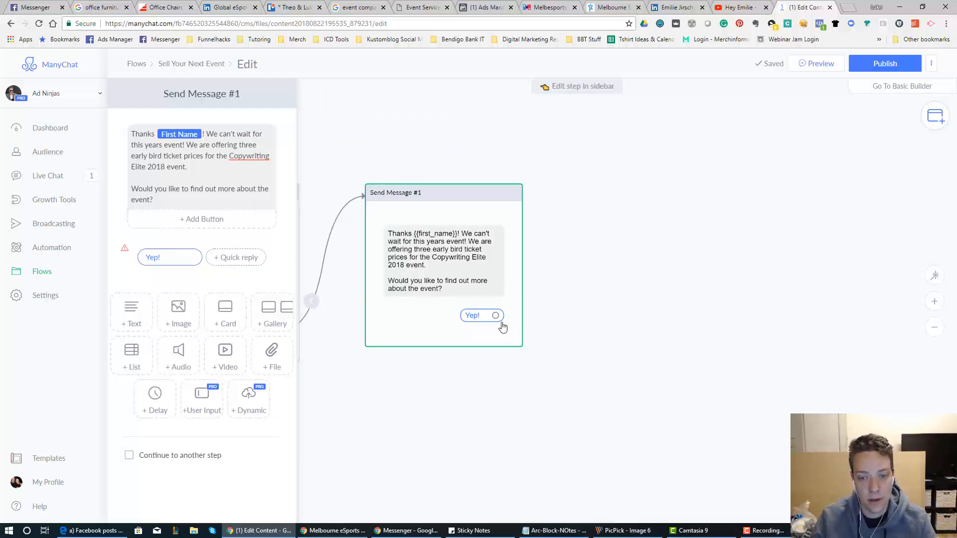
Link the Yep! reply to Send Message #2 with program text ending 'Check it out!'
click(495, 315)
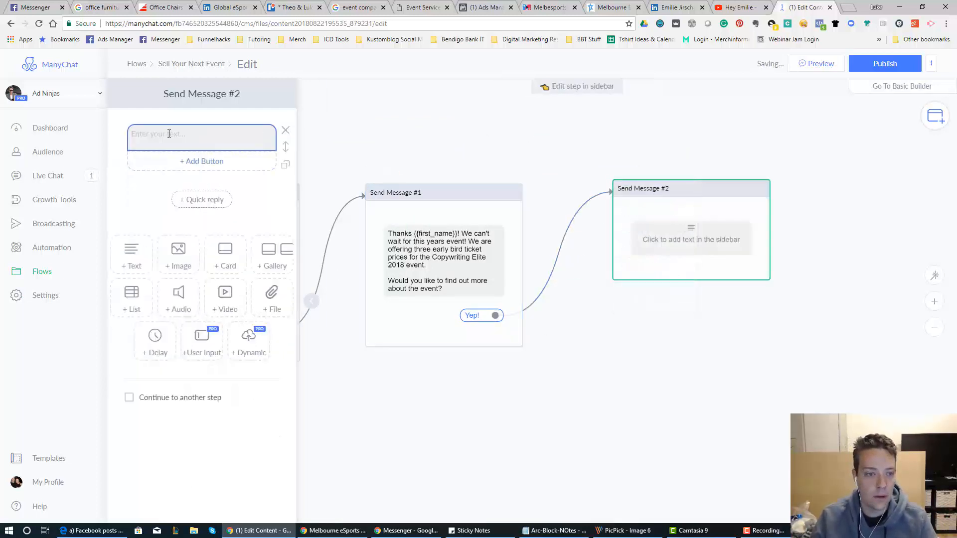
text(Ok)
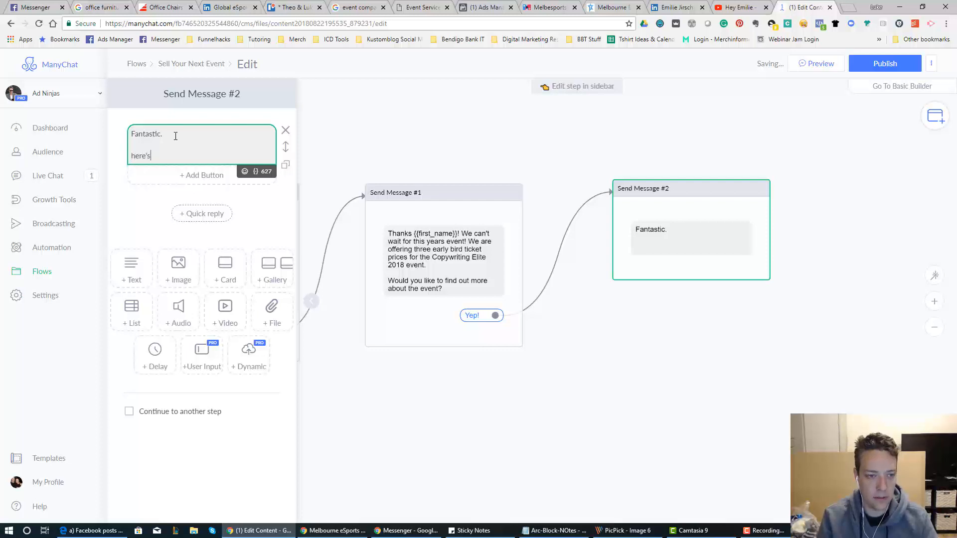
text(Here)
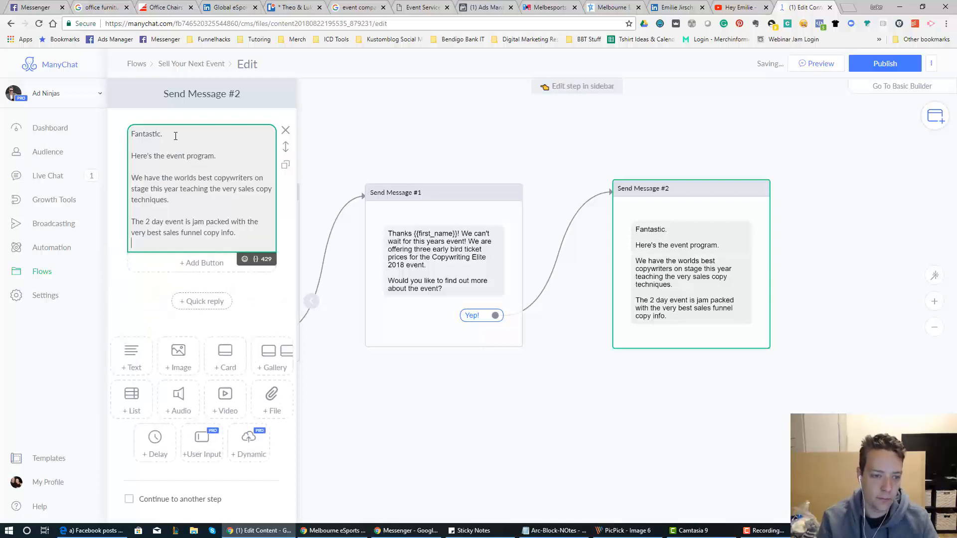
text(Check it out!)
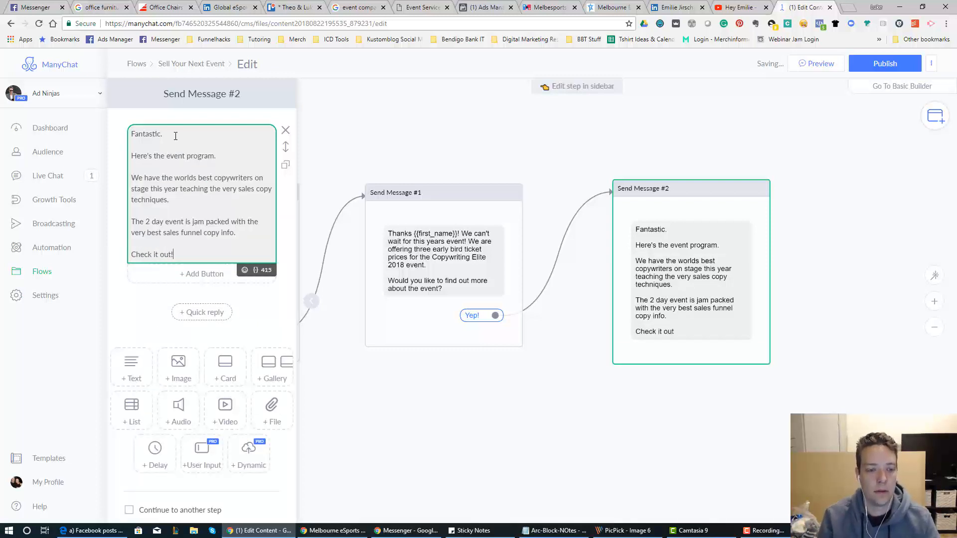
text(!)
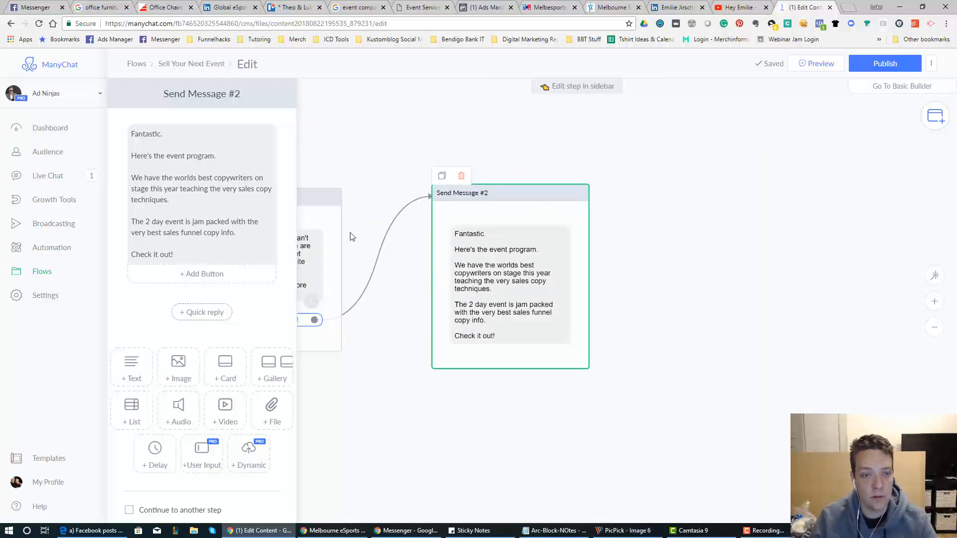
click(183, 254)
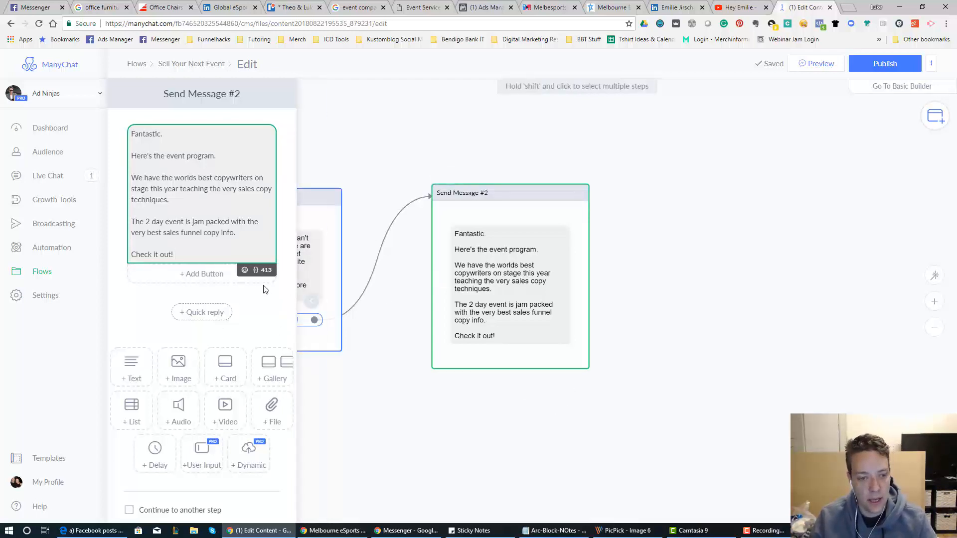
mouse_move(225, 449)
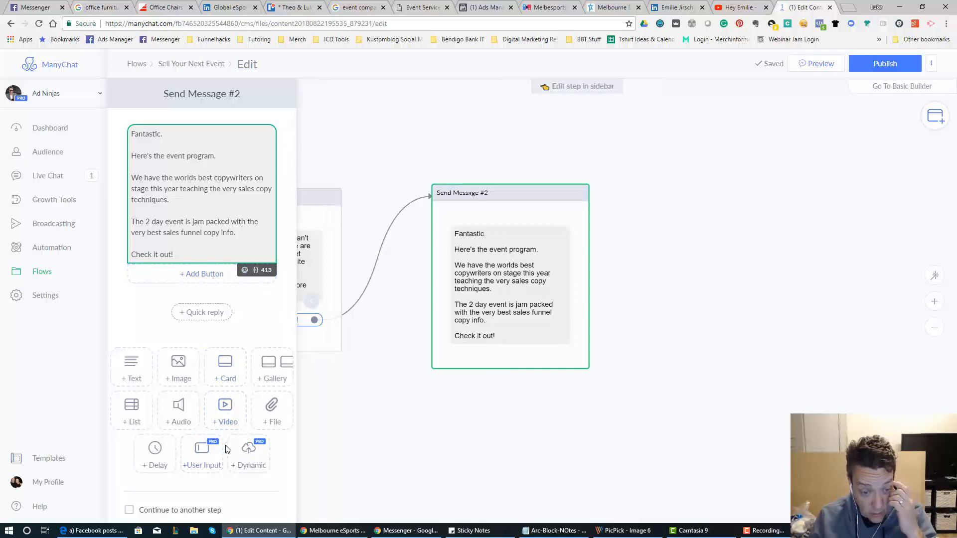
Attach 'Onboarding Docs - Agency Scaling Secrets.docx' as a File block in Send Message #2
click(271, 410)
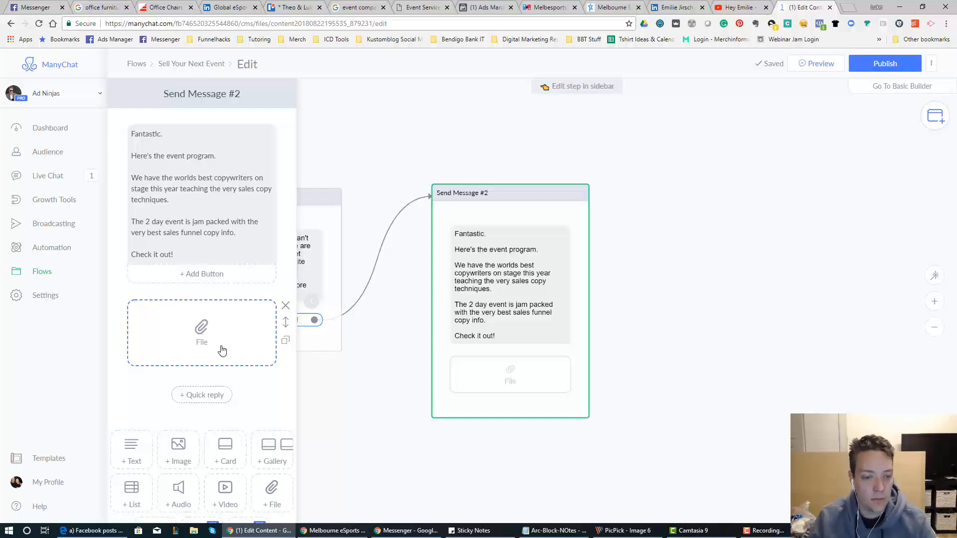
scroll(down, 3)
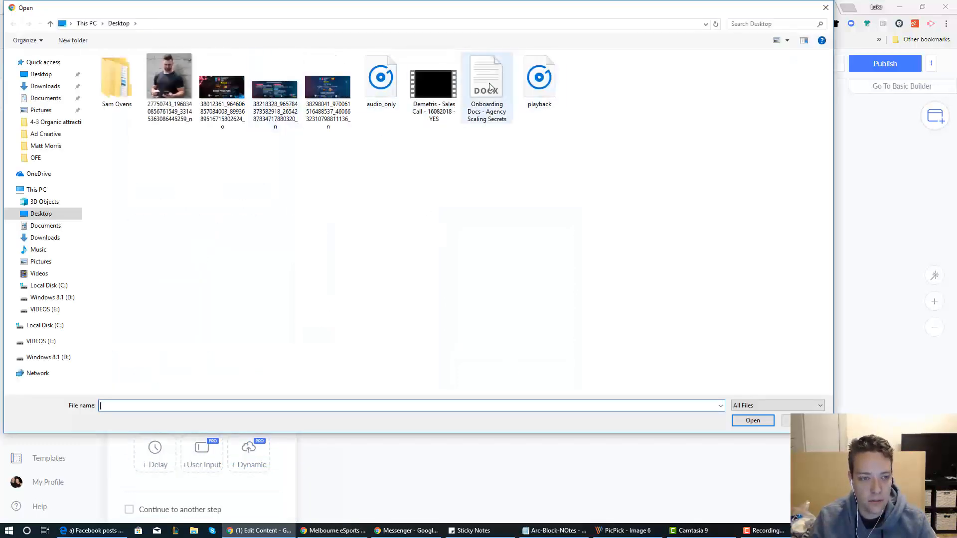
click(487, 74)
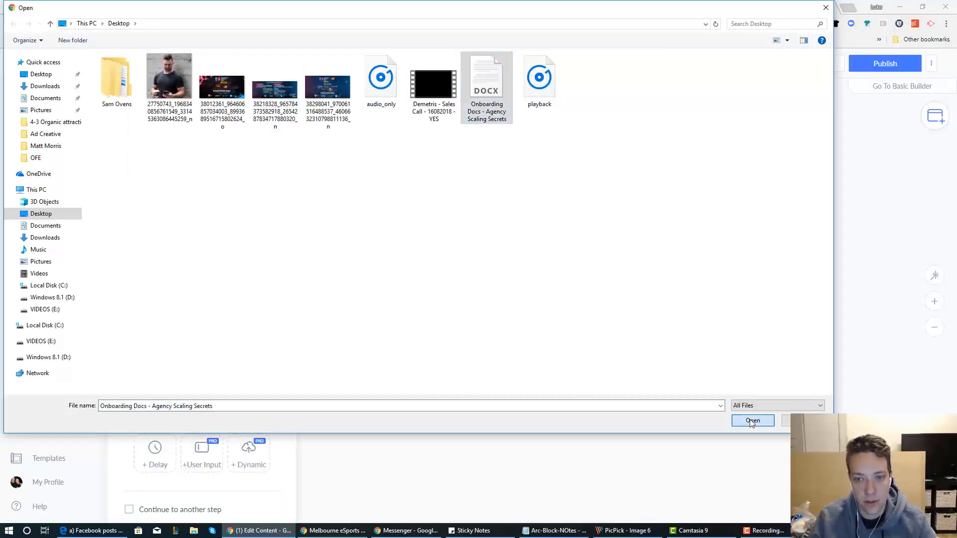
click(752, 421)
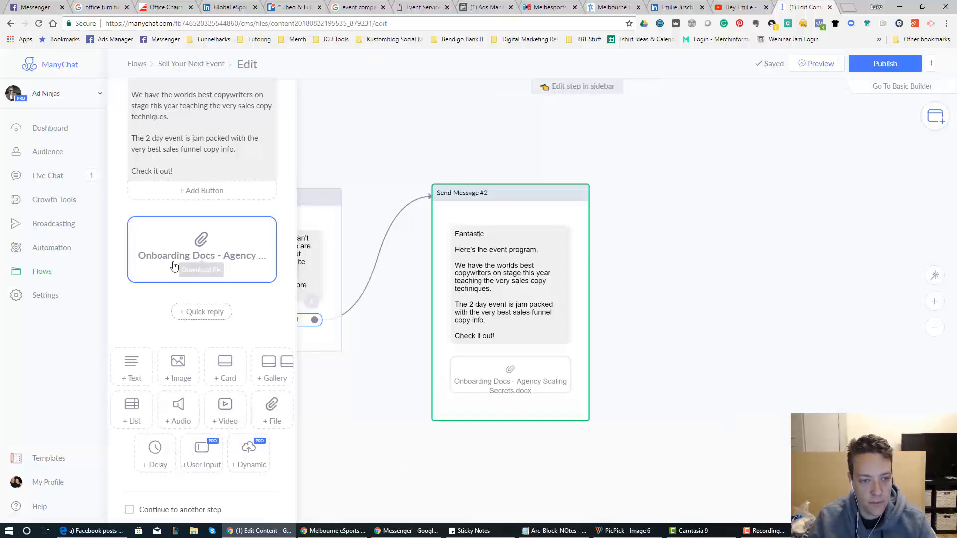
mouse_move(192, 270)
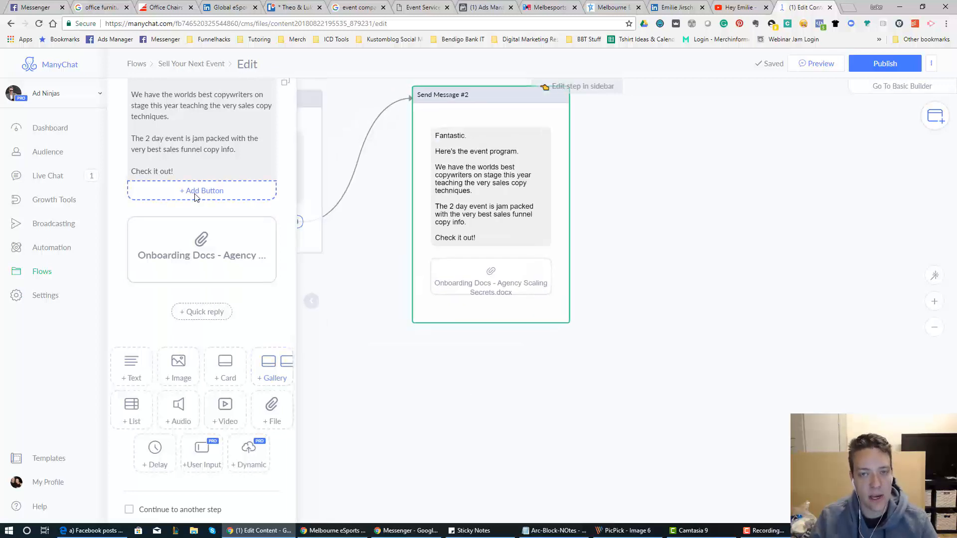
mouse_move(244, 308)
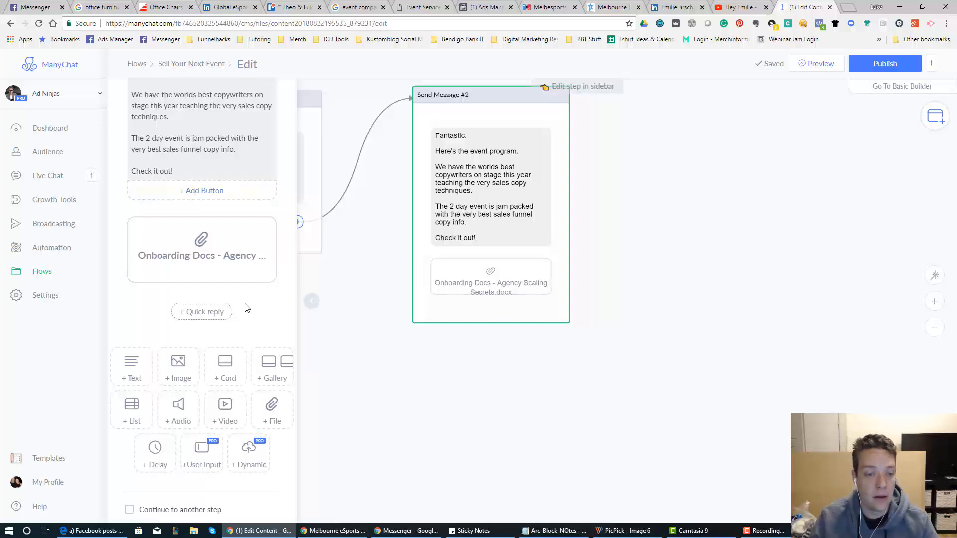
mouse_move(237, 339)
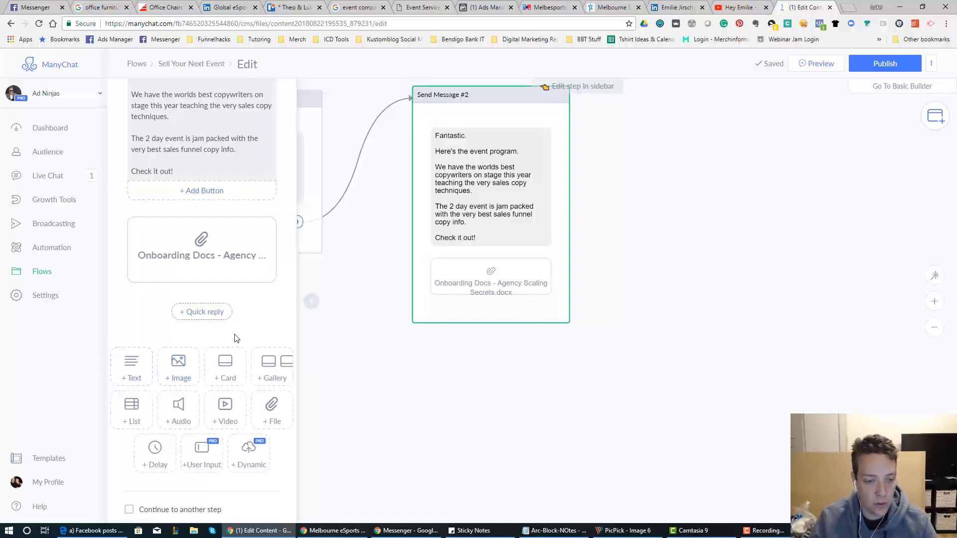
Add a text block asking 'Did you want to see our early bird prices for the event?'
click(131, 366)
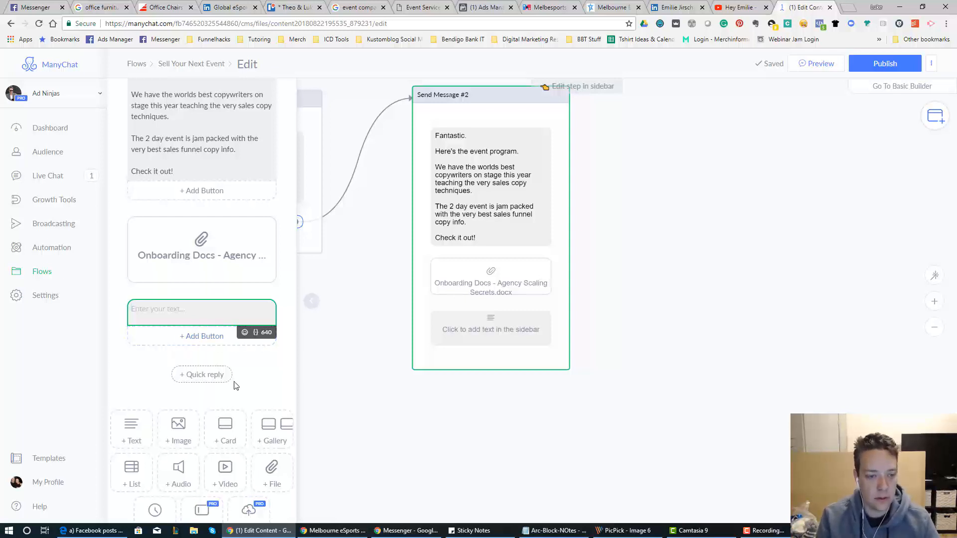
text(Did you want wa)
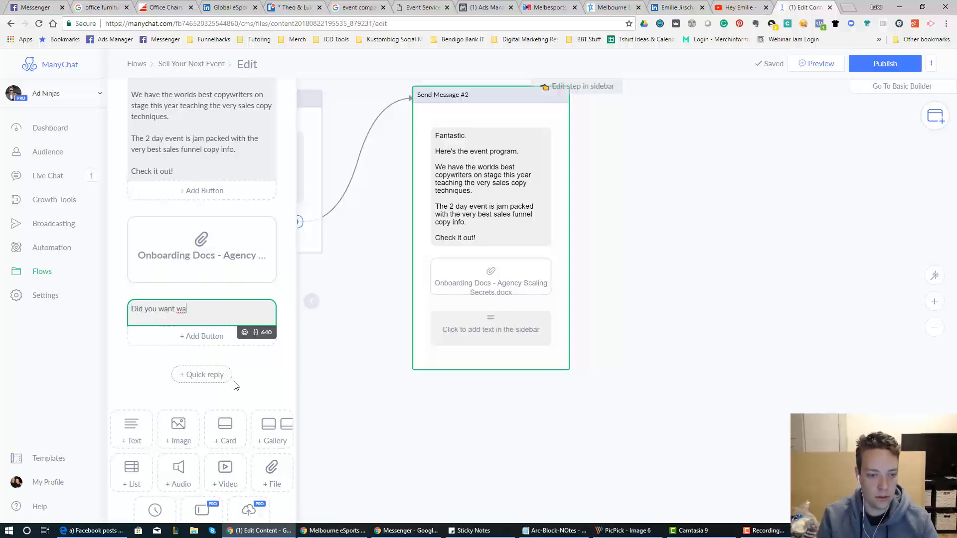
key(Backspace)
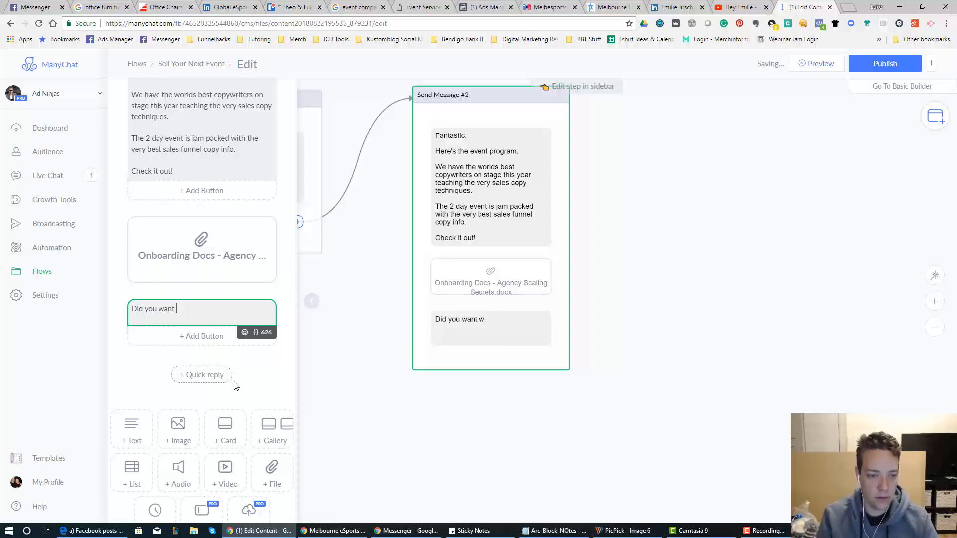
text(to see our early bird prices for the event?)
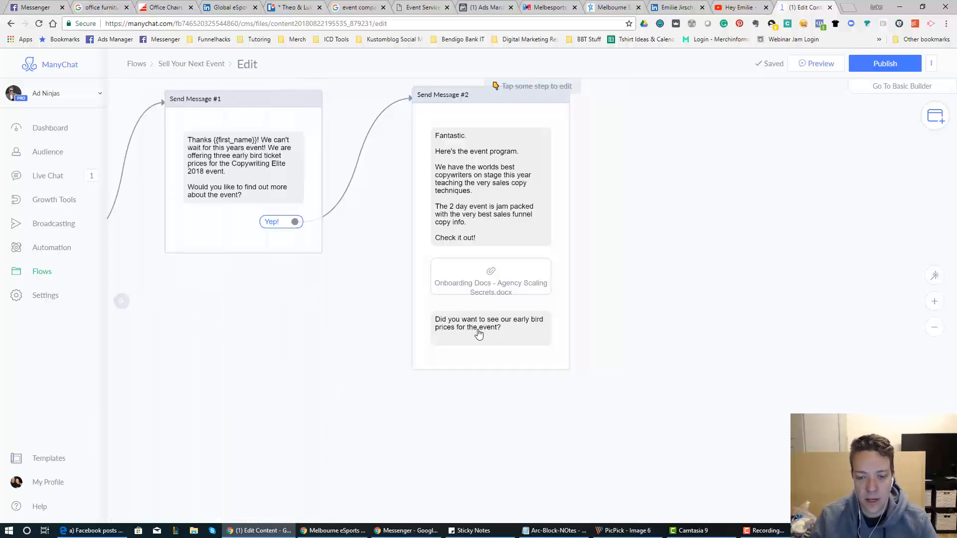
Add a 3-second typing delay to Send Message #2
click(490, 326)
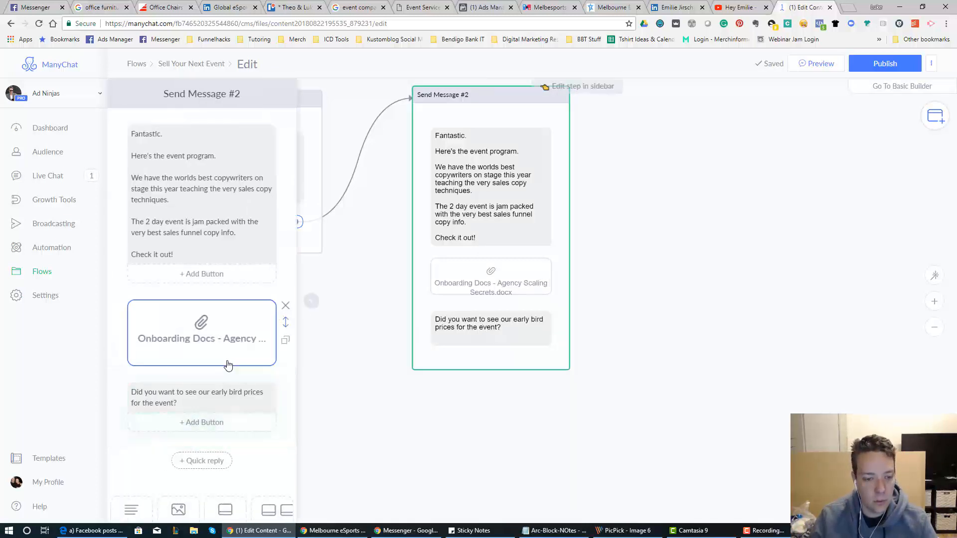
scroll(down, 3)
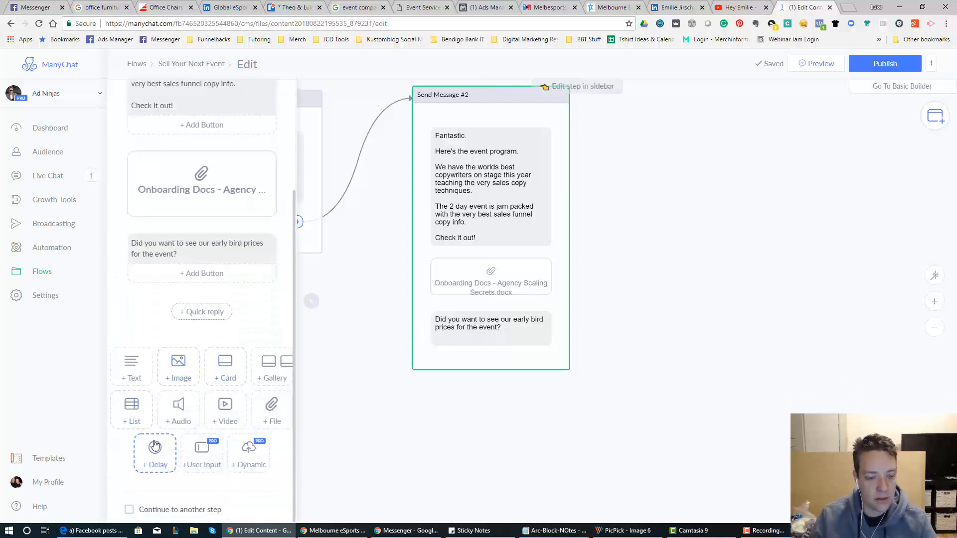
click(154, 452)
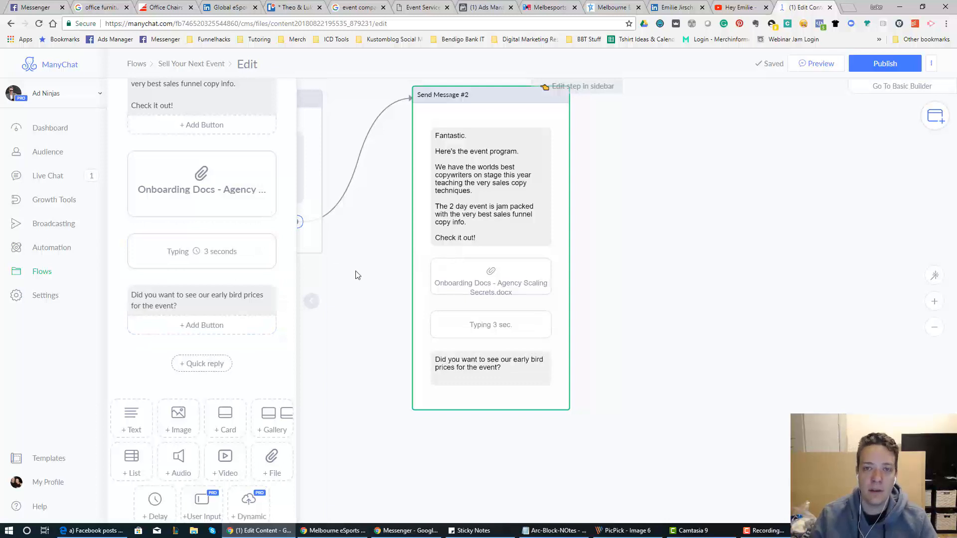
mouse_move(344, 280)
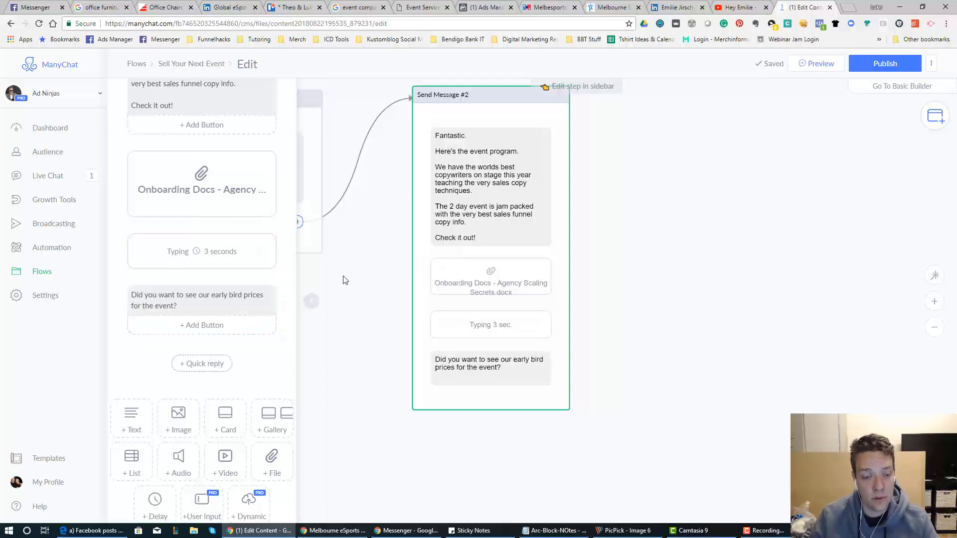
Change the typing delay before the early bird question to 4 seconds
click(201, 250)
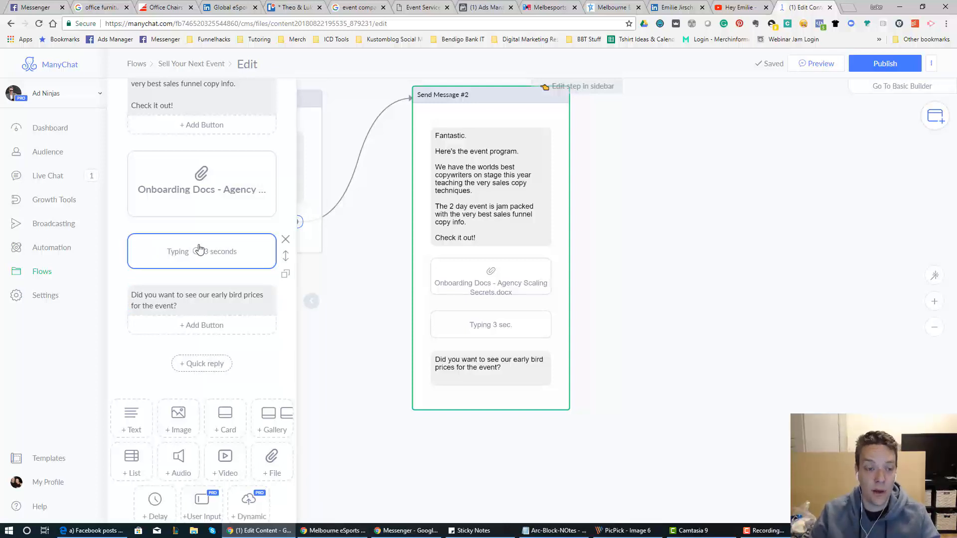
mouse_move(218, 257)
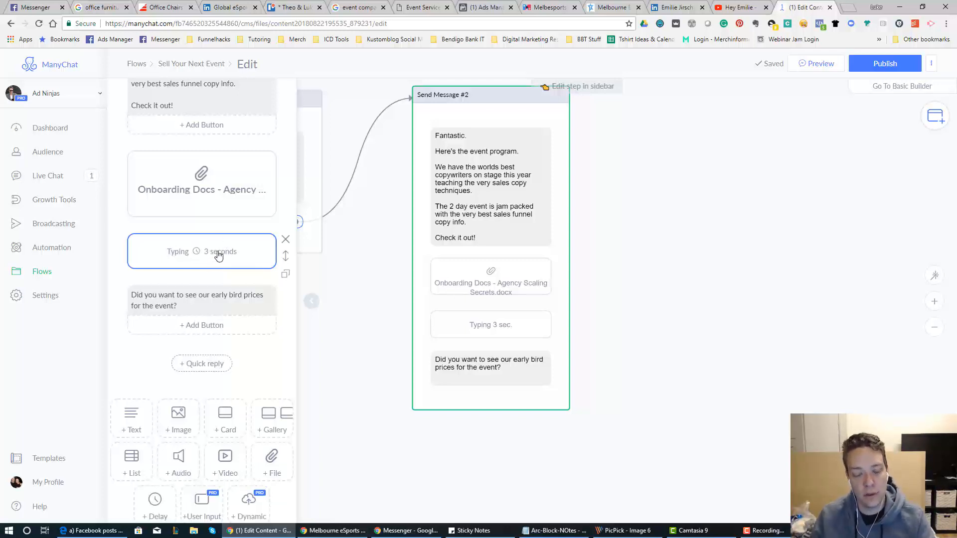
mouse_move(224, 276)
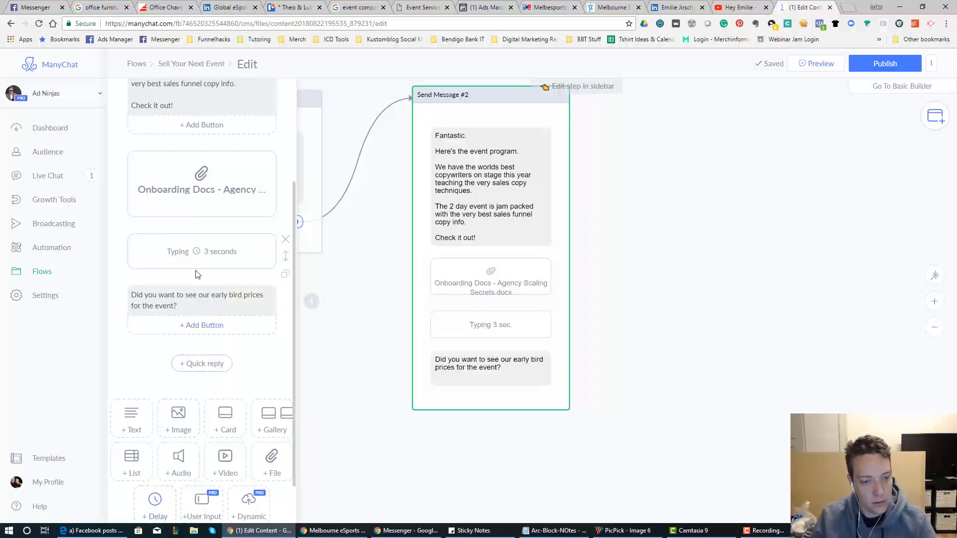
click(201, 250)
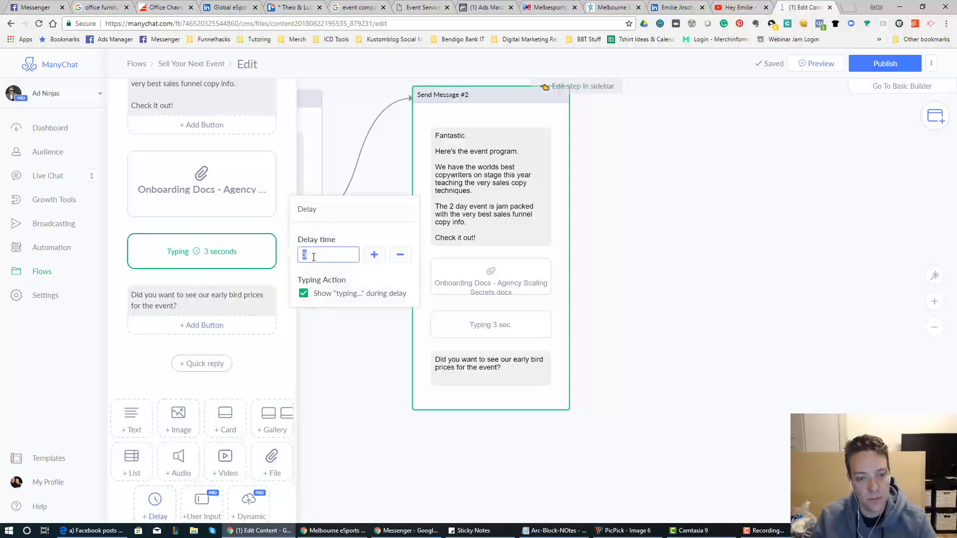
click(373, 255)
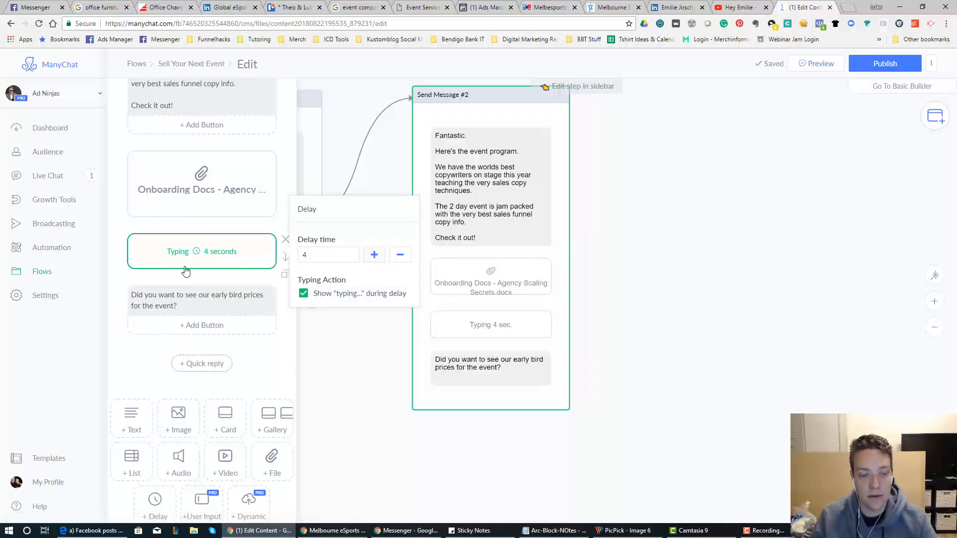
mouse_move(177, 266)
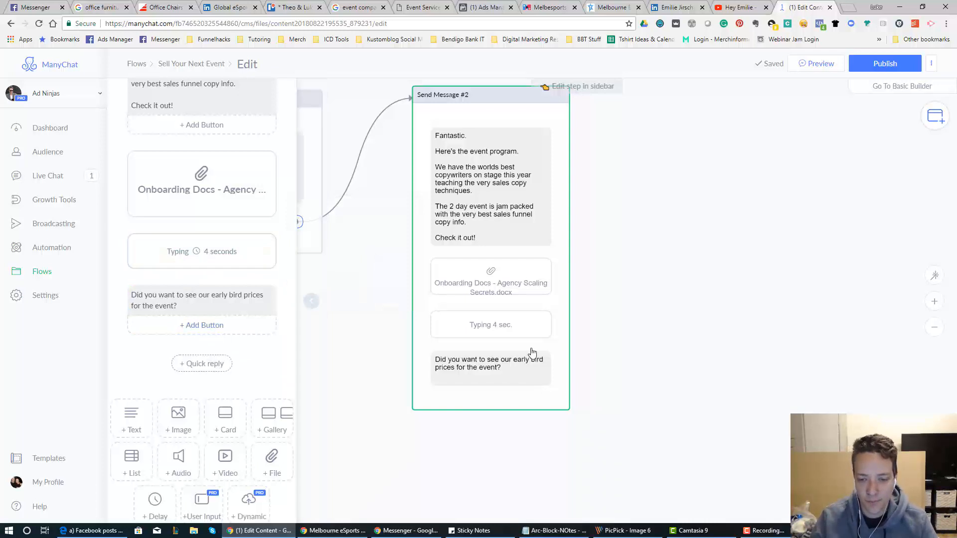
mouse_move(460, 155)
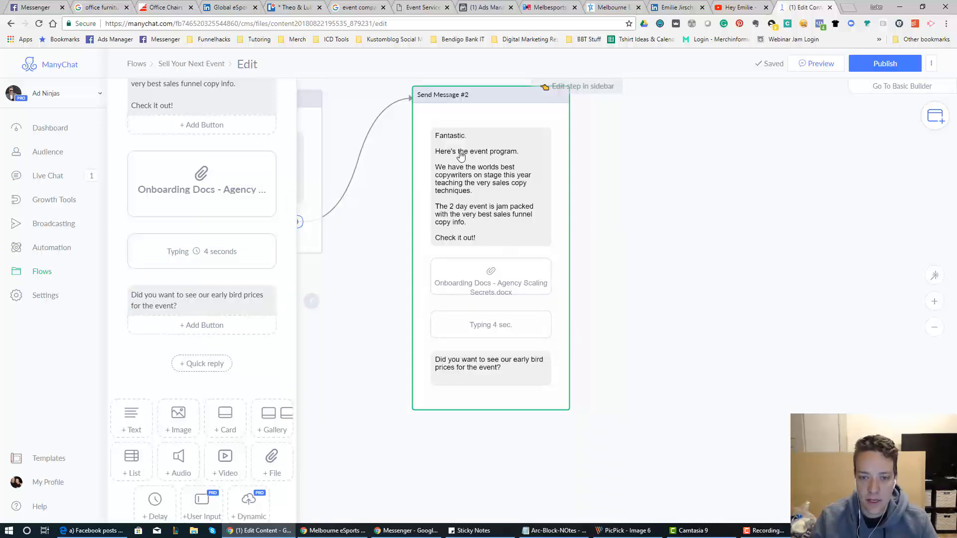
mouse_move(492, 284)
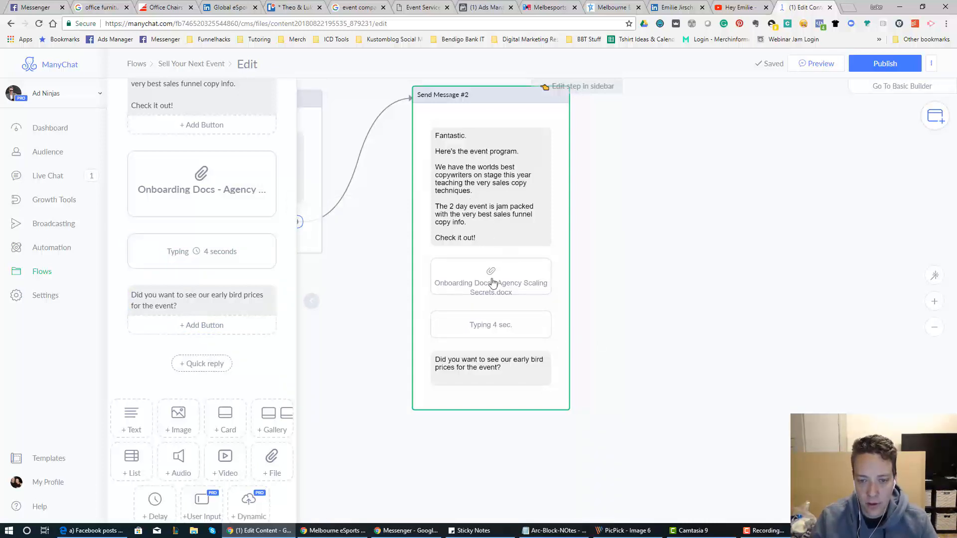
mouse_move(507, 368)
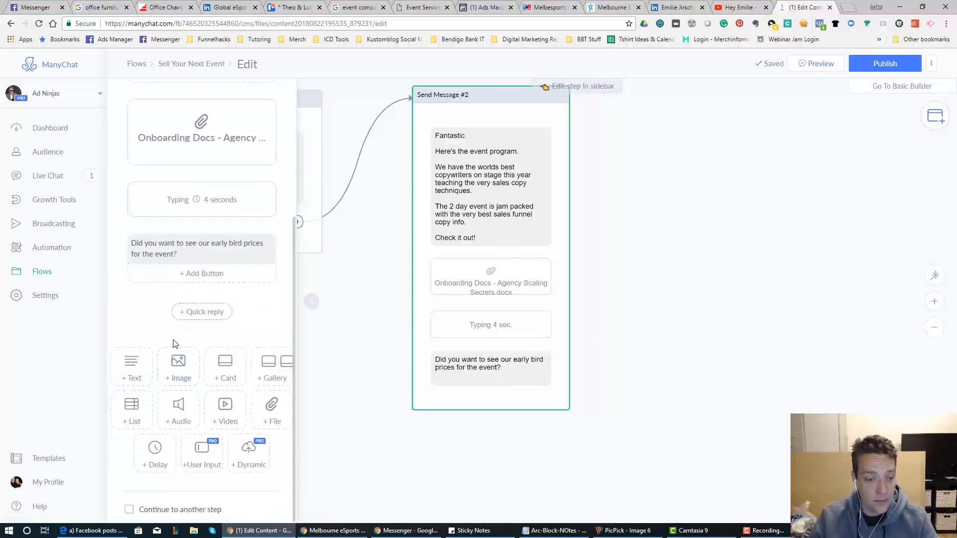
Add a 'Yes! Can't Wait!' quick reply under the early bird question in message #2
click(201, 311)
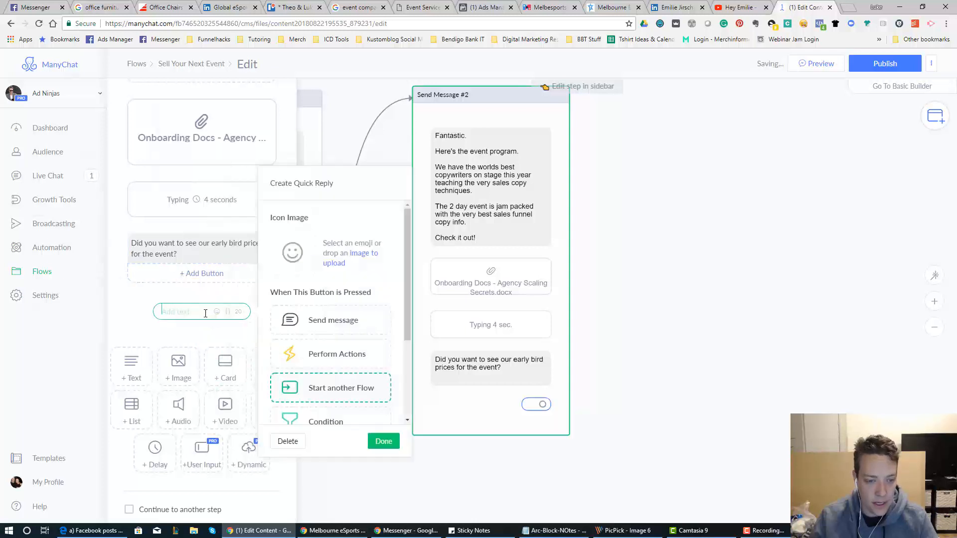
text(Yes! Can't Wait)
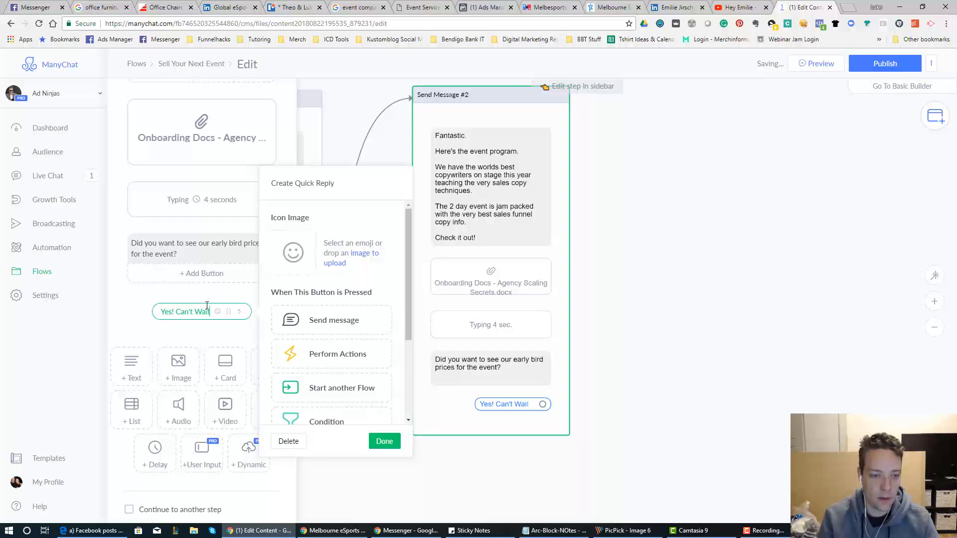
click(383, 440)
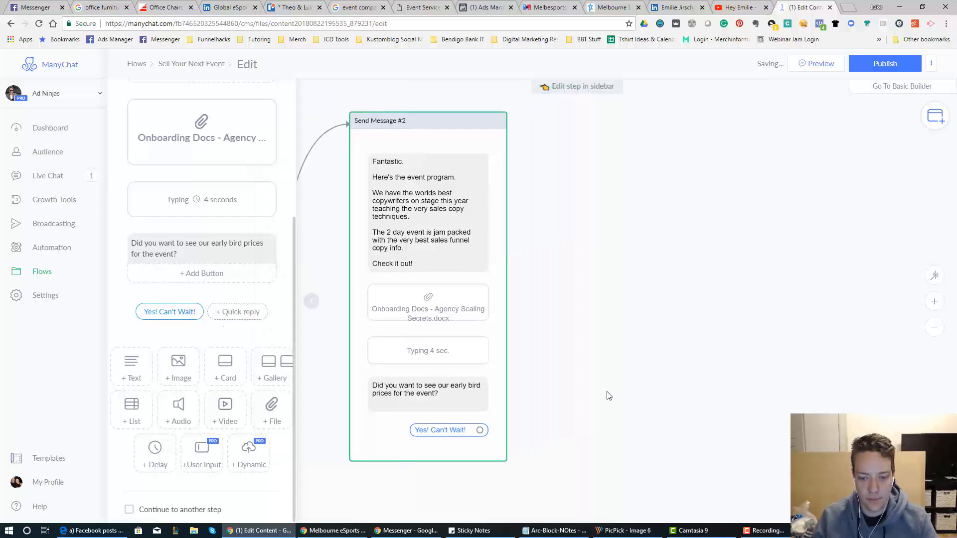
Link the 'Yes! Can't Wait!' reply to a new Send Message #3 step
click(479, 431)
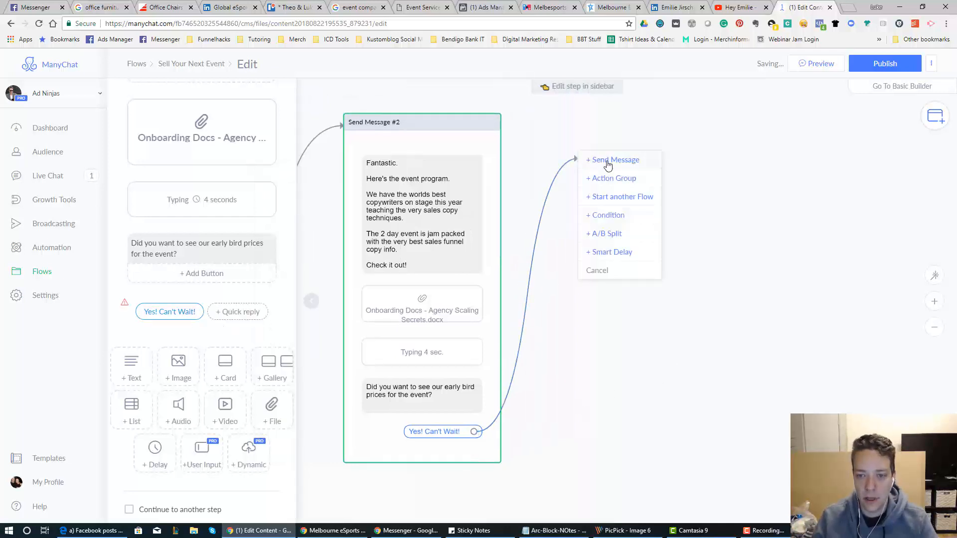
click(614, 160)
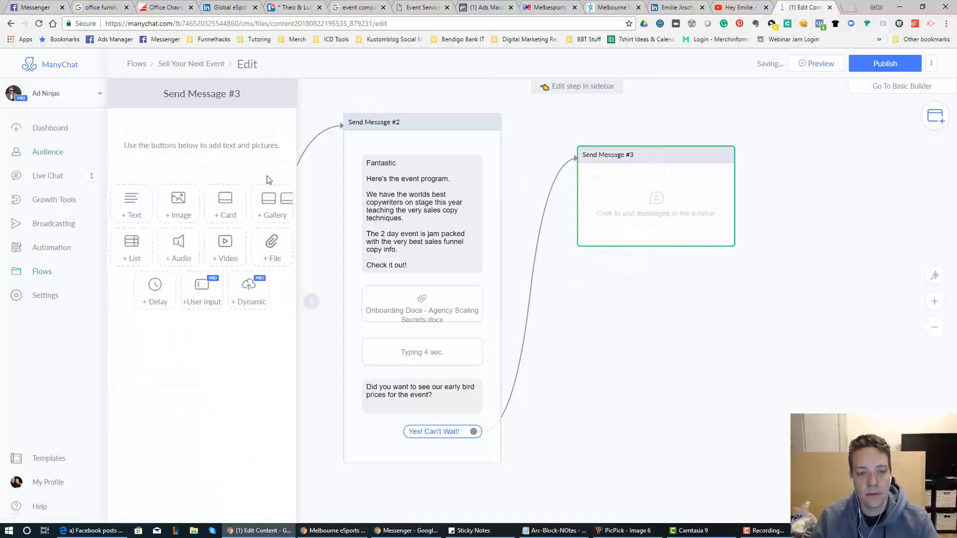
mouse_move(271, 204)
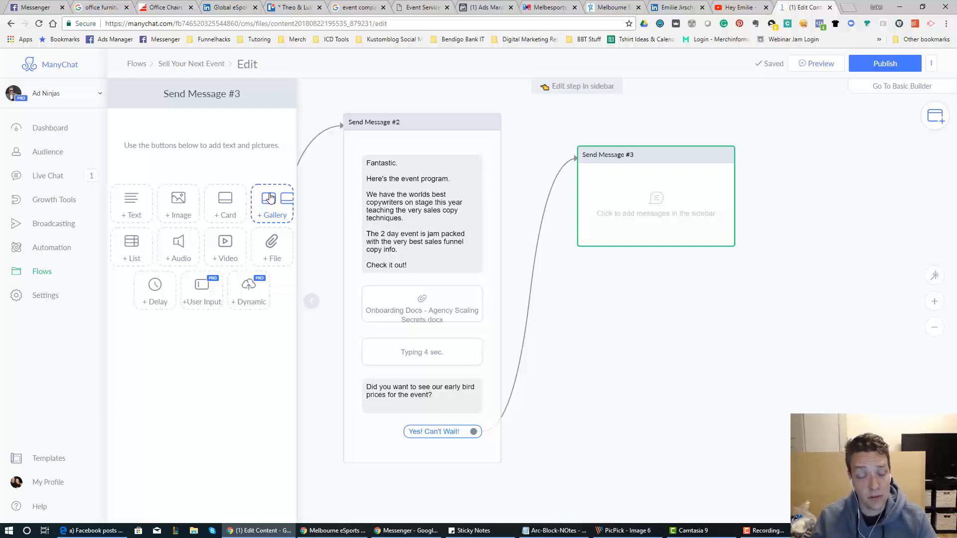
mouse_move(276, 191)
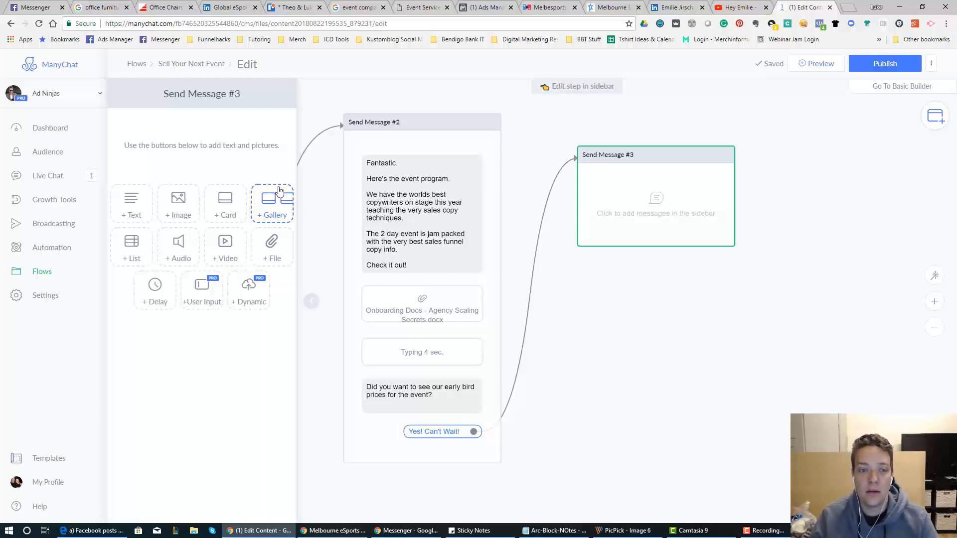
Add a gallery card with the event image, titled 'General Admission - $49'
click(272, 205)
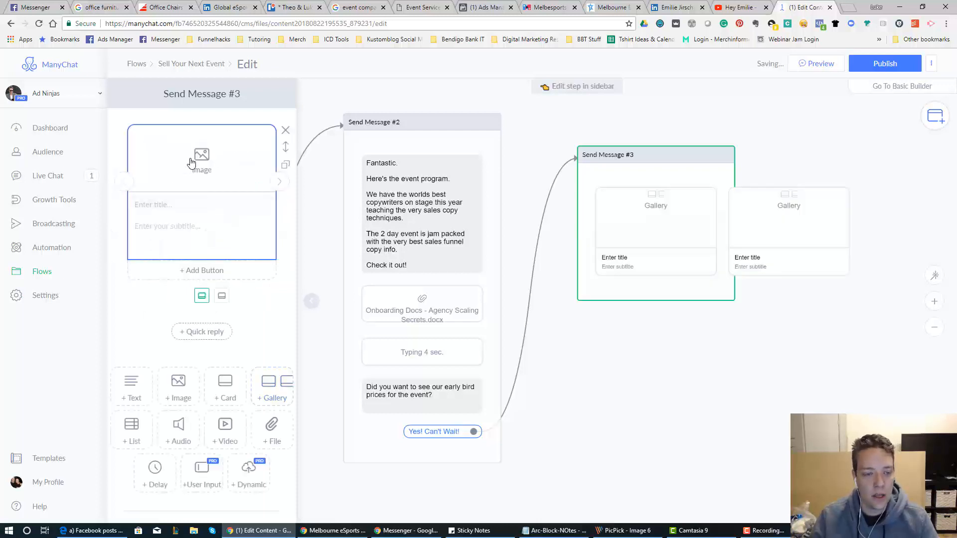
click(201, 154)
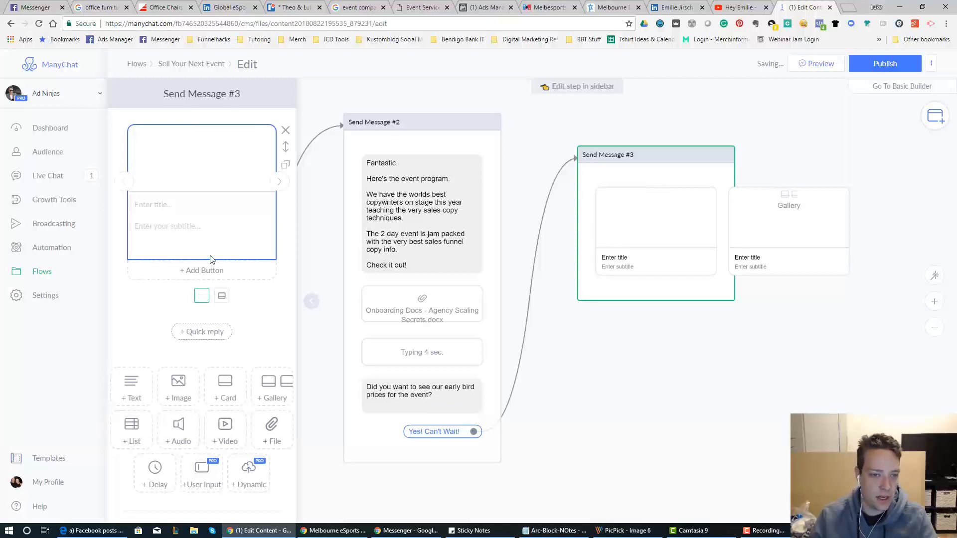
click(201, 296)
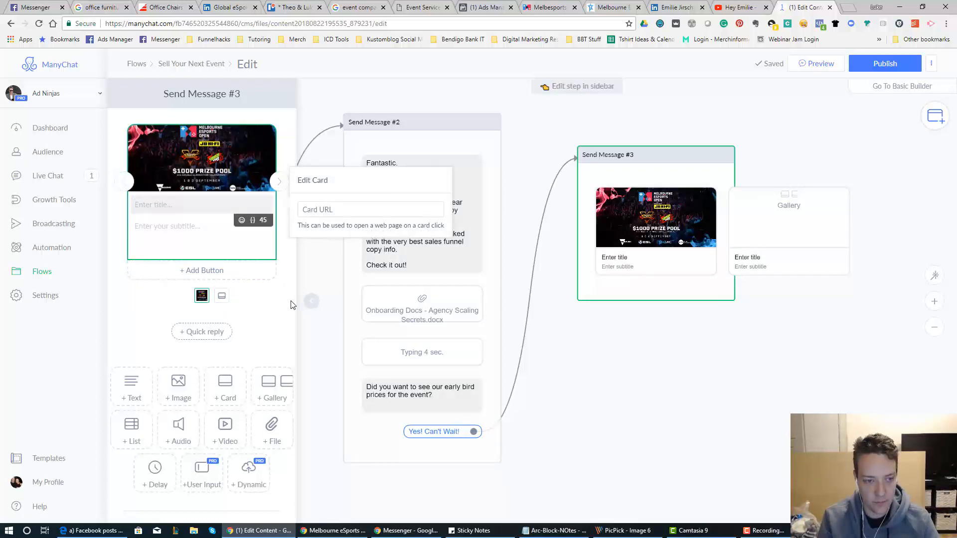
text(Genera)
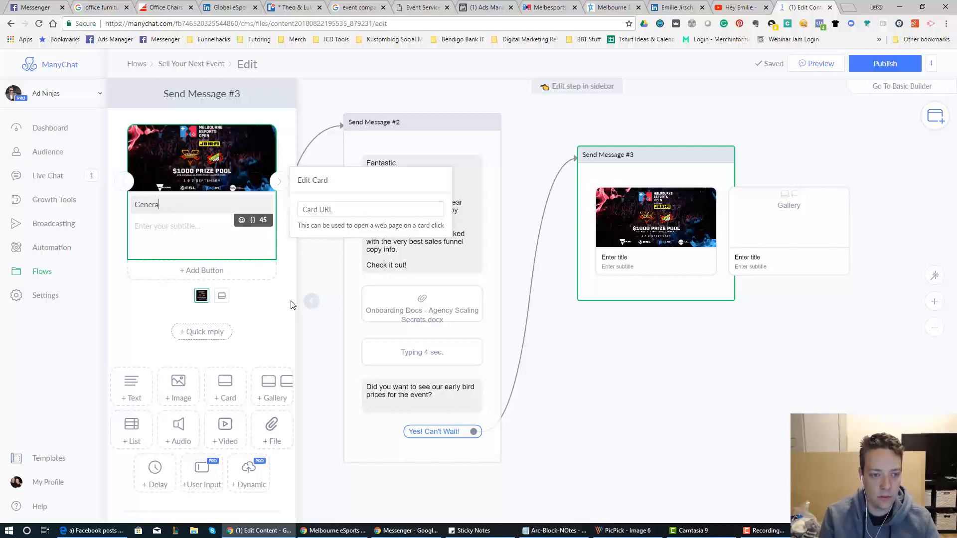
text(l Admission)
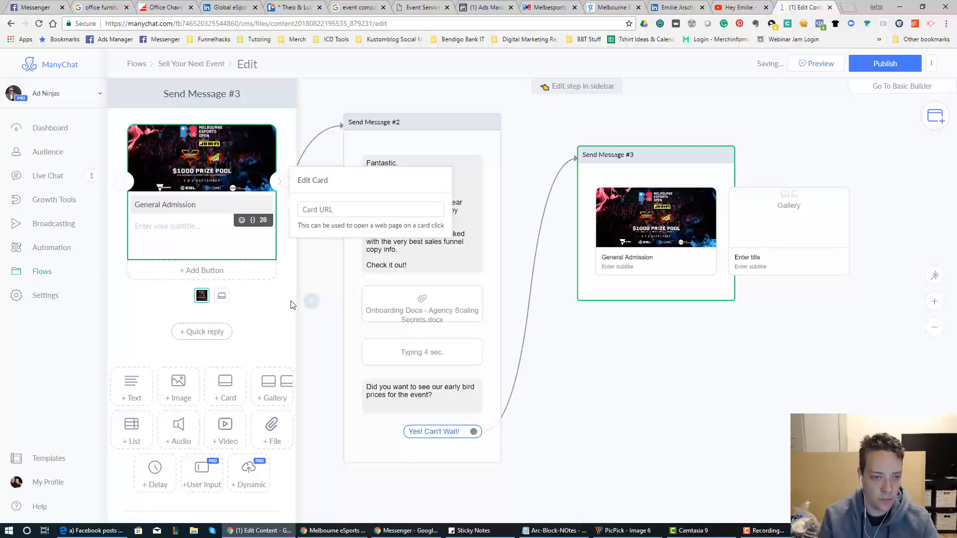
click(165, 204)
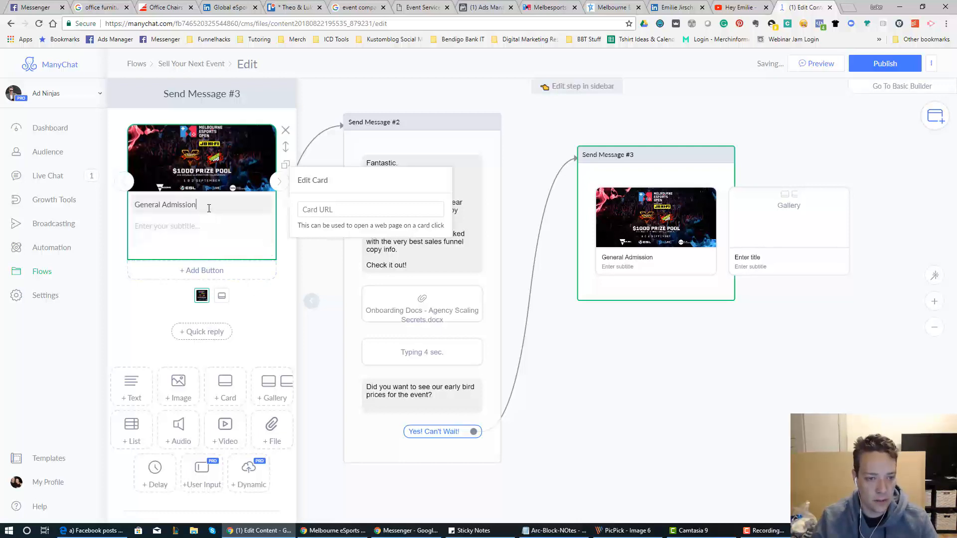
text(- $)
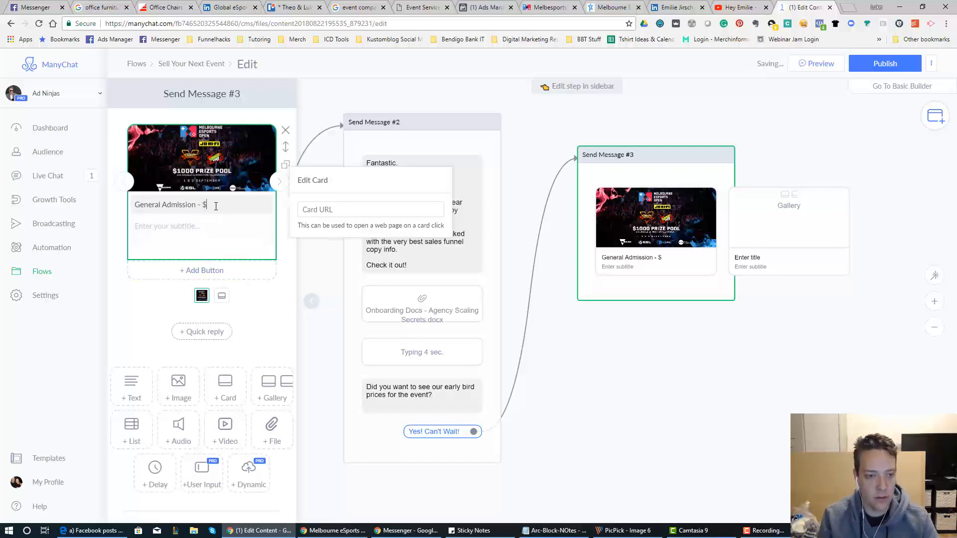
text(49)
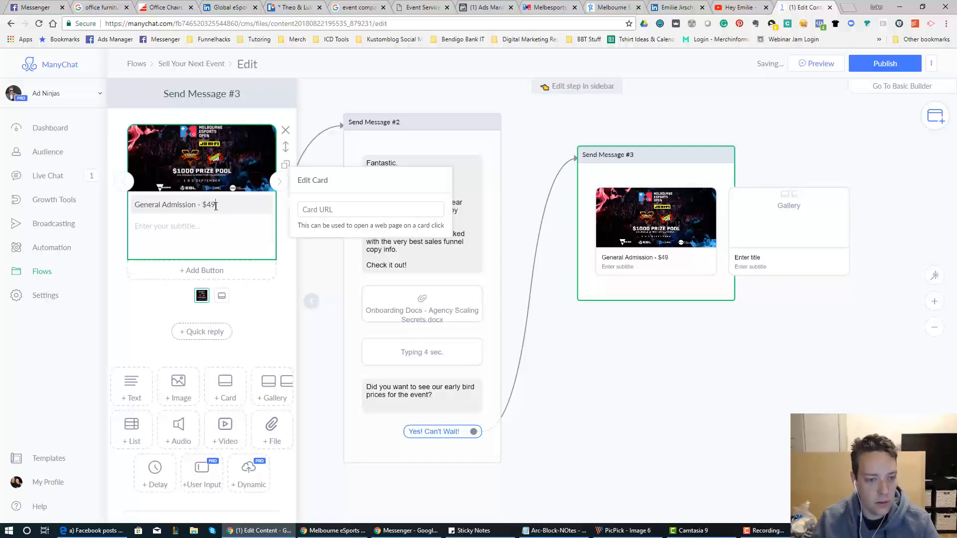
Give the card the subtitle 'For the copywriting beginner. See the worlds best over 2 days.'
click(201, 230)
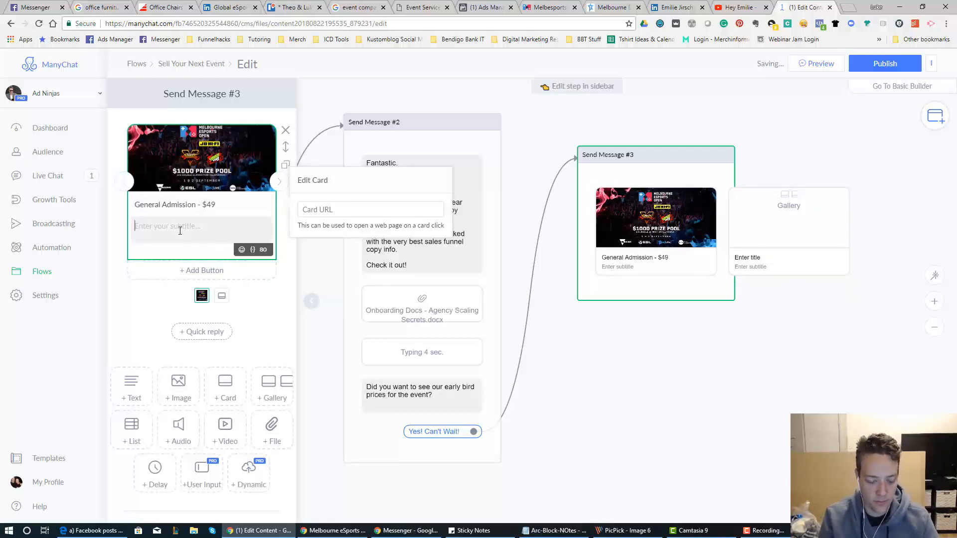
text(For the copy)
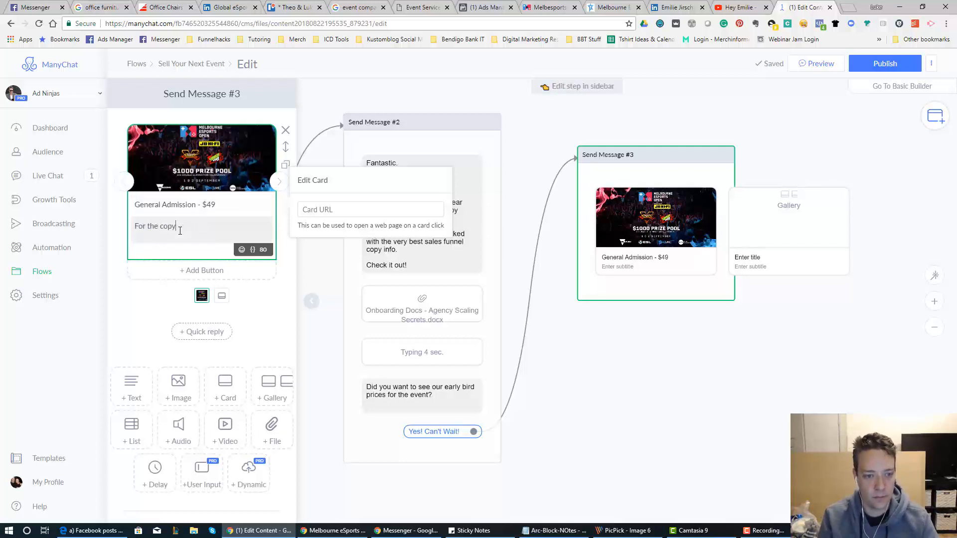
text(writing beginner)
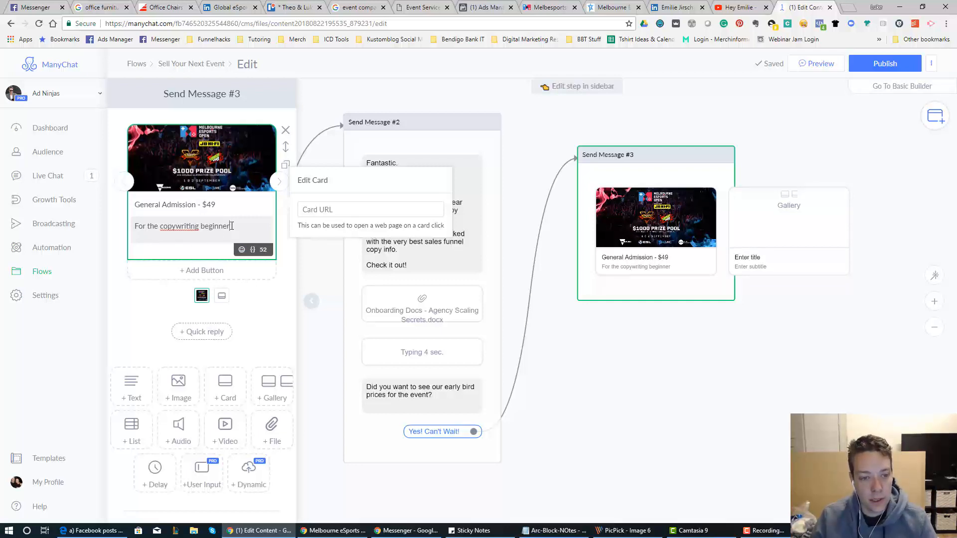
text(. S)
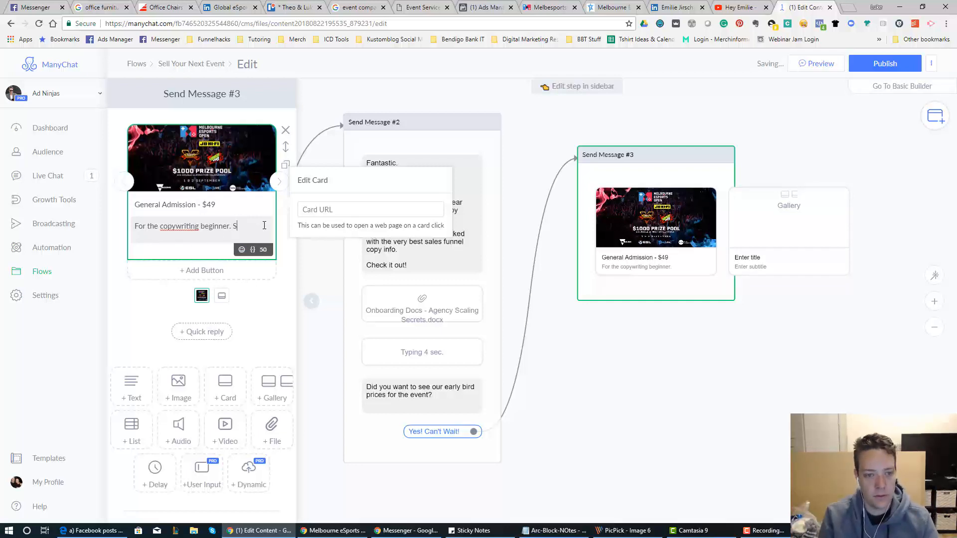
text(ee the worlds best)
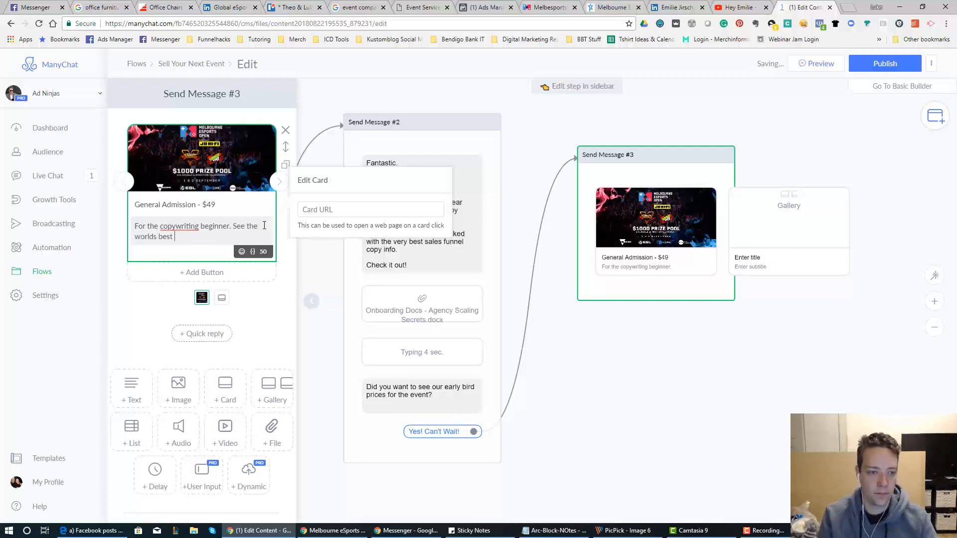
text(over 2 days.)
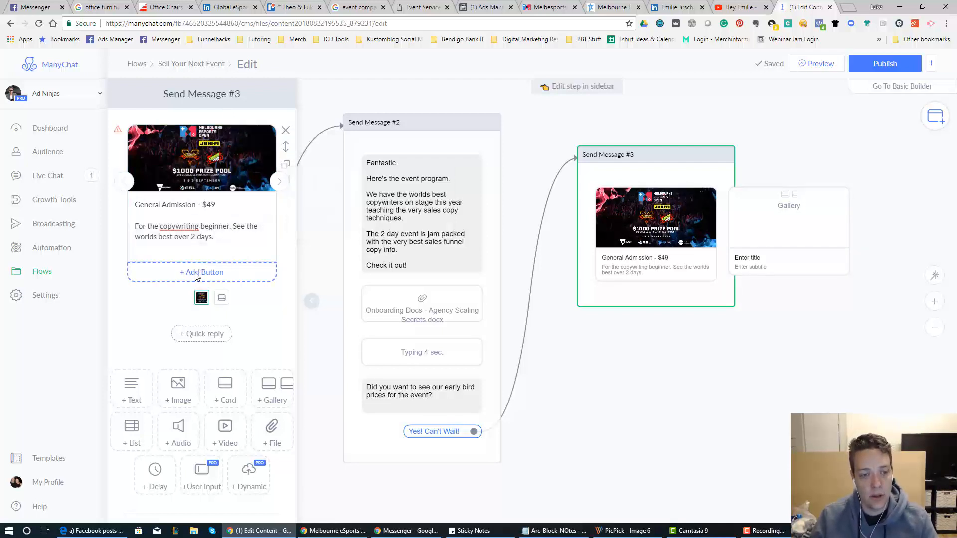
Add a '$49 General Admission' buy button priced 49.00 AUD to the card
click(202, 272)
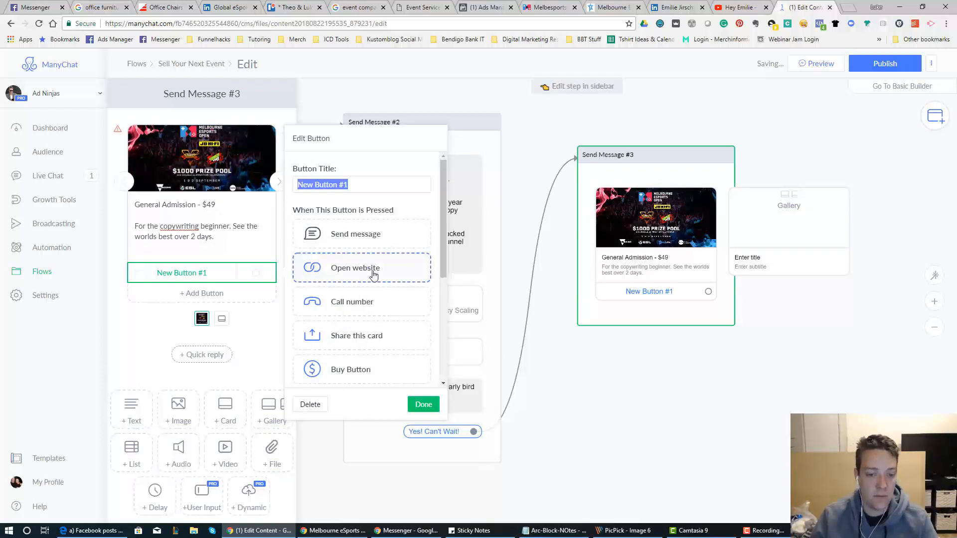
scroll(down, 3)
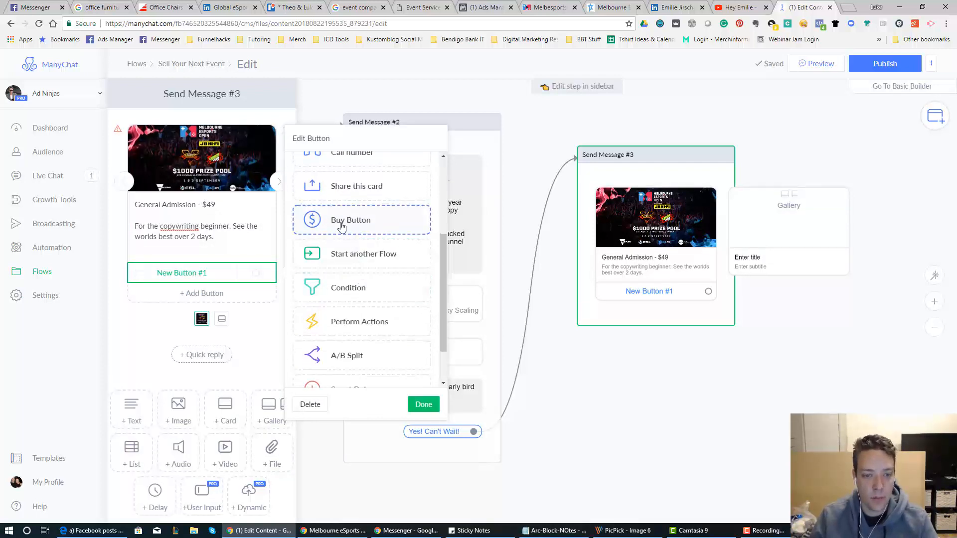
click(351, 220)
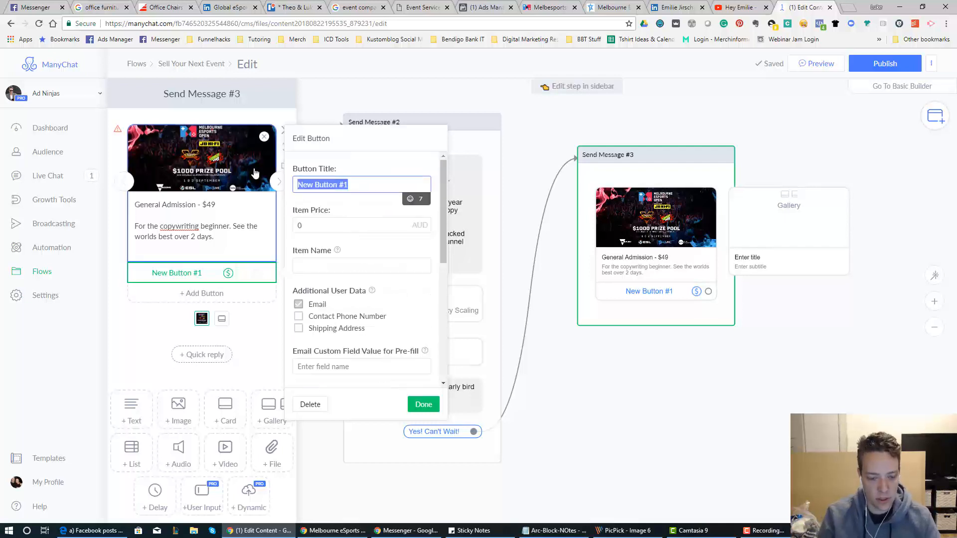
text($49)
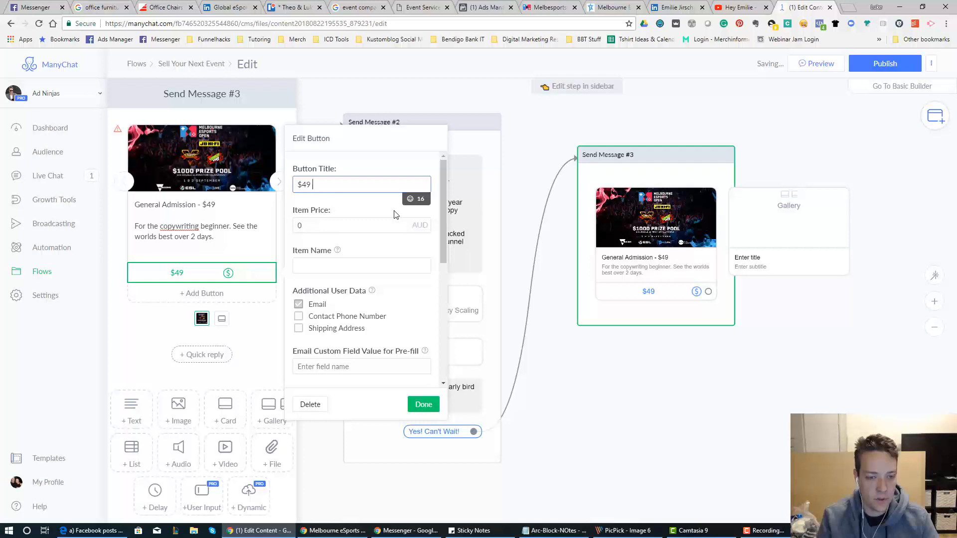
text(General Admission)
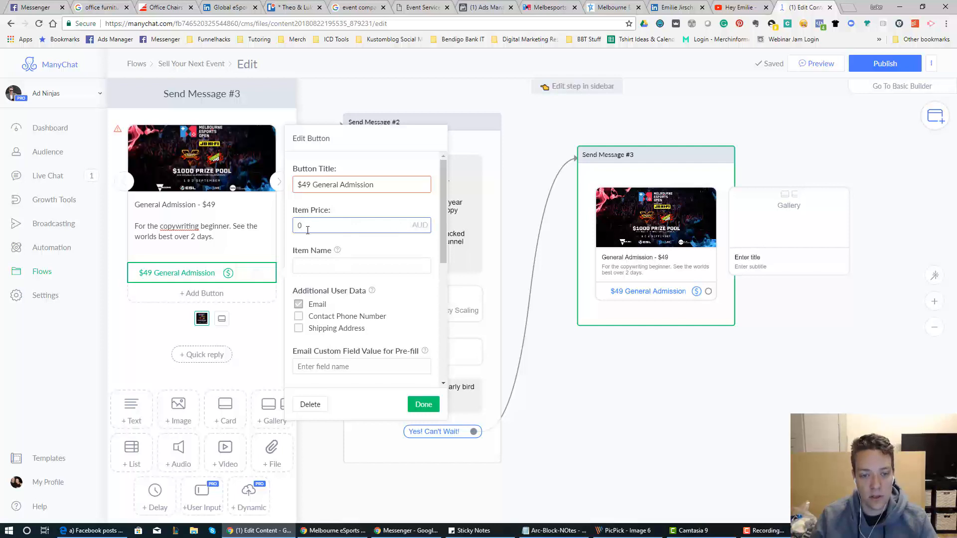
mouse_move(418, 280)
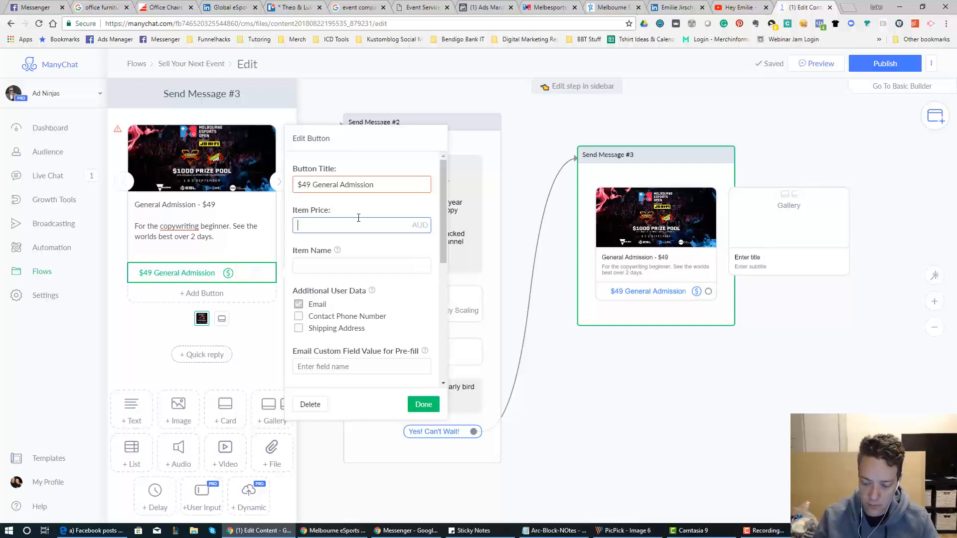
text(49.00)
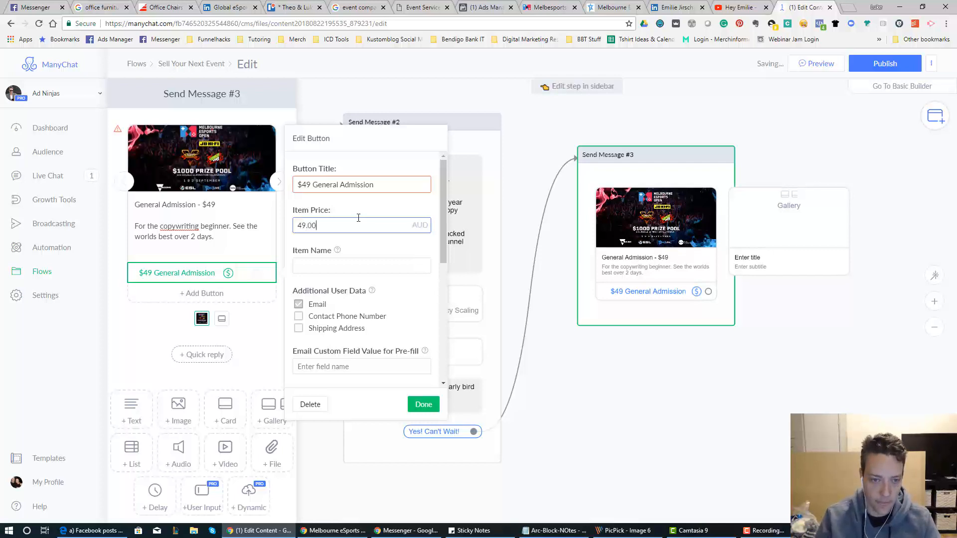
click(360, 264)
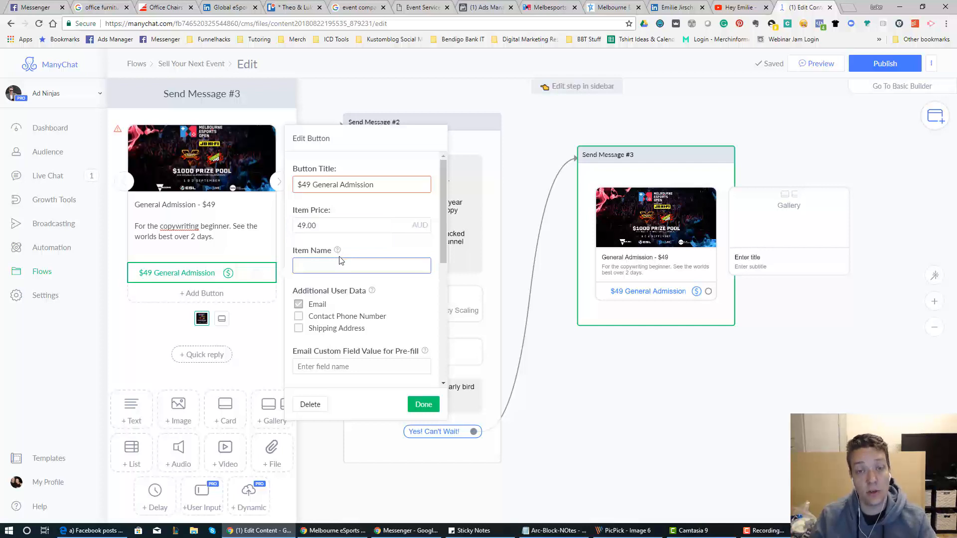
Name the item 'Copywriting 49' and collect contact phone number and shipping address
click(361, 266)
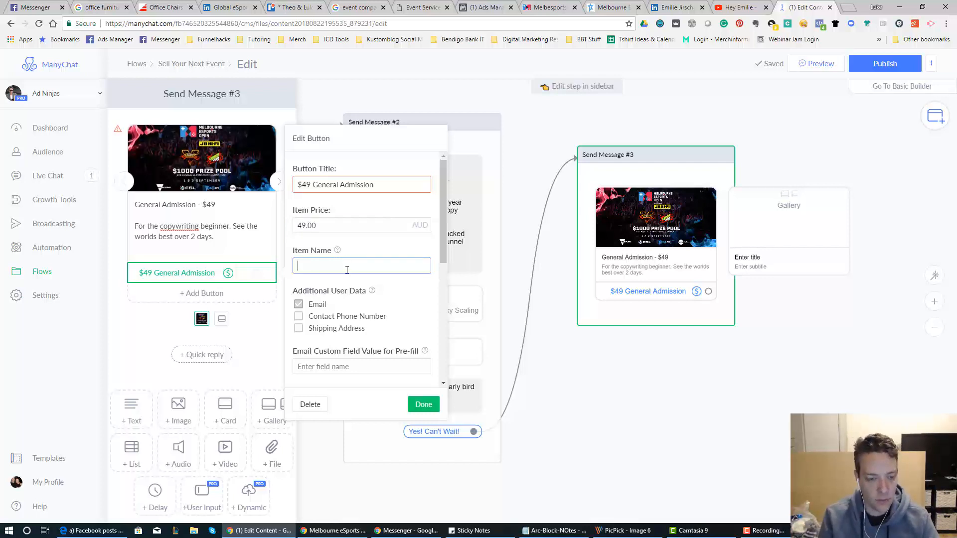
text(Copywriting)
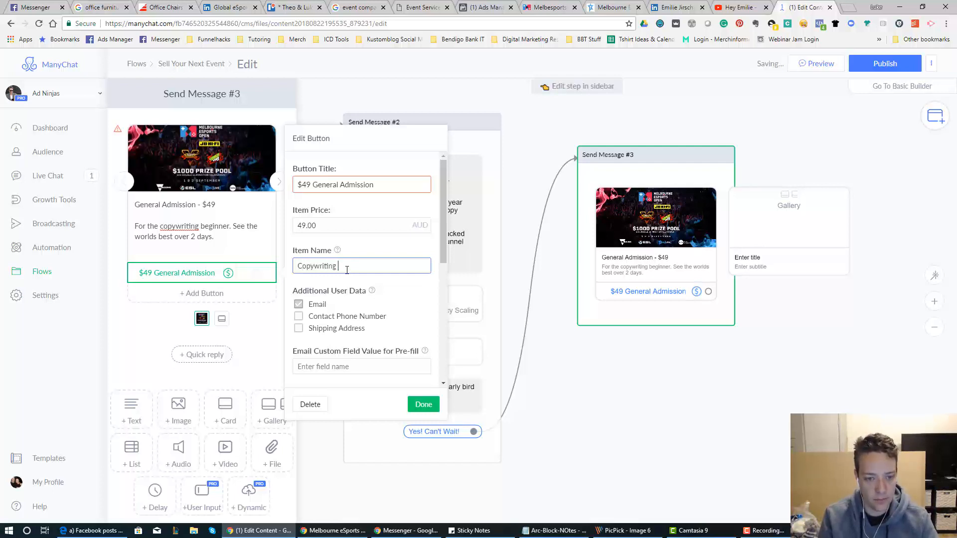
text(49)
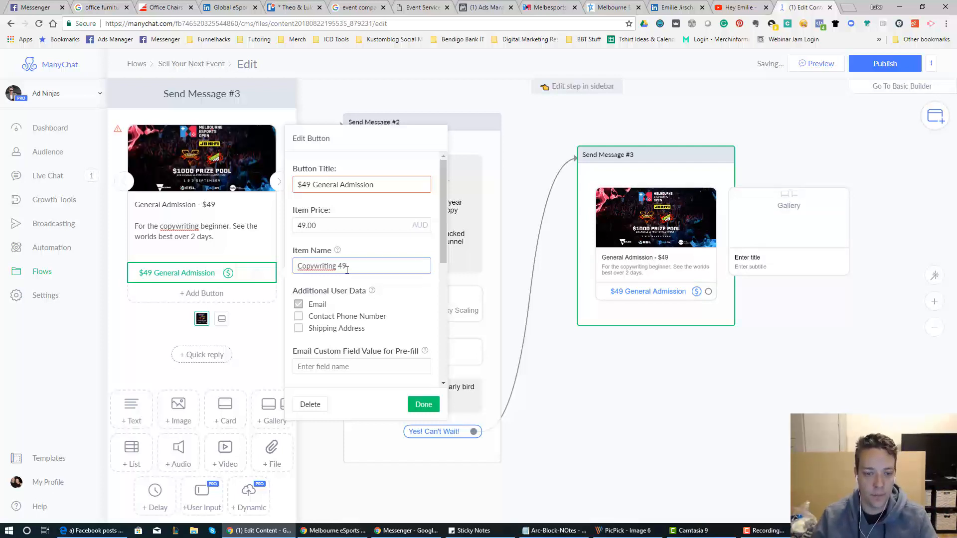
scroll(down, 3)
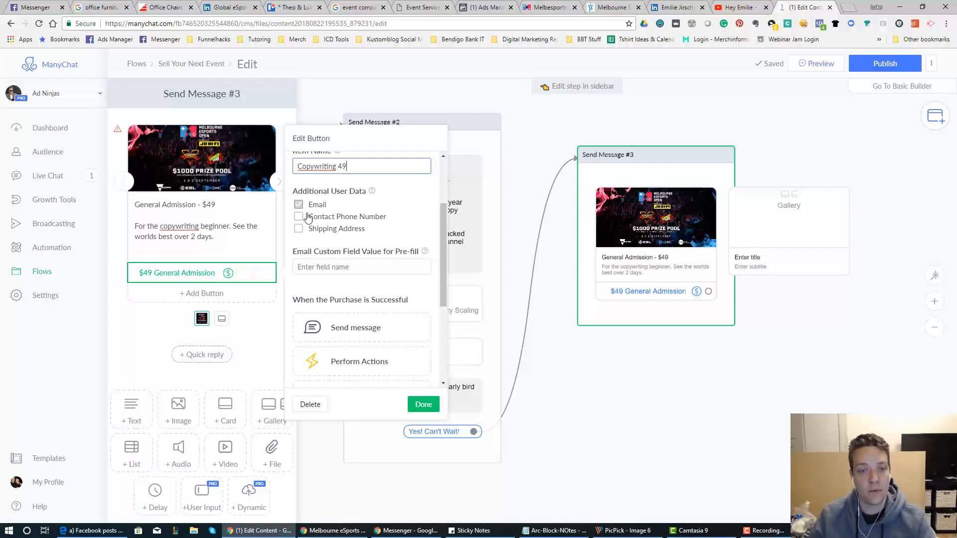
click(299, 228)
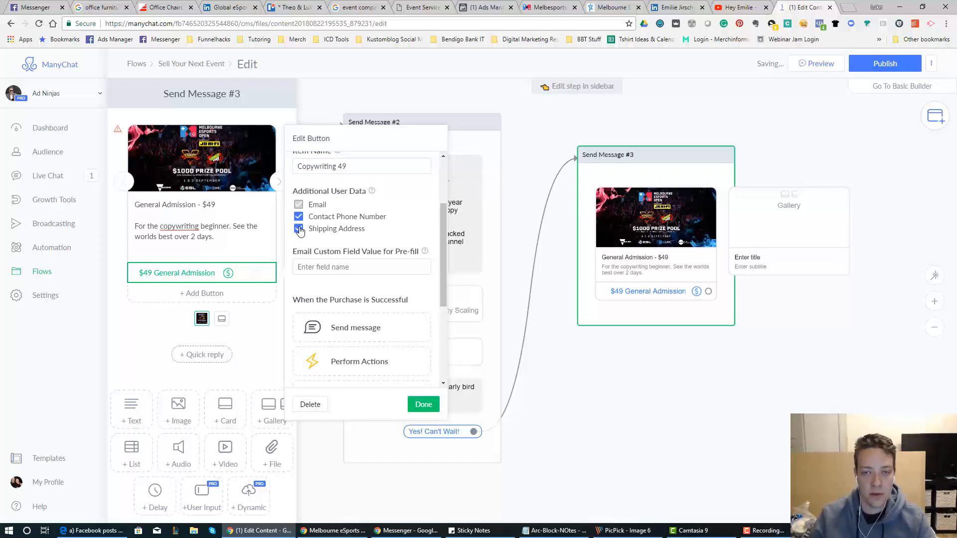
click(298, 229)
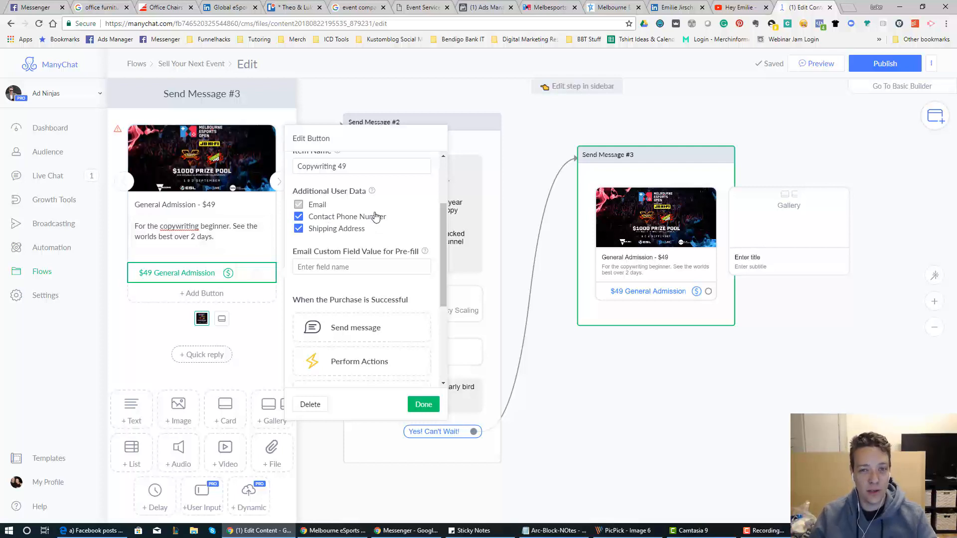
mouse_move(345, 220)
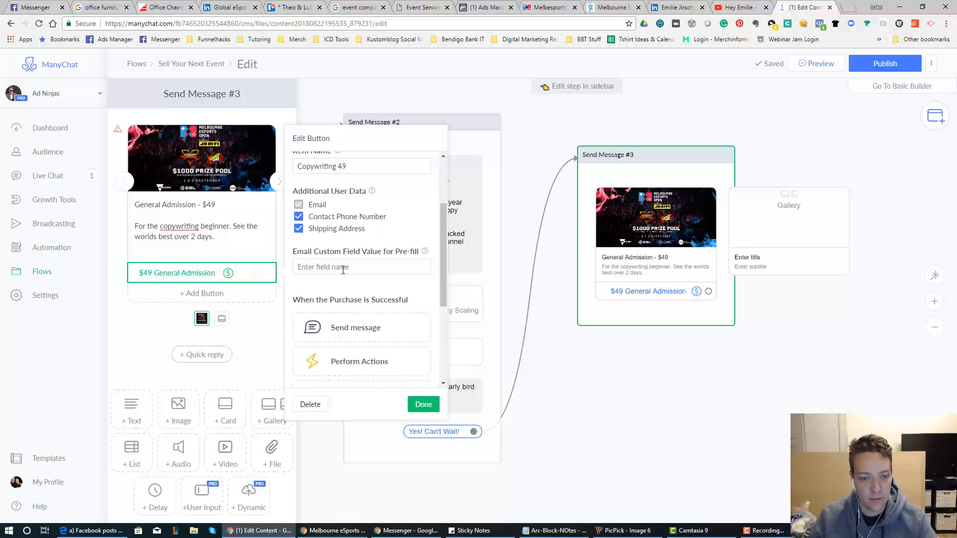
click(359, 266)
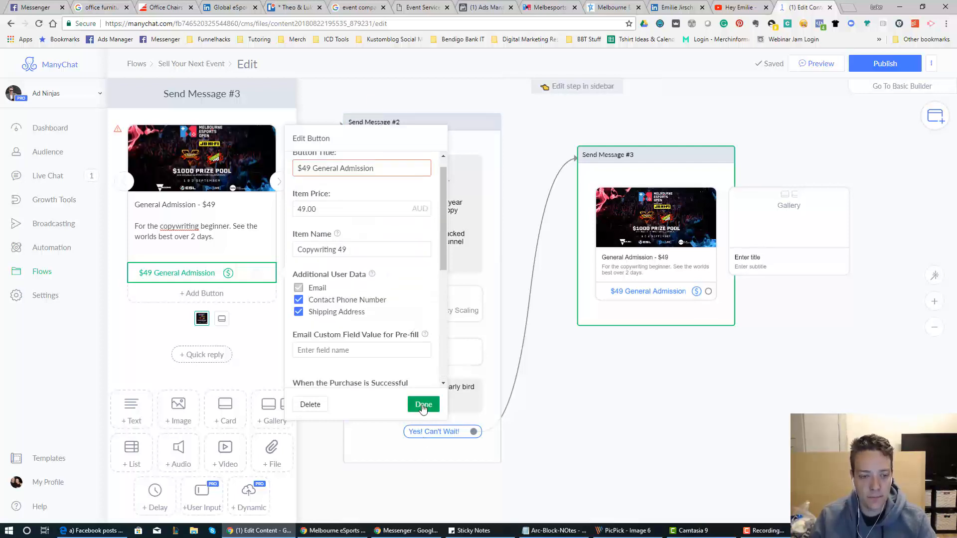
click(424, 404)
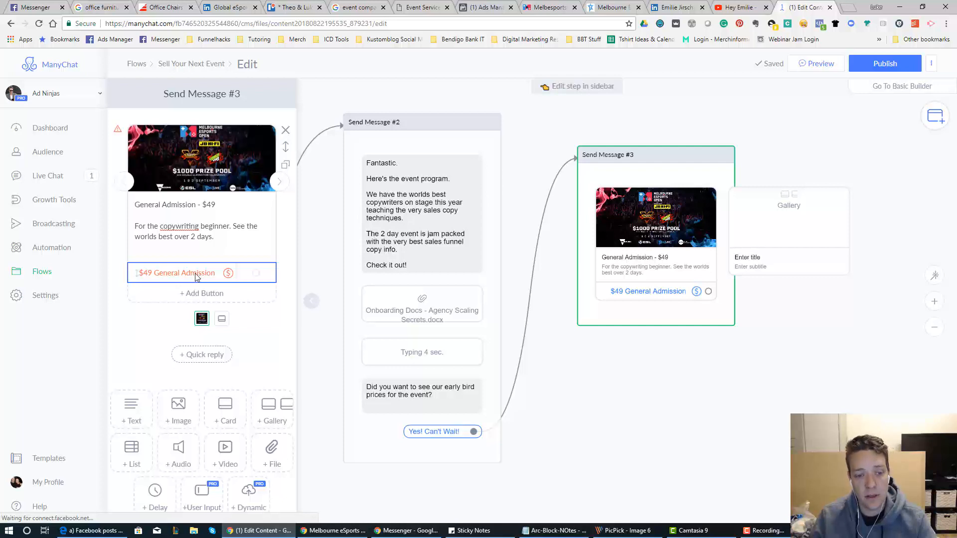
mouse_move(220, 282)
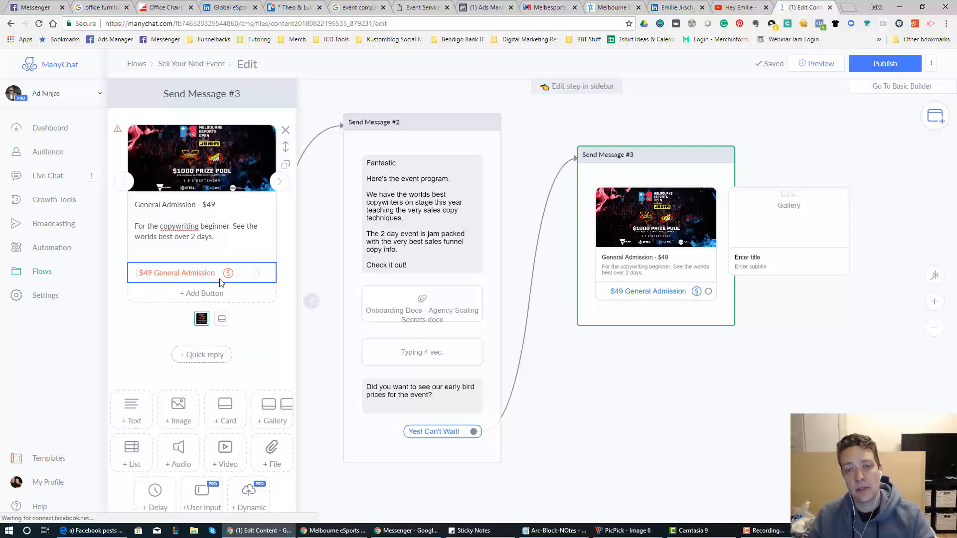
mouse_move(239, 287)
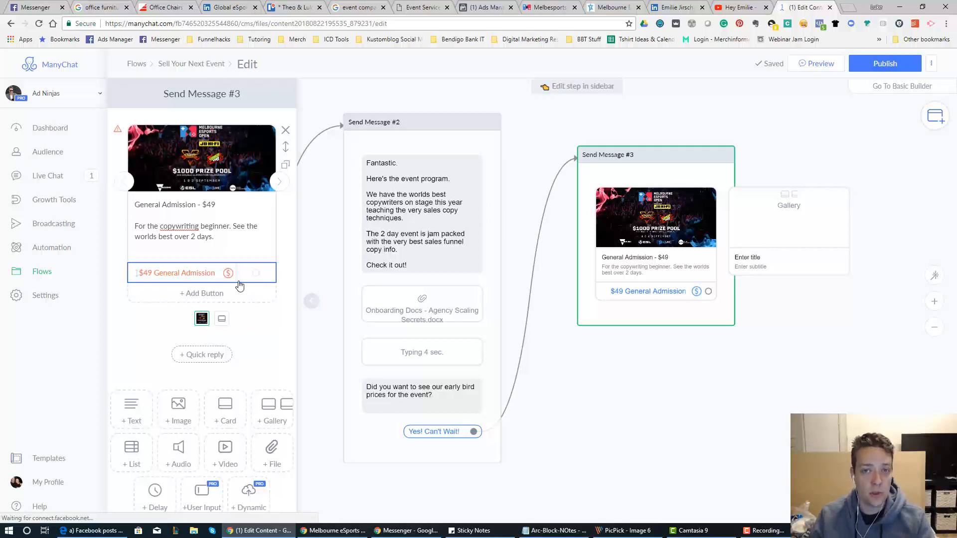
mouse_move(278, 186)
text($89)
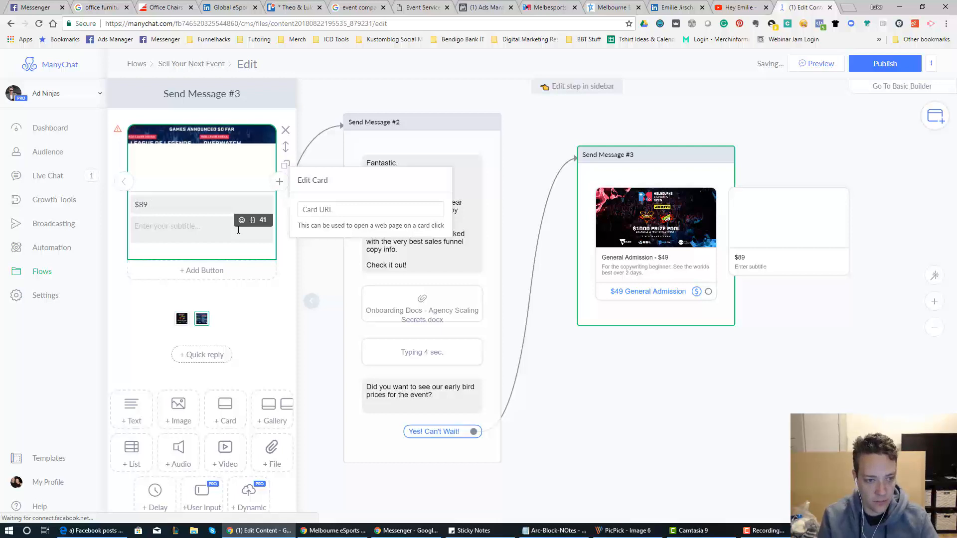
Title the second card '$89 Silver Seating Ticket', subtitled 'Enjoy the 2 day event with a primary seat.'
text(Silver)
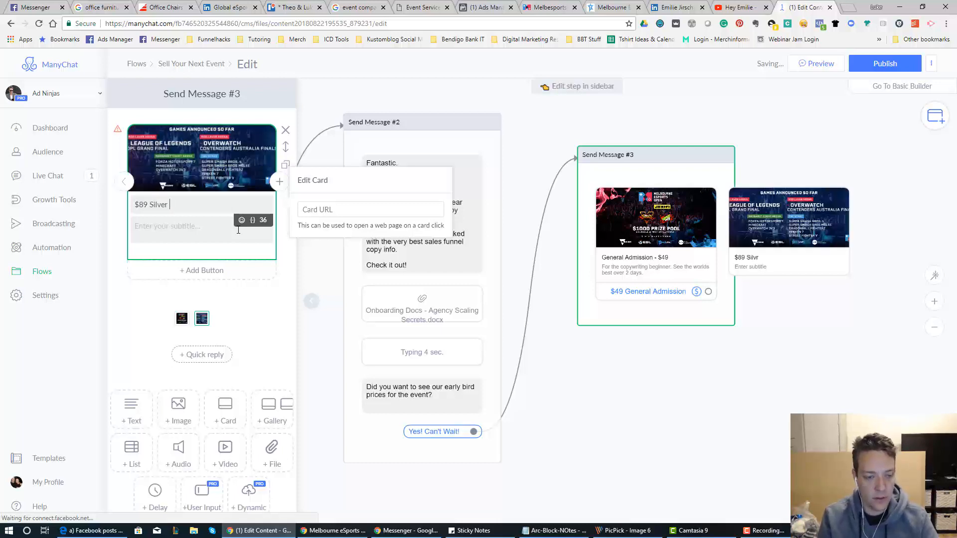
text(Seating Ticket)
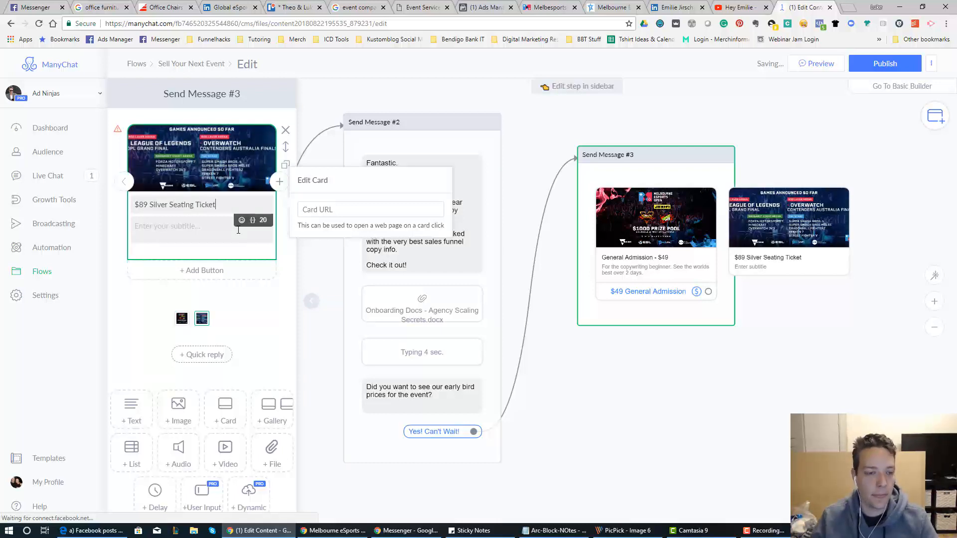
text(Enjoy)
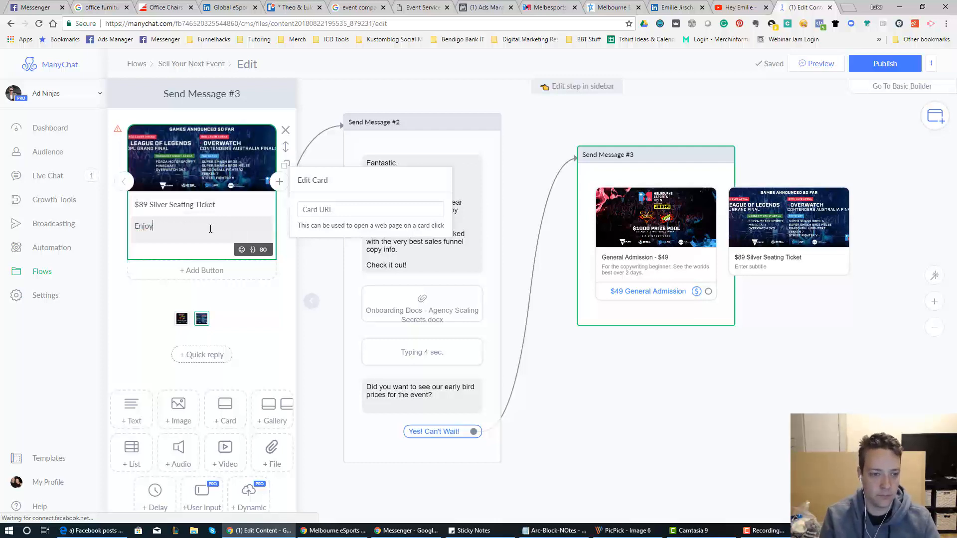
text(the 2 day)
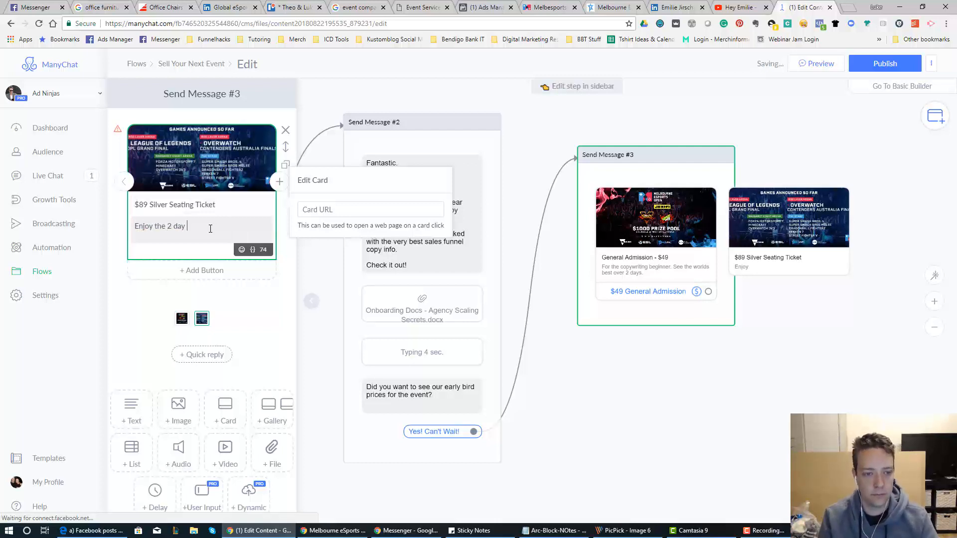
text(event f)
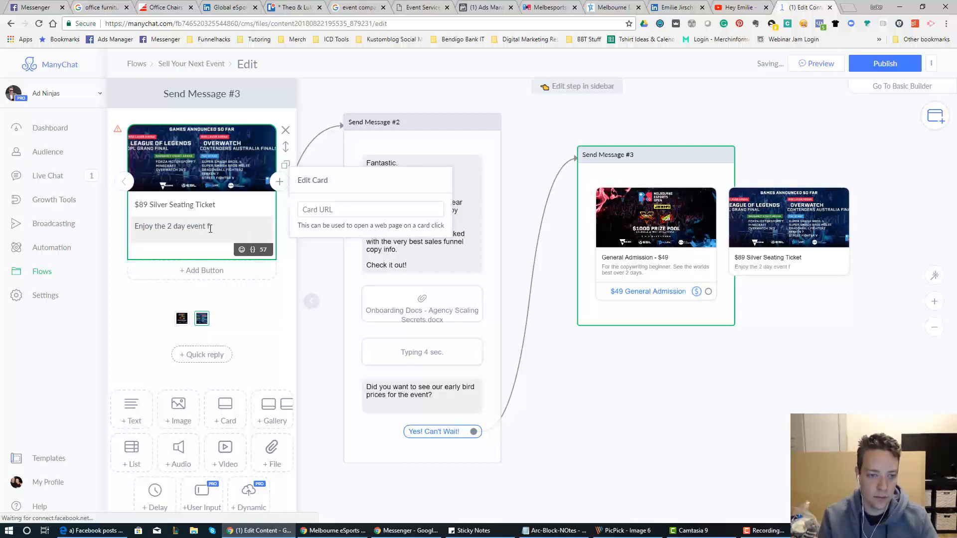
text(with a primary s)
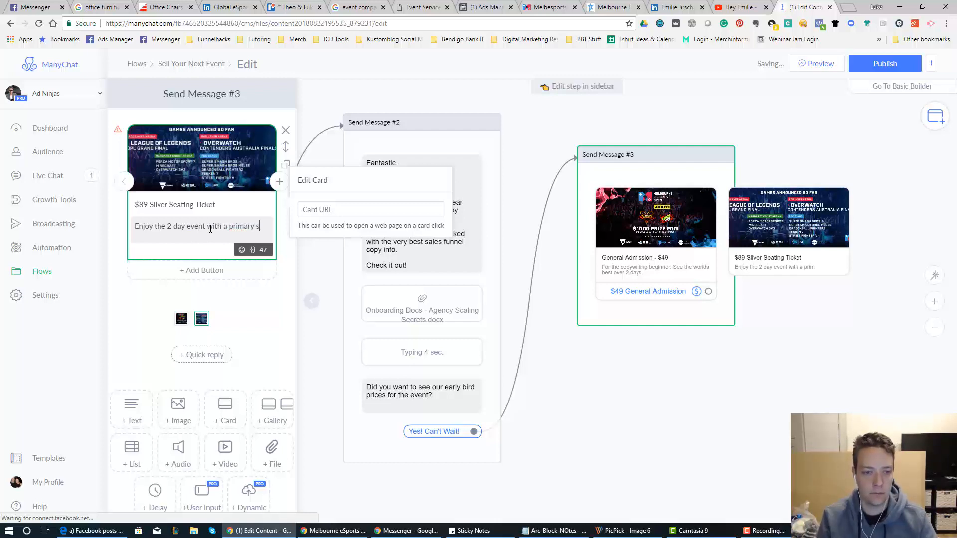
text(eat.)
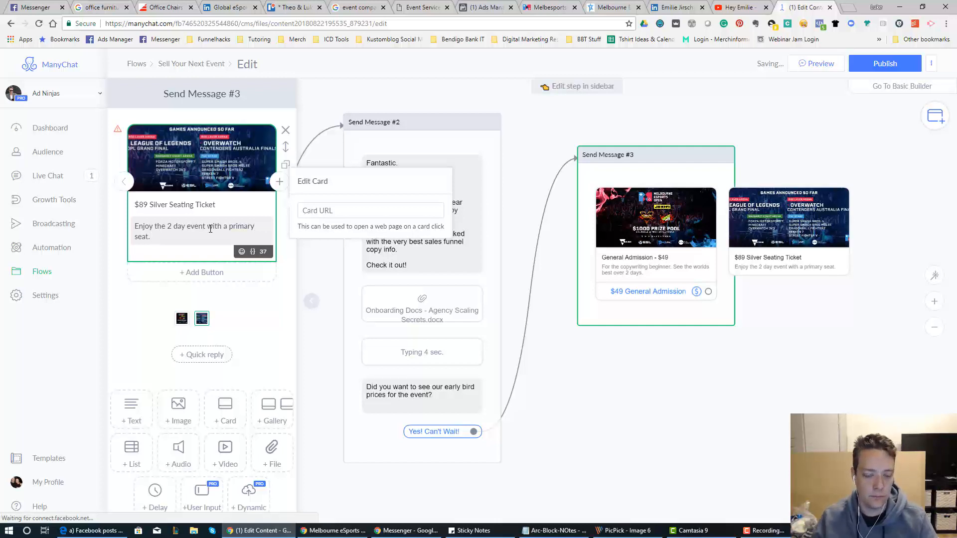
Add a '$89 Silver Seating' buy button priced 89.00 AUD to the Silver card
click(201, 272)
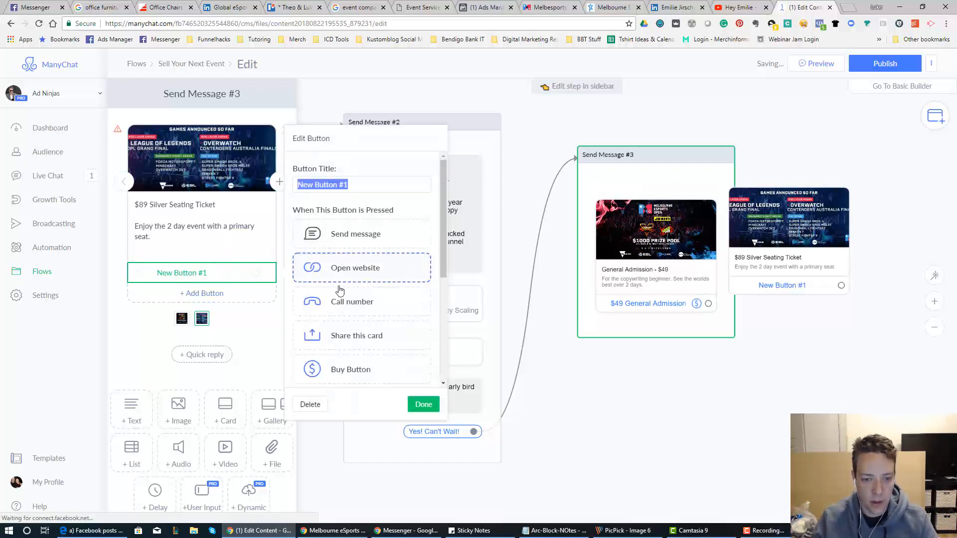
click(351, 369)
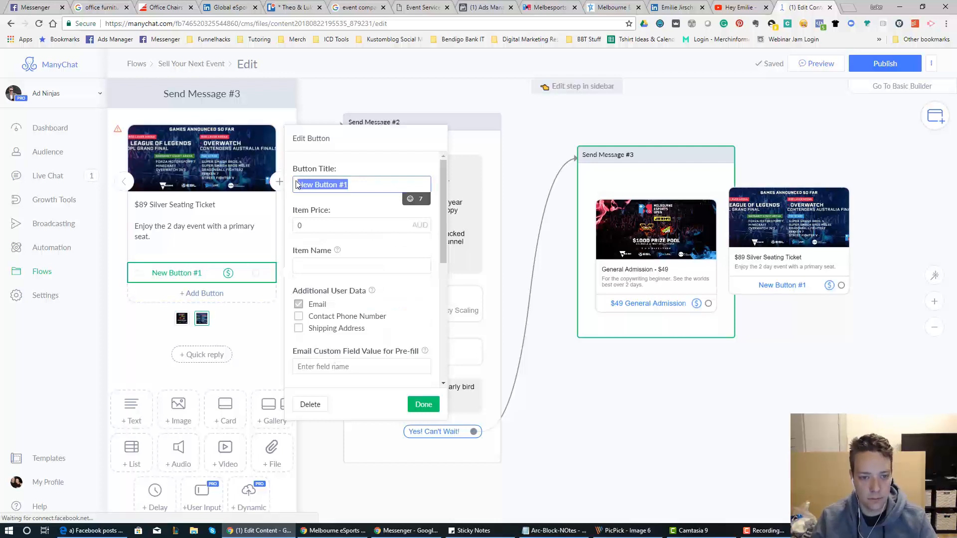
text($89 Silver Seating)
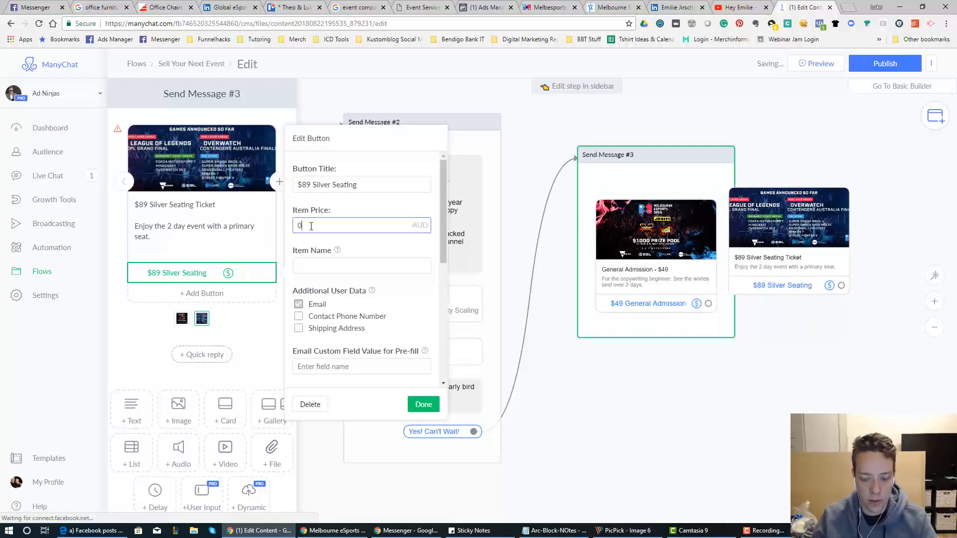
text(89.00)
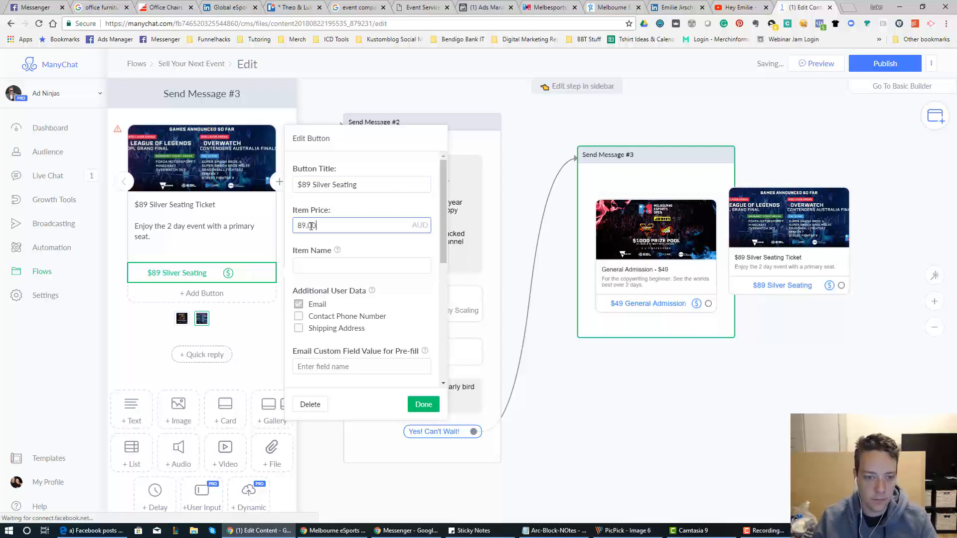
text(89 S)
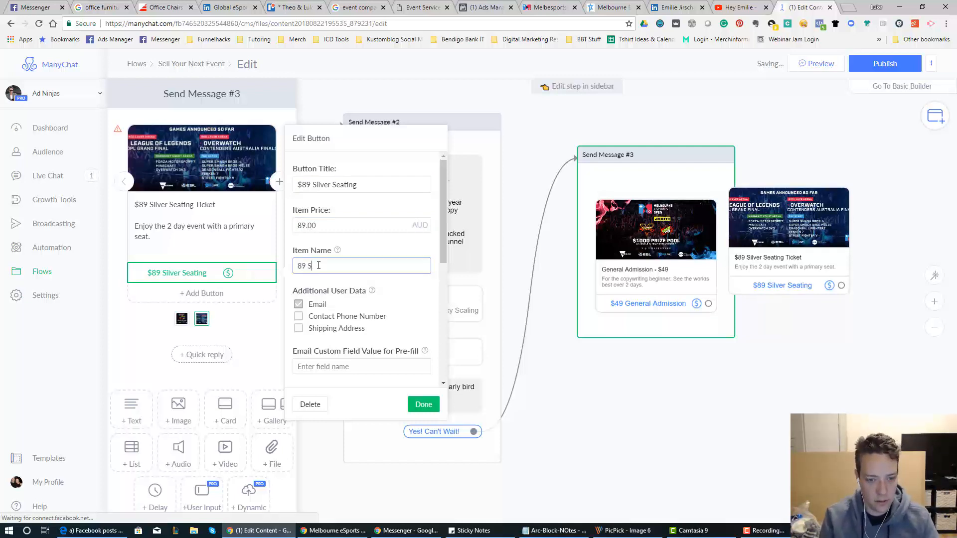
text(ilver Seat)
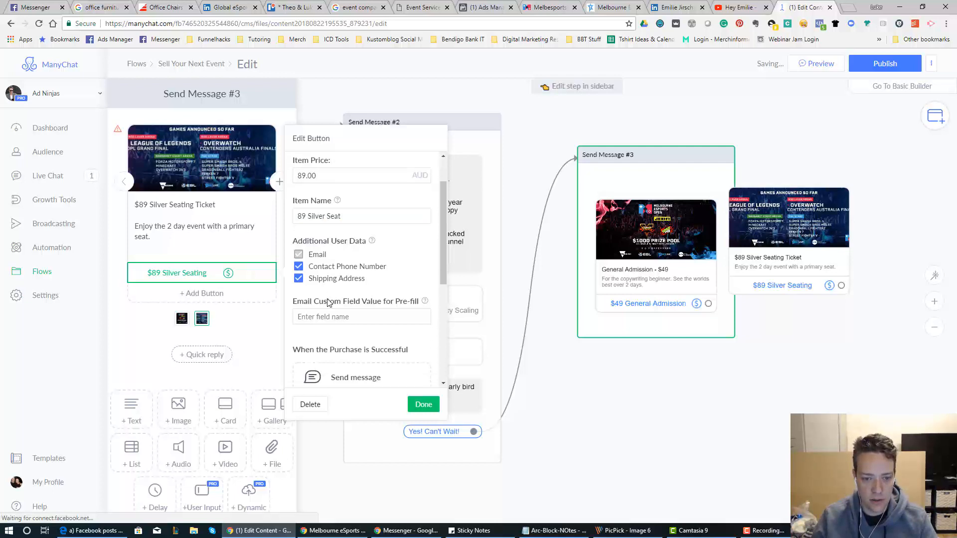
click(423, 404)
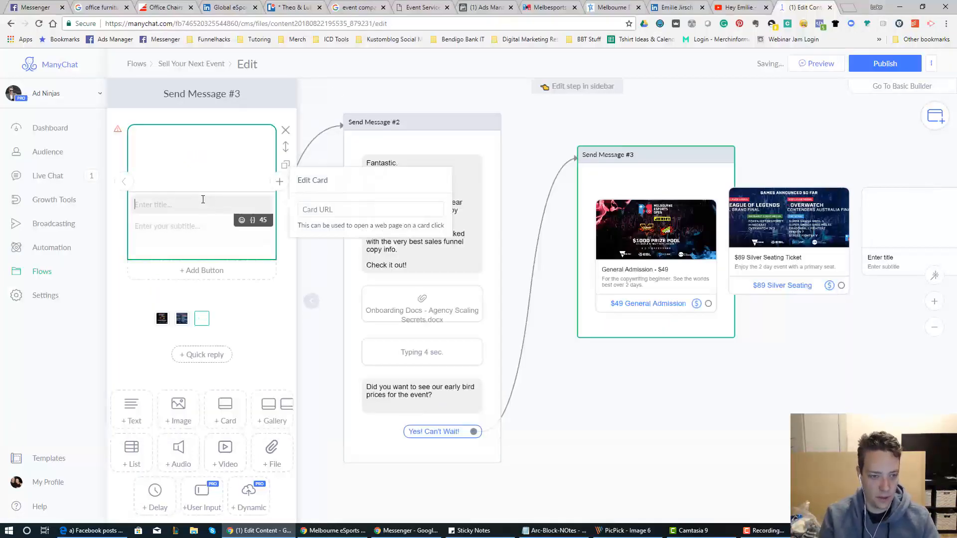
Start filling in the third gallery card for the $129 VIP Ticket
click(201, 318)
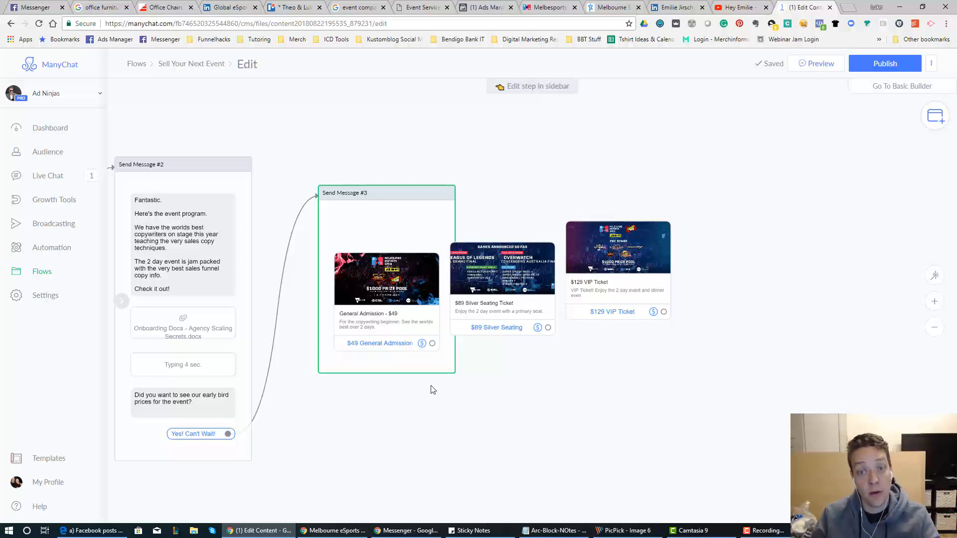
mouse_move(465, 408)
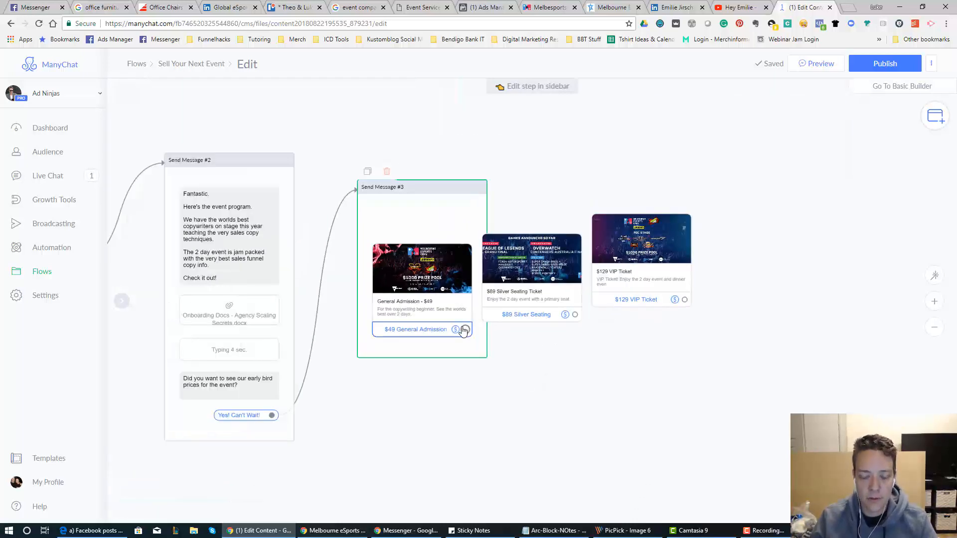
mouse_move(478, 336)
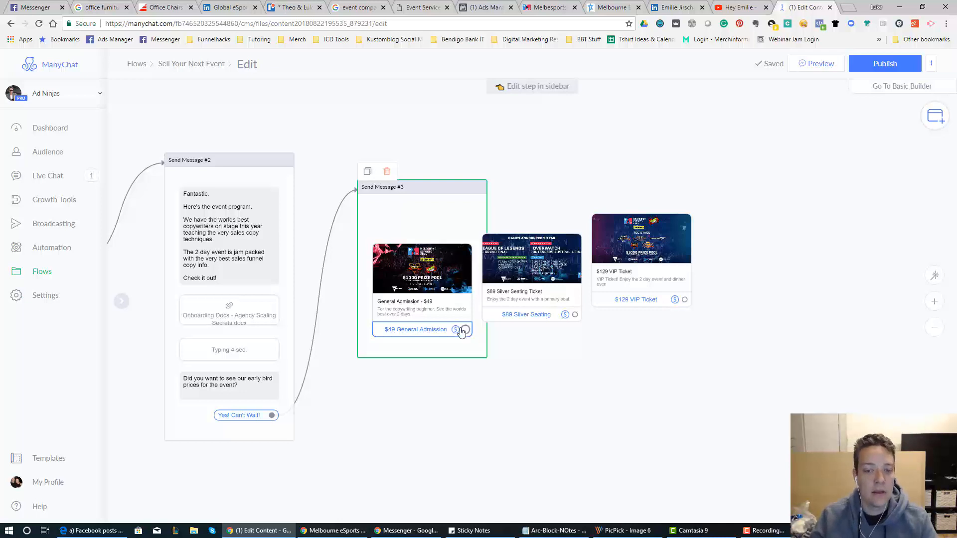
mouse_move(464, 334)
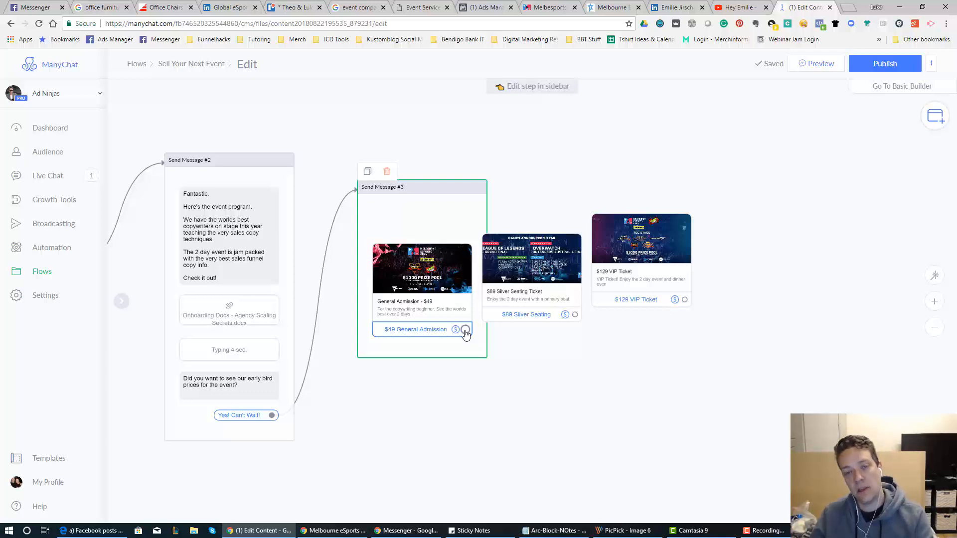
Create Send Message #4 after the $49 purchase, thanking buyers by first name and asking about sharing
click(464, 329)
text(Did you want to sh)
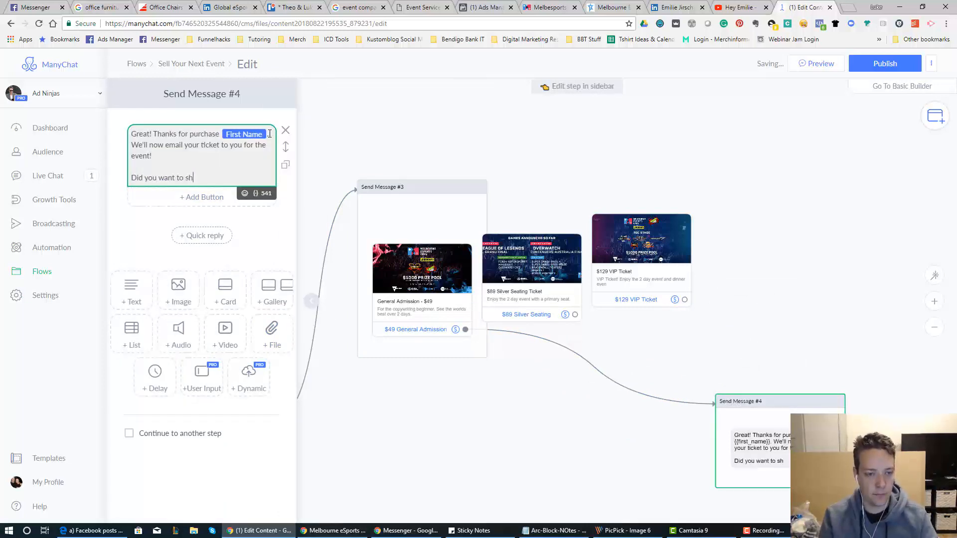
text(are the event w)
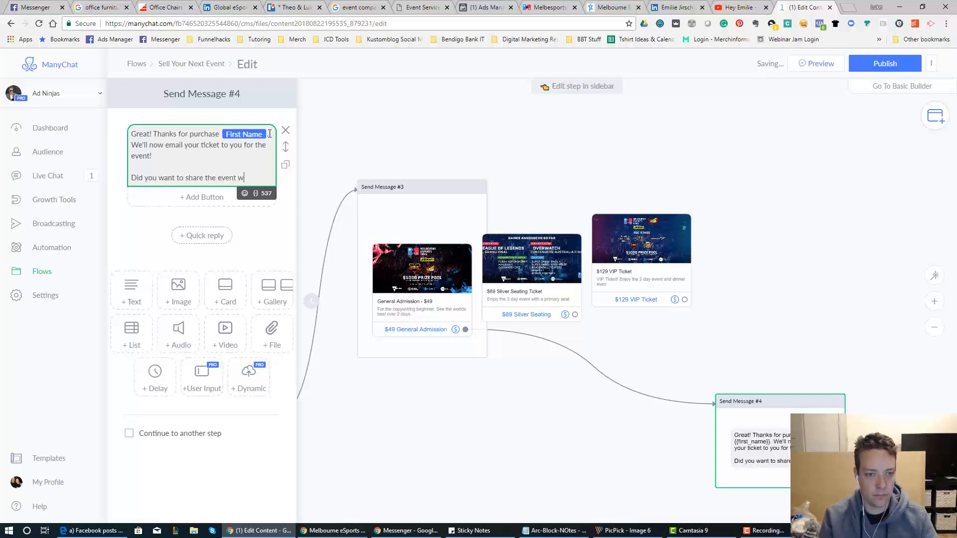
text(with friends and fami)
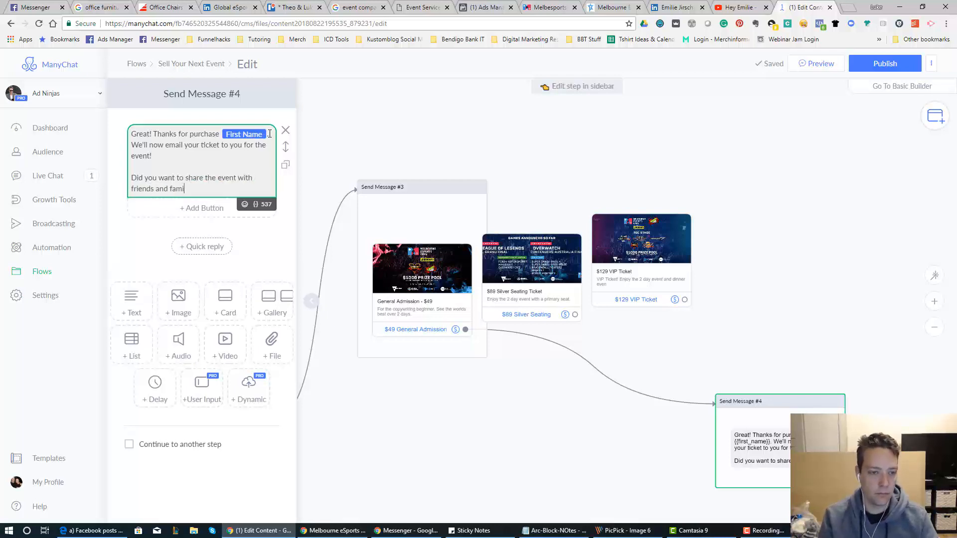
text(ly?)
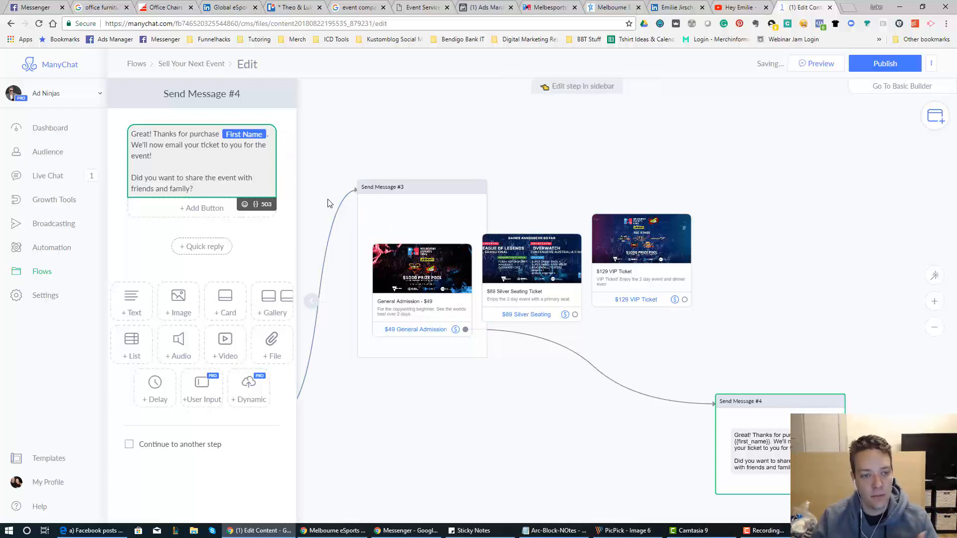
click(198, 158)
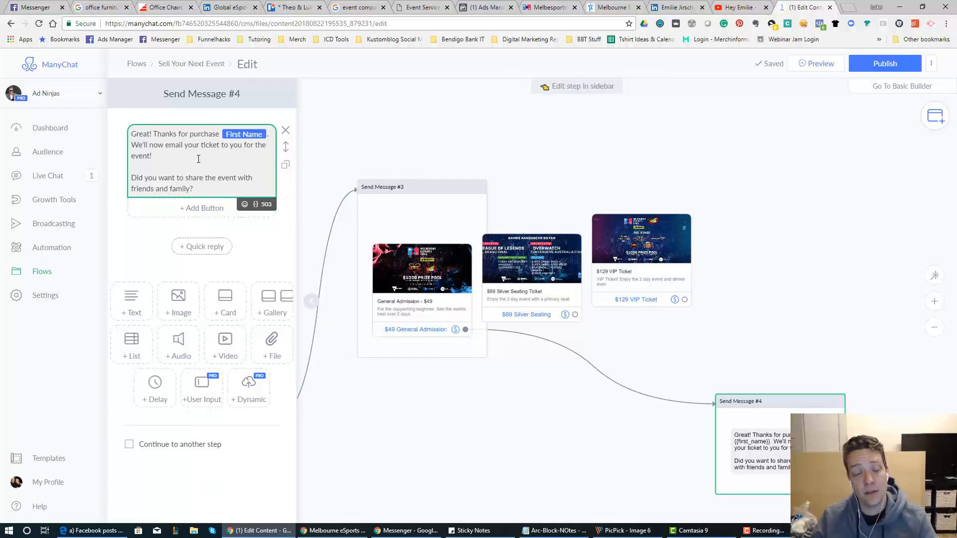
click(195, 188)
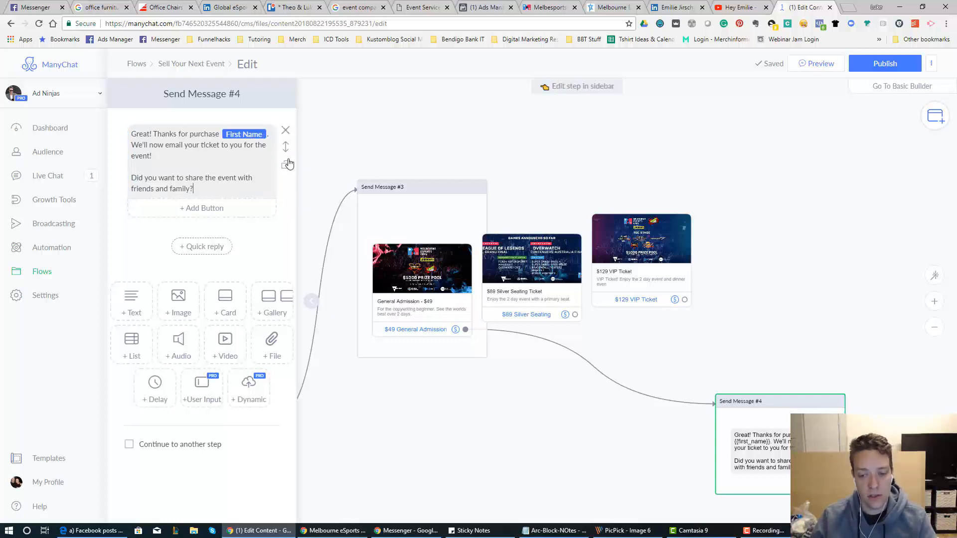
click(525, 315)
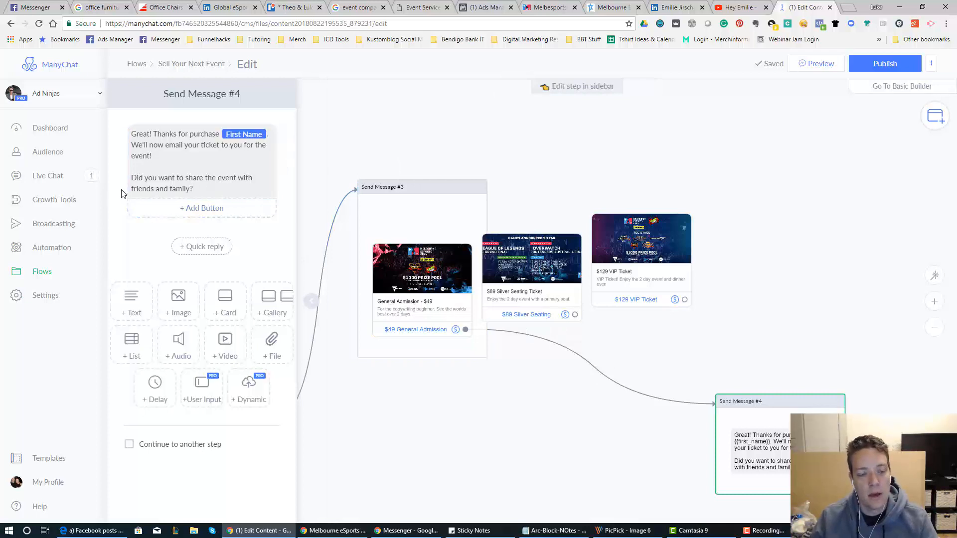
click(202, 165)
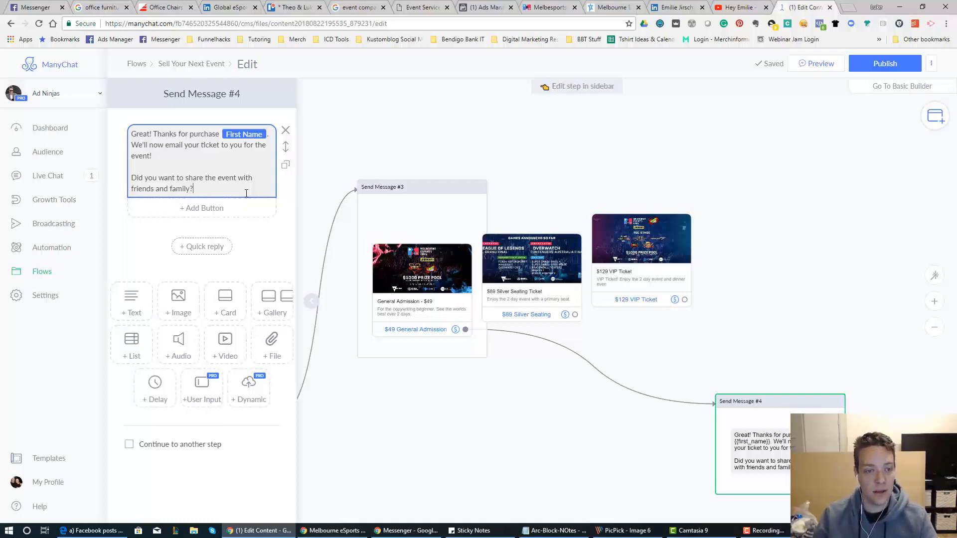
Add a button to the thank-you message, then delete the empty New Button #1
click(202, 207)
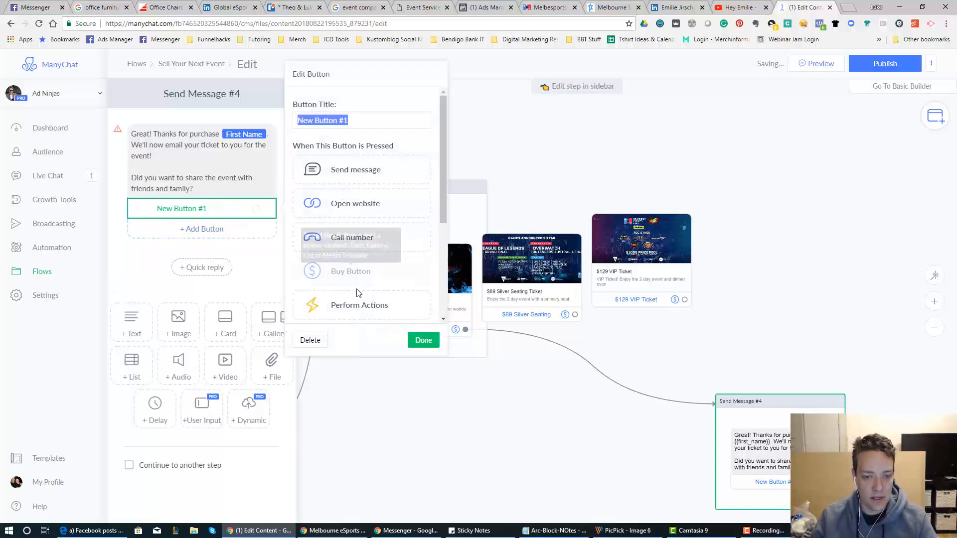
scroll(down, 3)
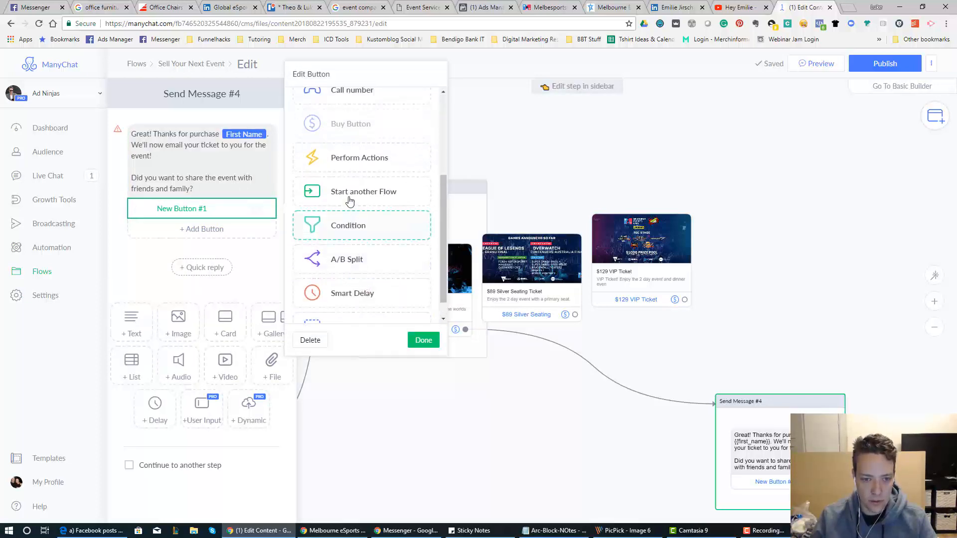
scroll(up, 3)
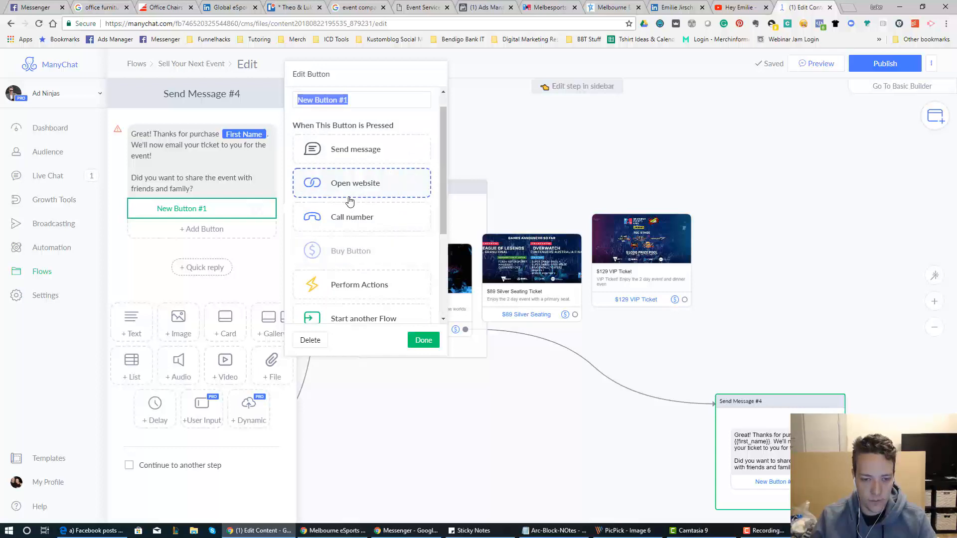
scroll(down, 3)
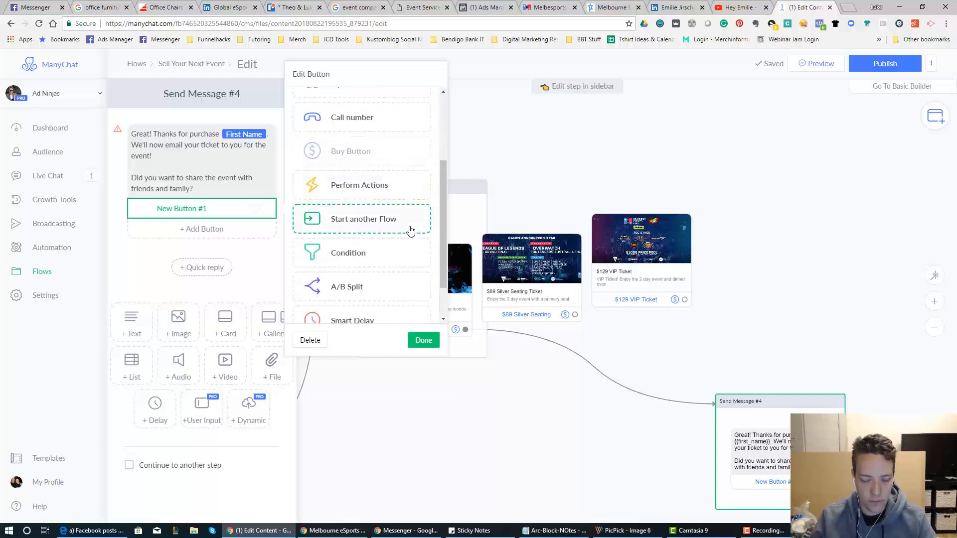
scroll(up, 3)
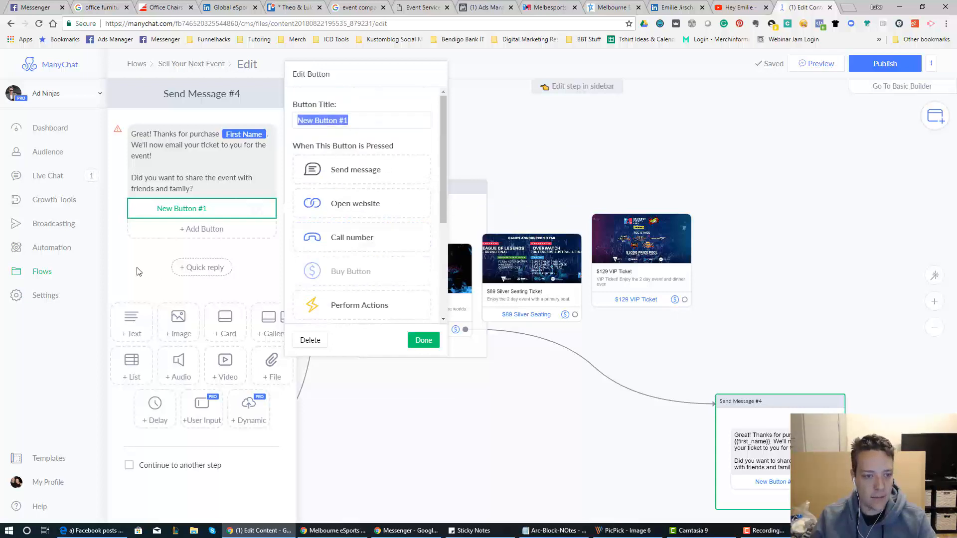
click(423, 340)
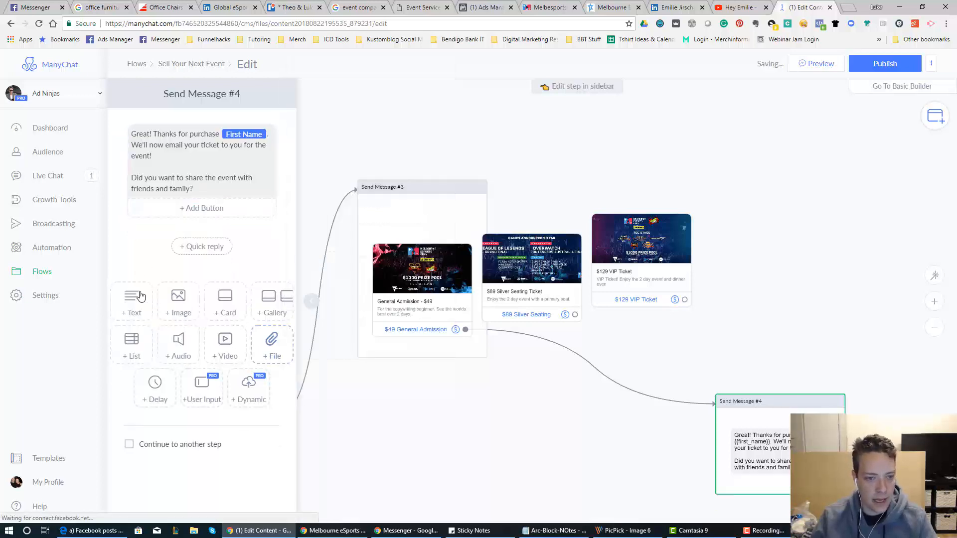
Add the $1000 prize pool event image with a Share button that shares the card
click(179, 302)
text(Share Even)
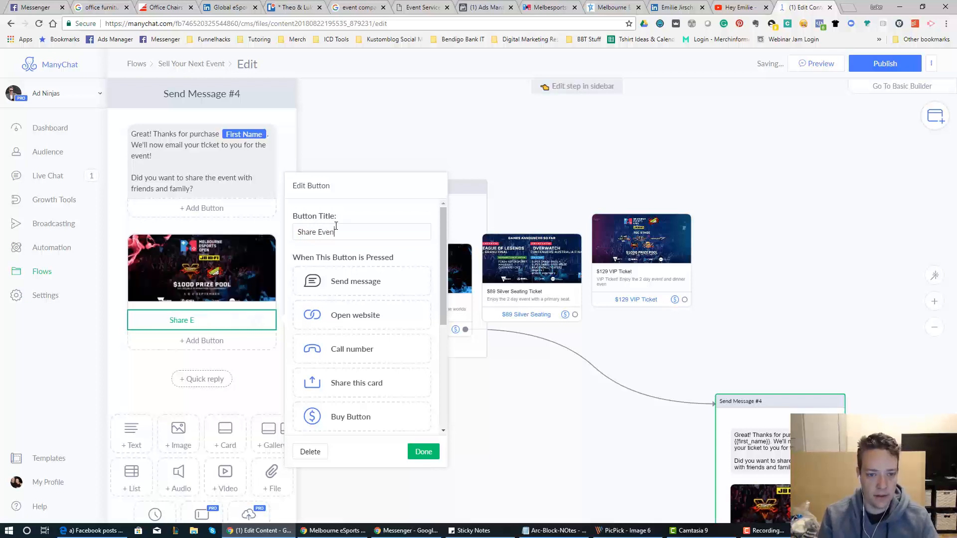
click(356, 383)
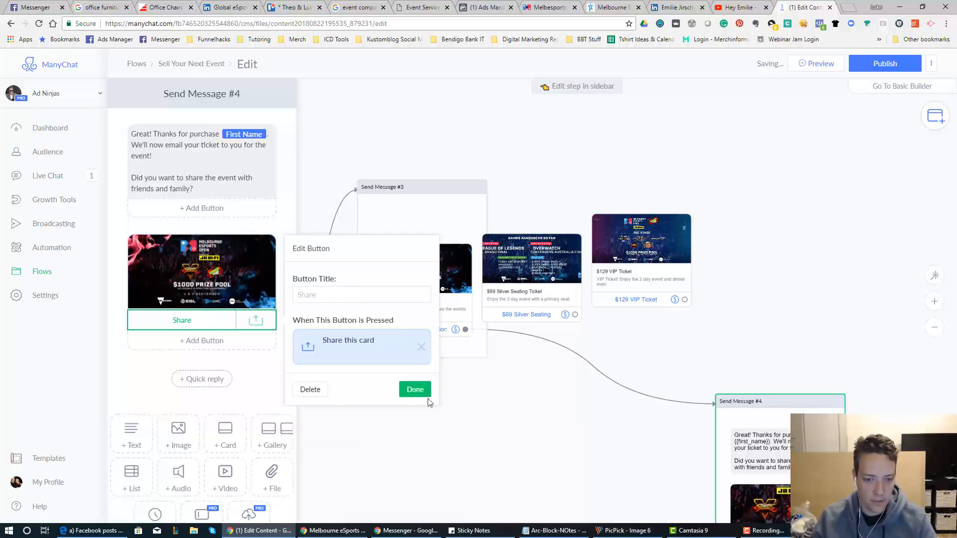
click(415, 389)
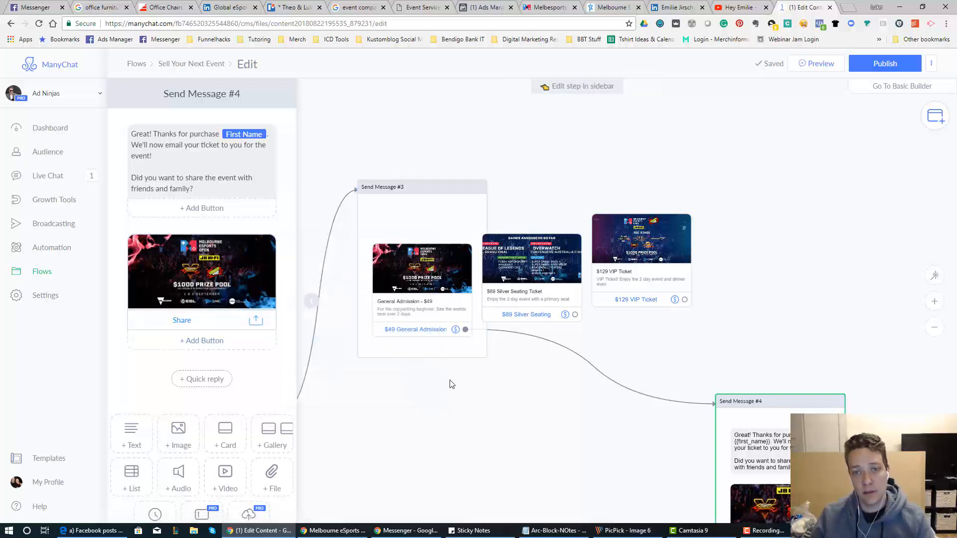
mouse_move(467, 377)
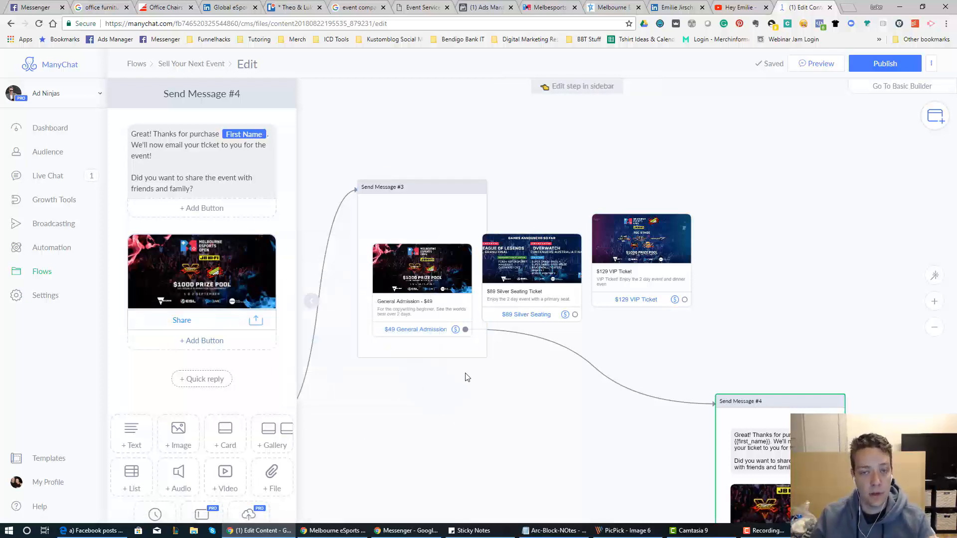
mouse_move(544, 454)
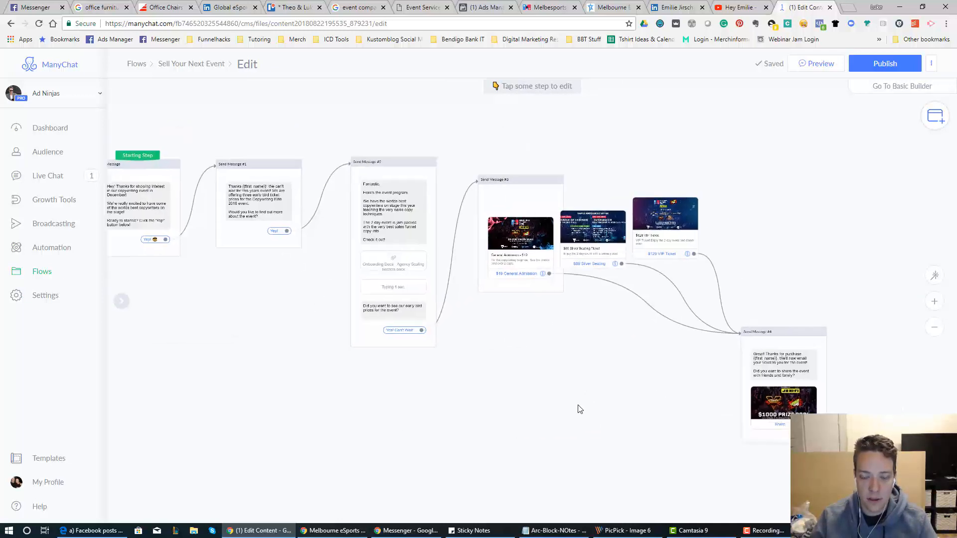
mouse_move(935, 276)
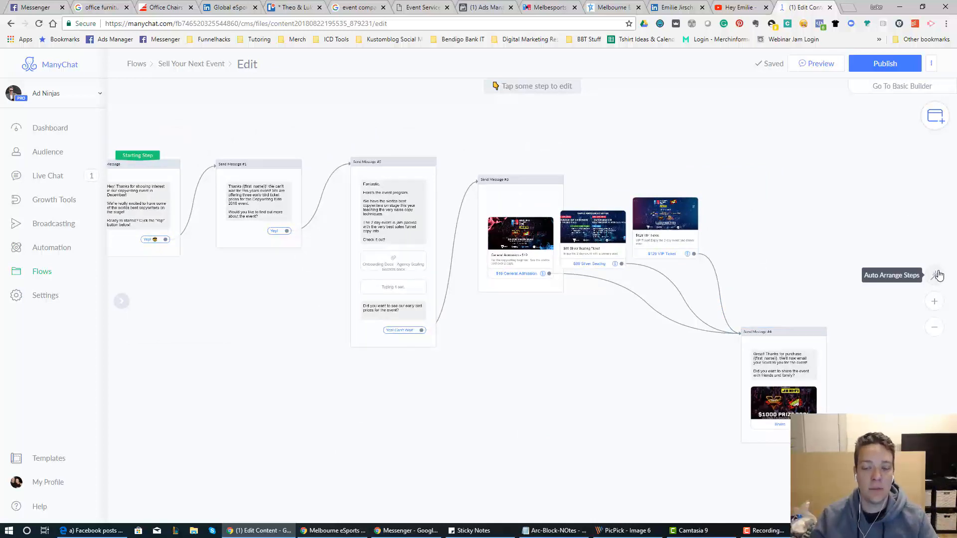
mouse_move(532, 333)
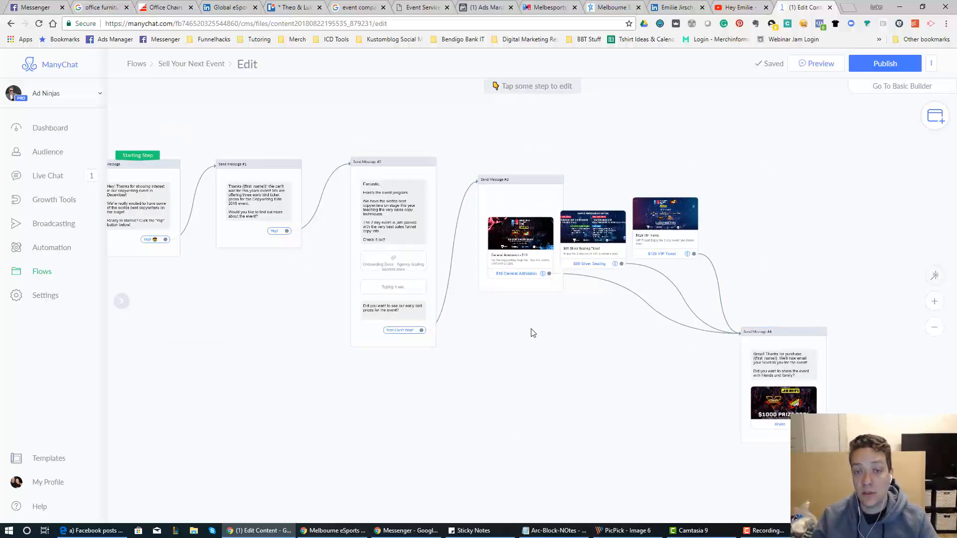
mouse_move(530, 331)
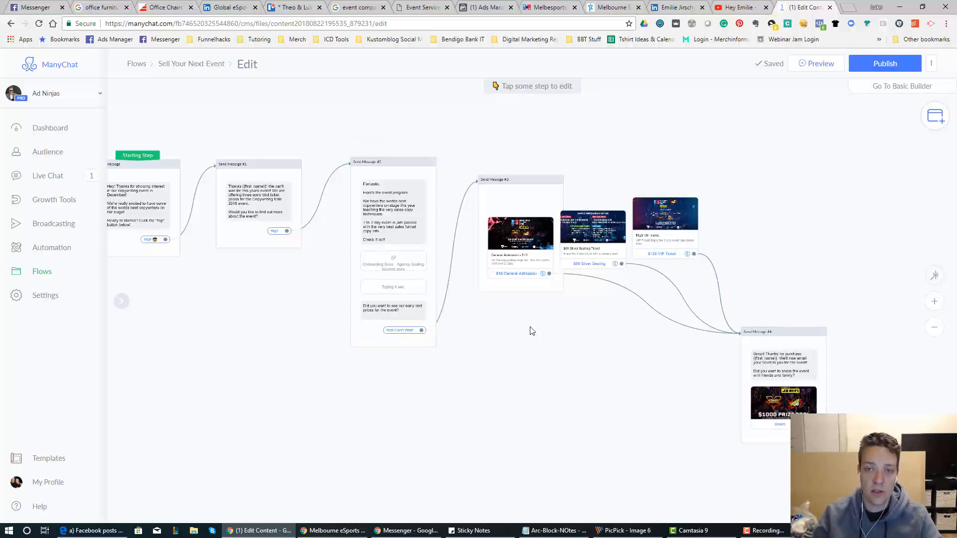
mouse_move(532, 318)
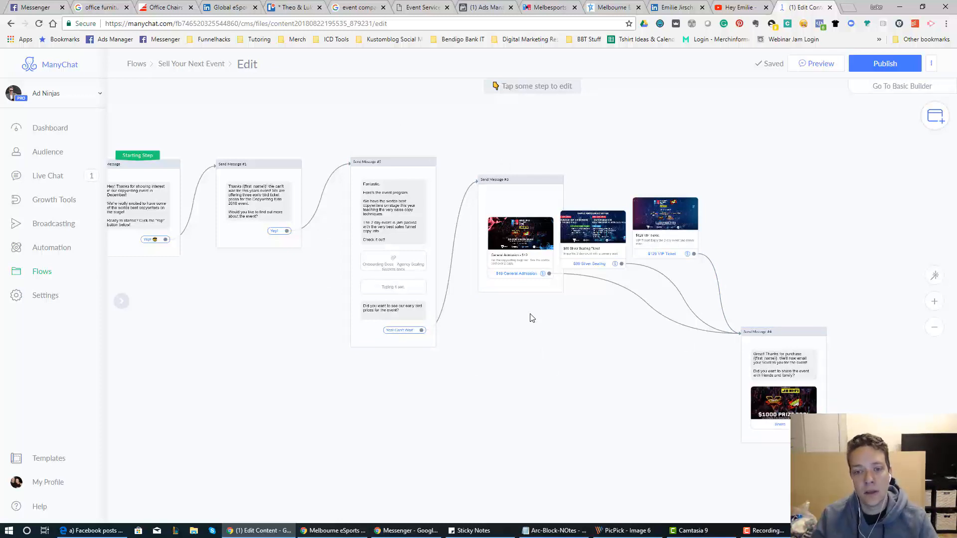
mouse_move(493, 339)
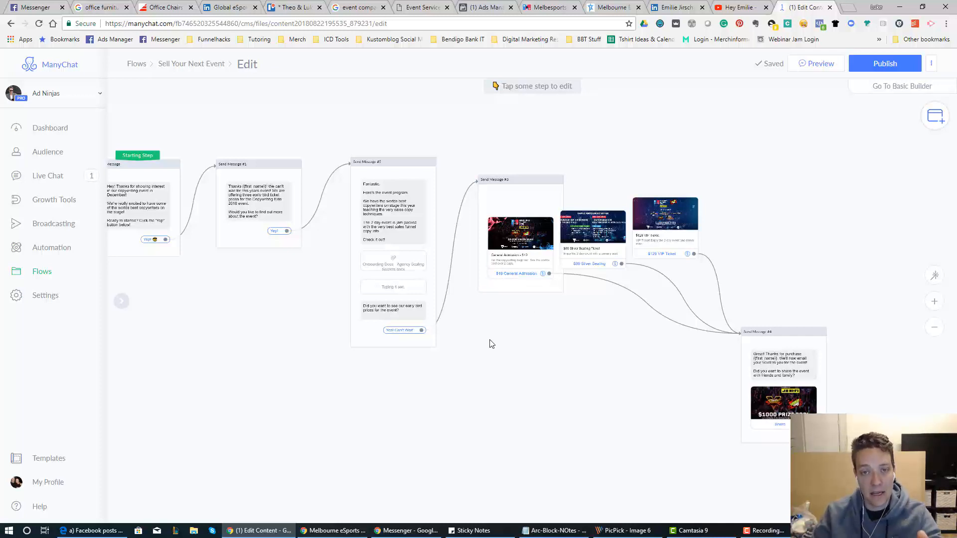
mouse_move(934, 274)
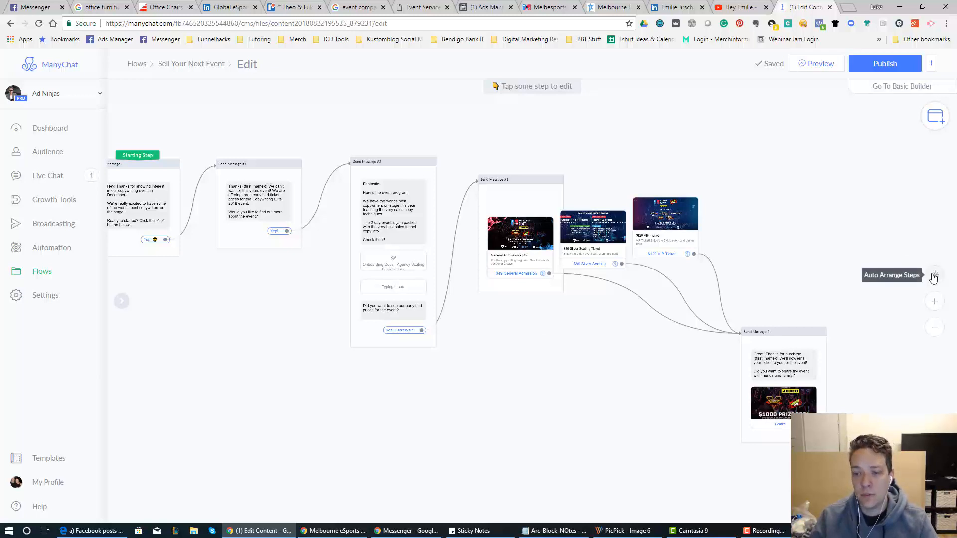
Auto-arrange the flow layout so the three ticket buttons visibly lead to Send Message #4
click(933, 275)
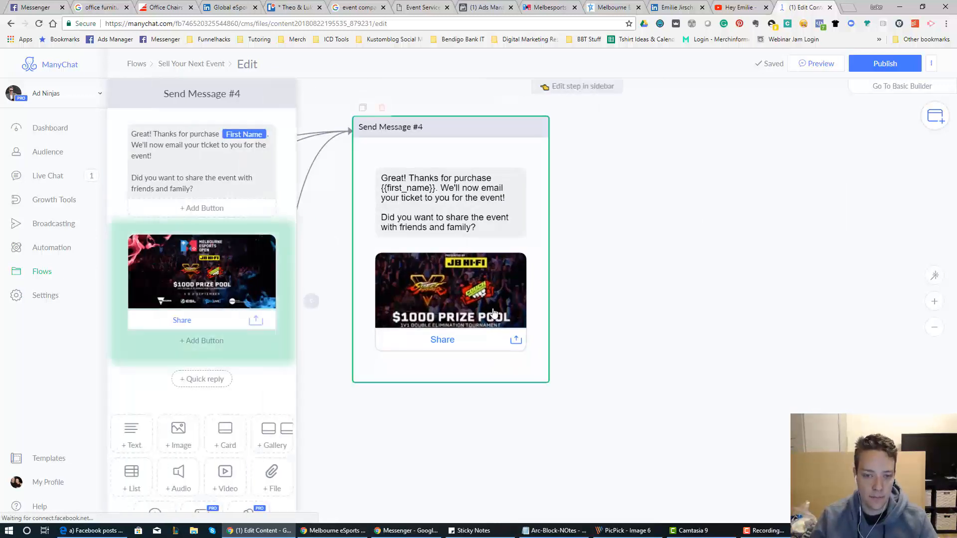
Add a typing delay near the end of the Send Message #4 thank-you step
scroll(down, 3)
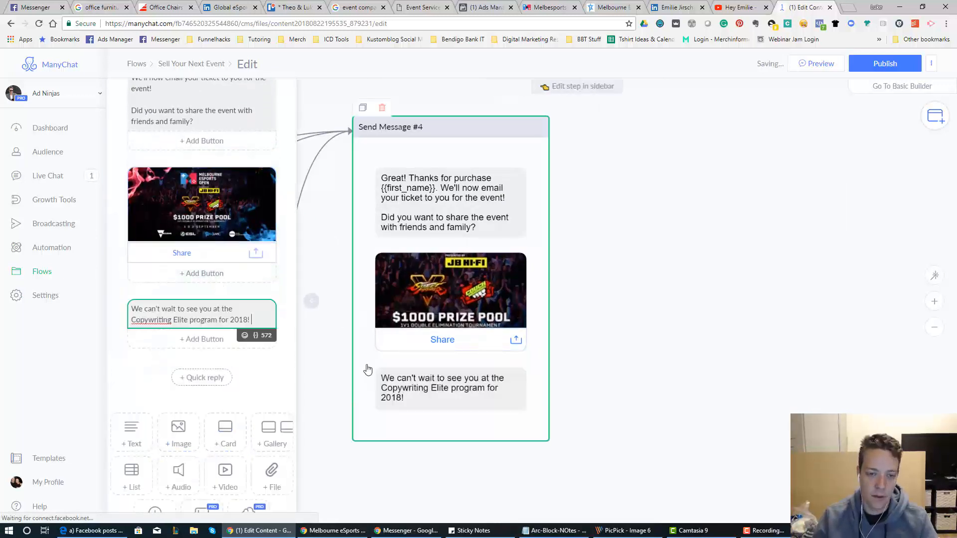
scroll(down, 3)
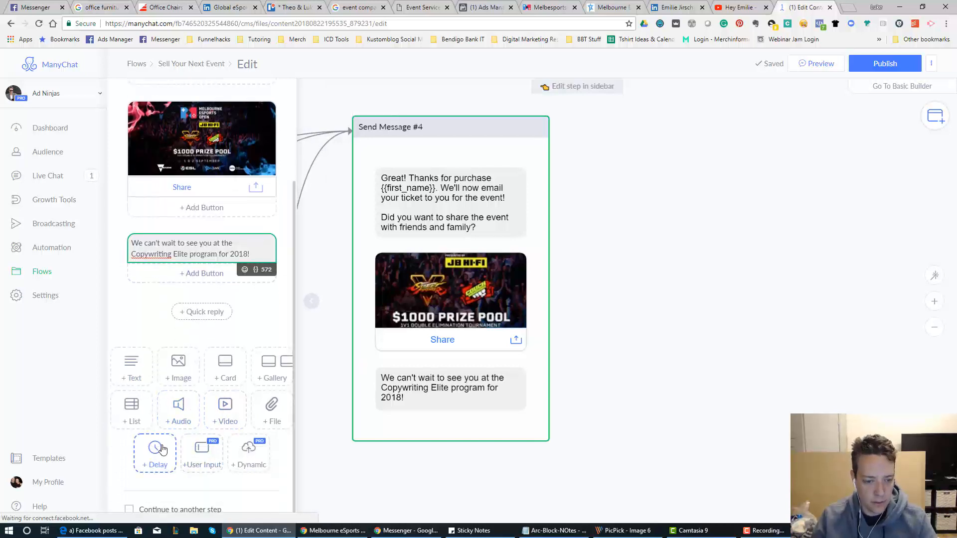
click(155, 451)
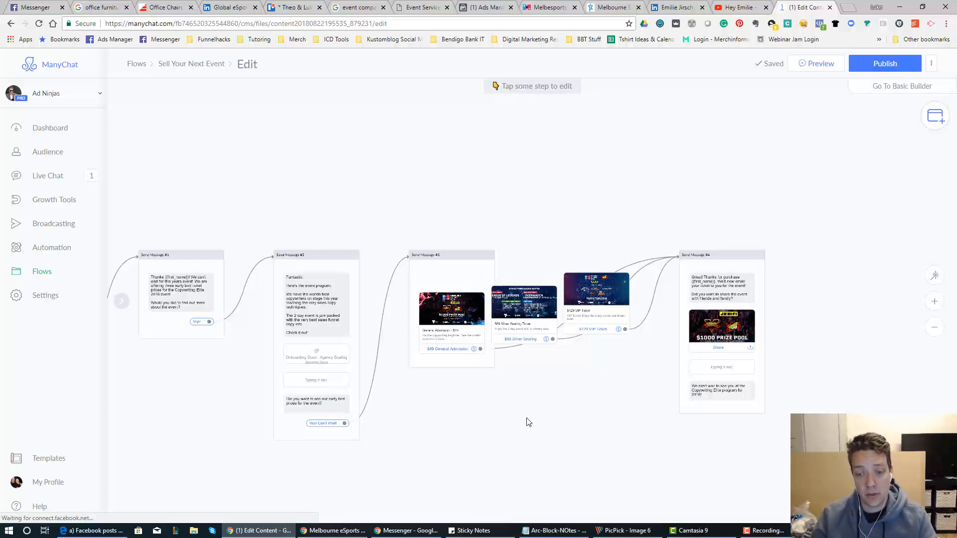
mouse_move(491, 419)
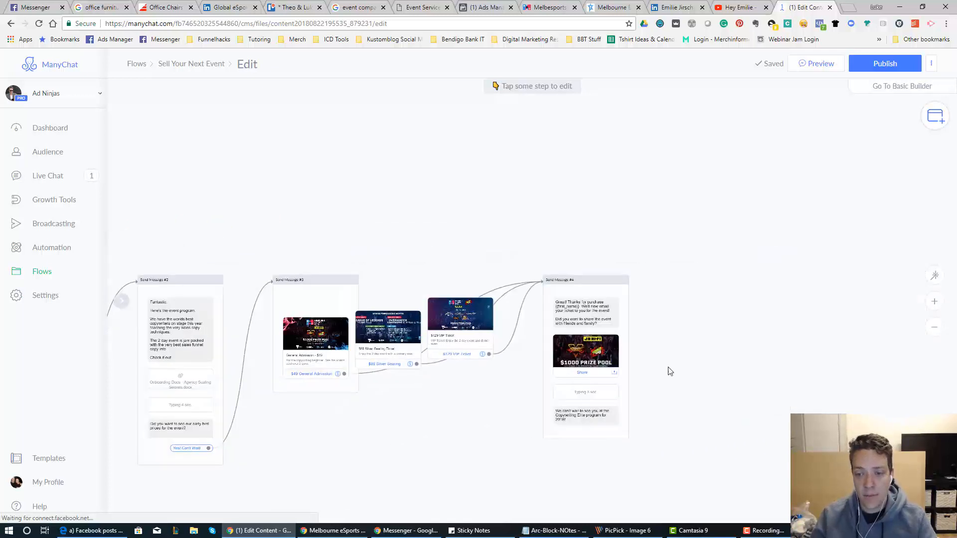
mouse_move(819, 63)
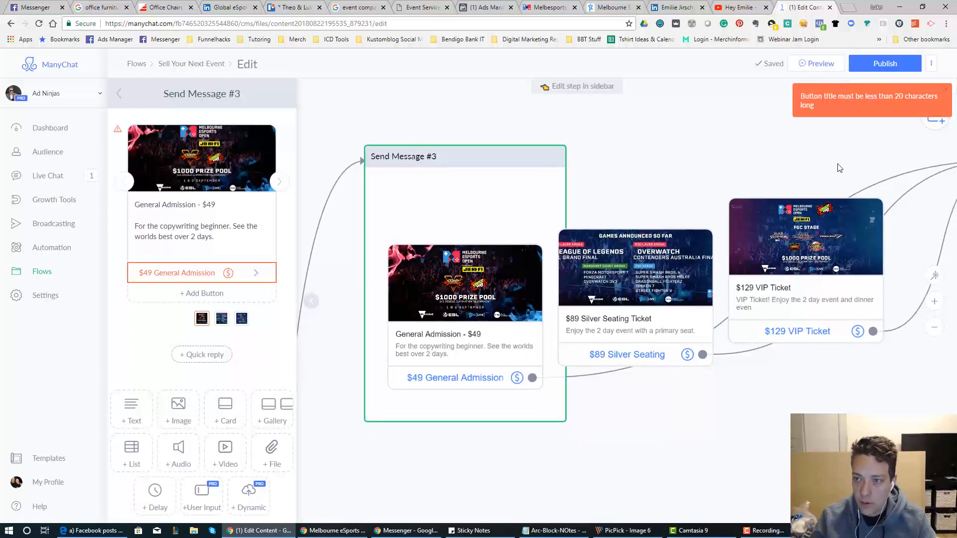
Shorten the first buy button to '$49 General Ad' and send a flow preview to Messenger
click(177, 272)
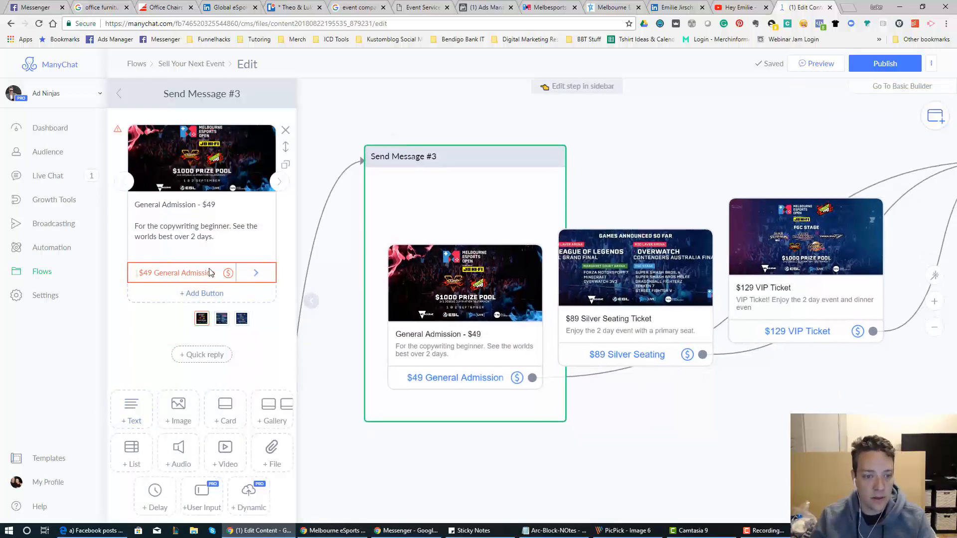
click(177, 273)
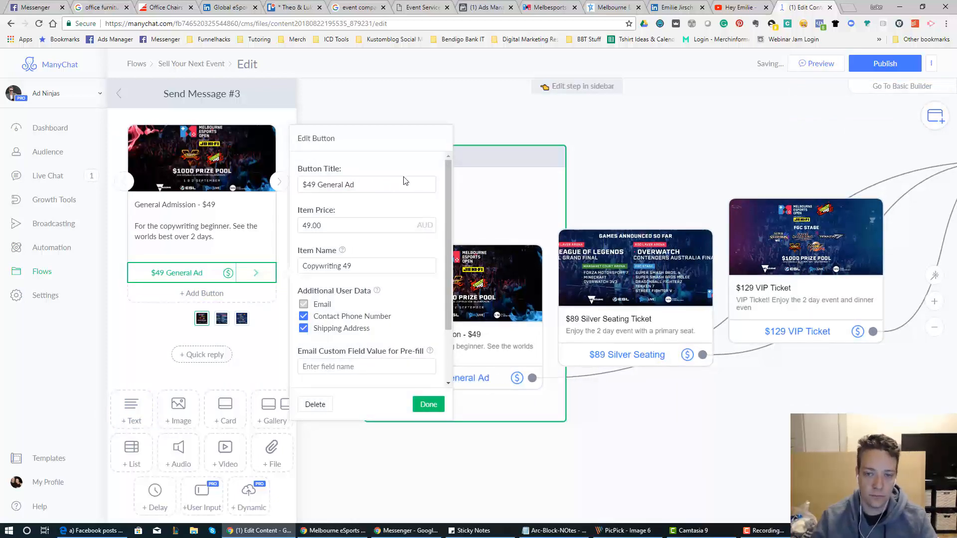
click(427, 404)
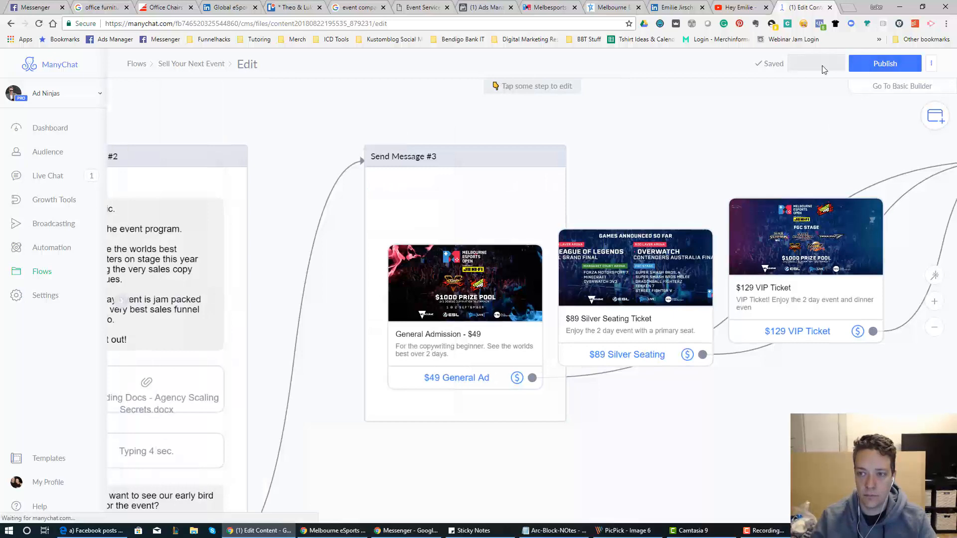
click(816, 63)
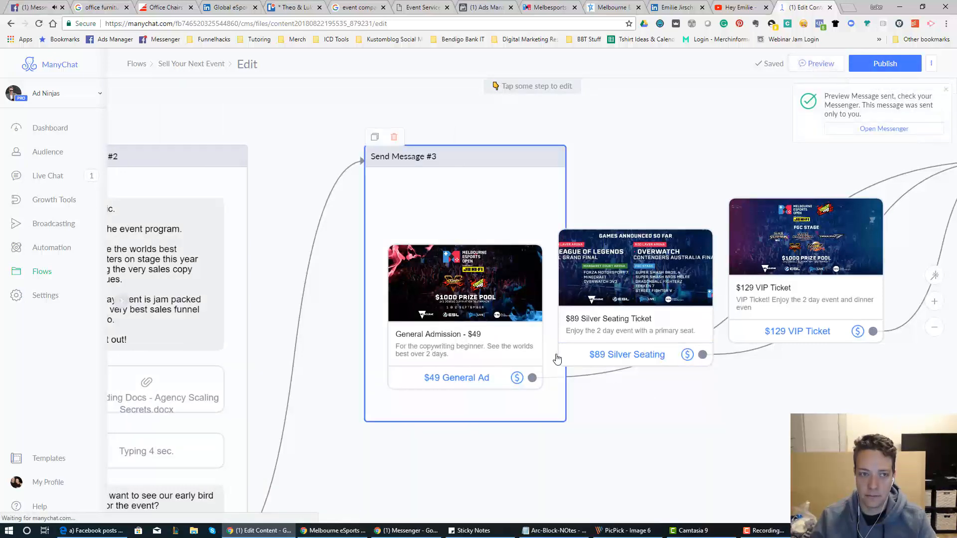
click(27, 7)
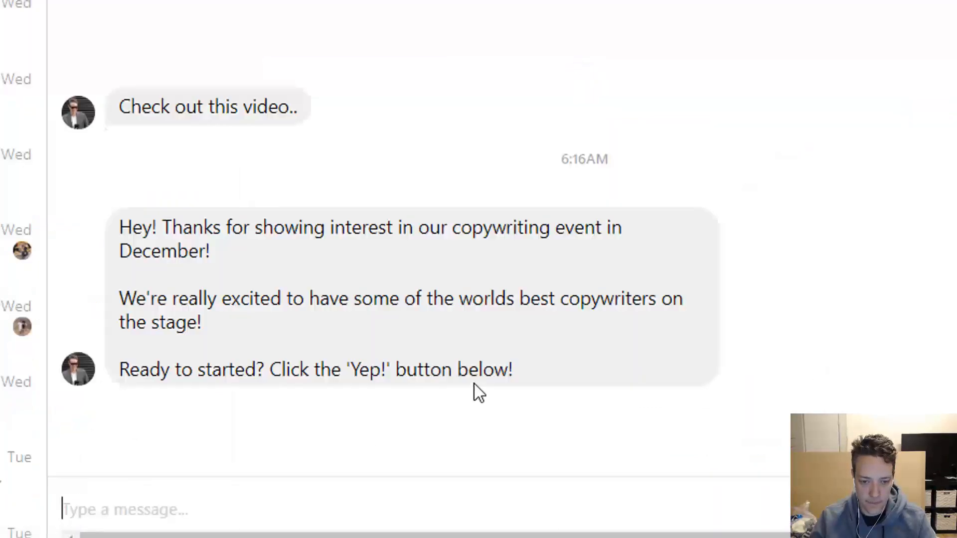
mouse_move(416, 241)
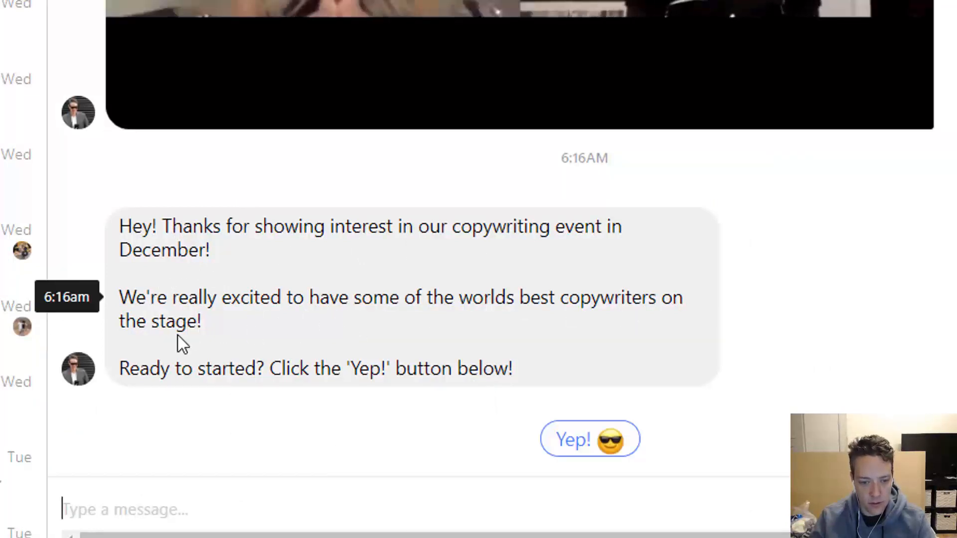
mouse_move(586, 438)
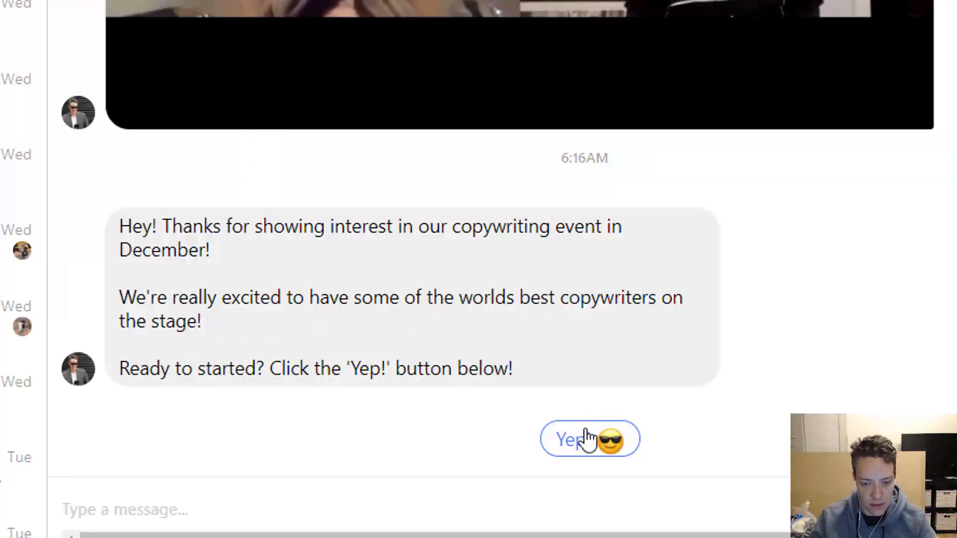
Answer the welcome, Yep! and early bird price quick replies to reach the ticket gallery
click(589, 438)
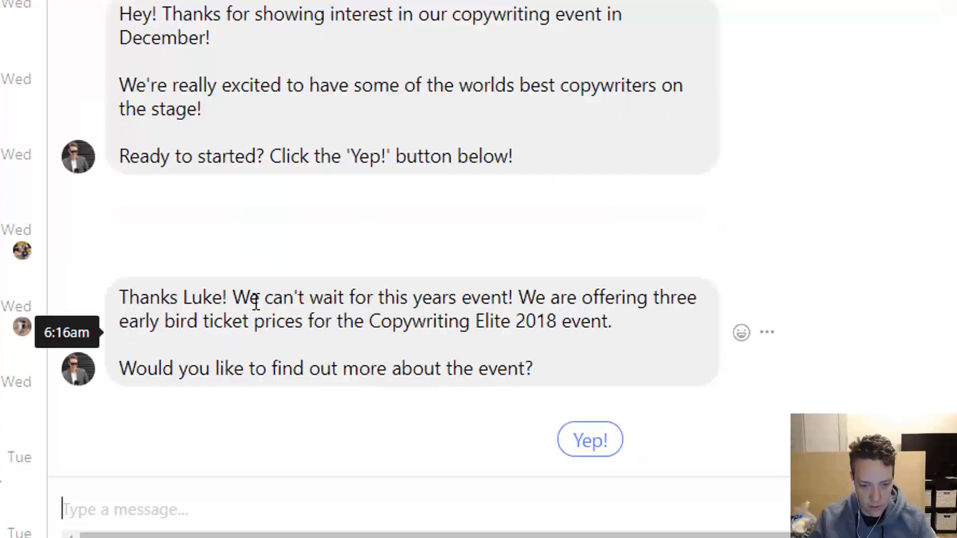
mouse_move(155, 344)
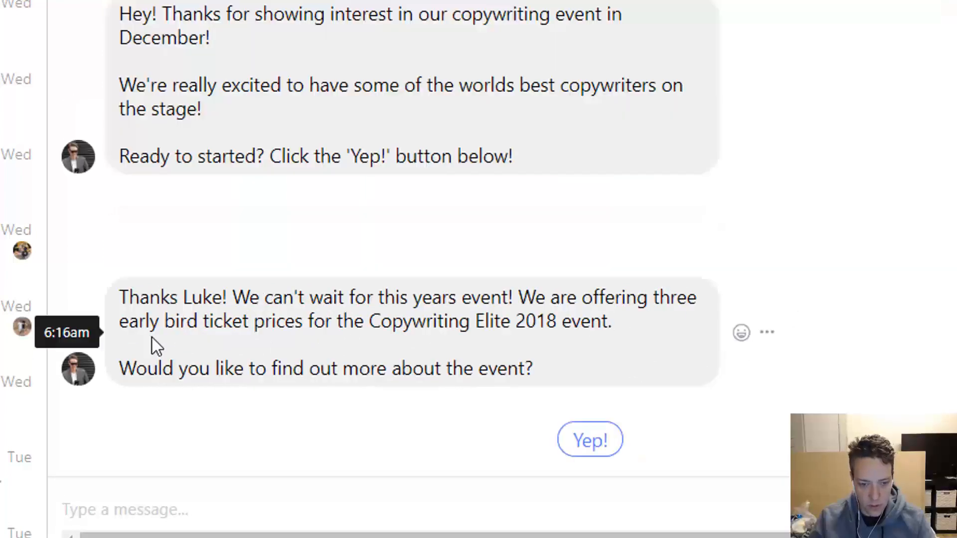
mouse_move(142, 347)
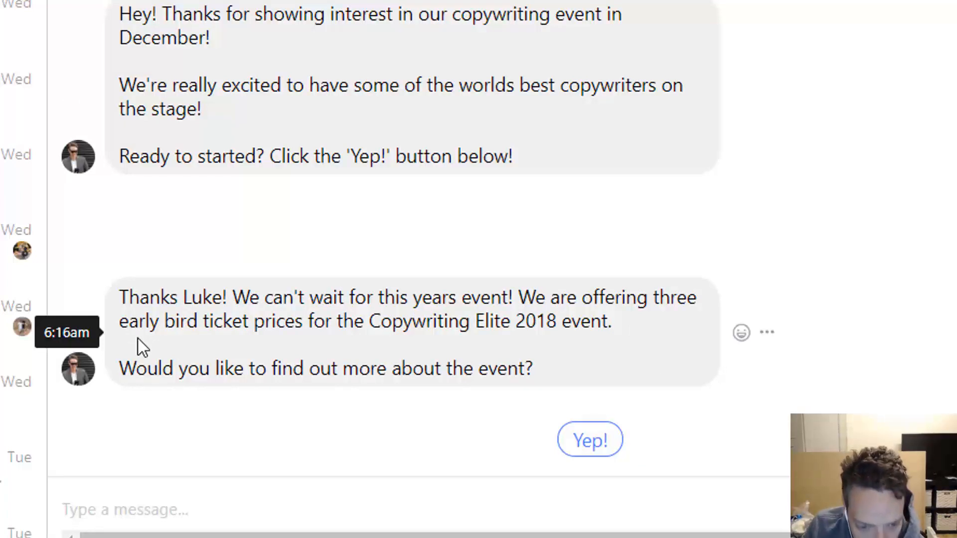
mouse_move(542, 326)
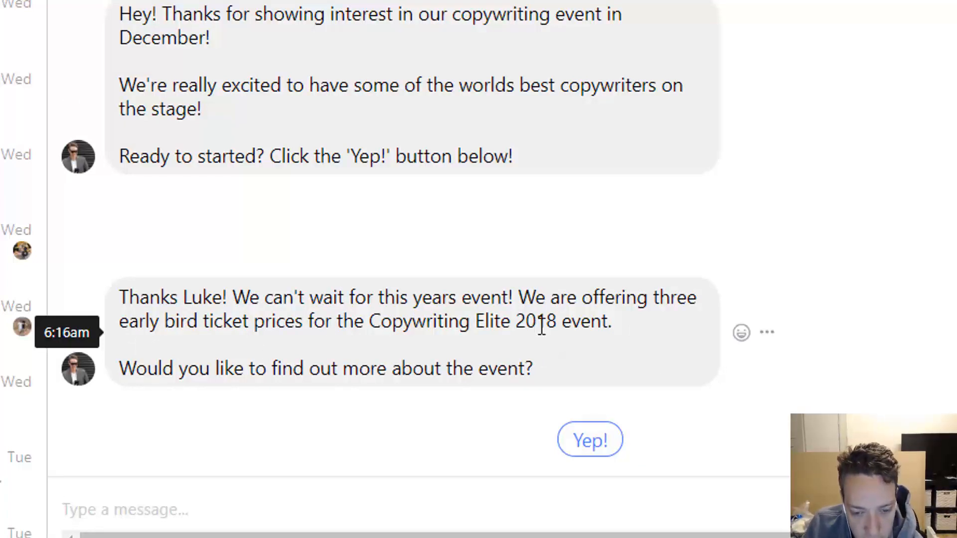
mouse_move(179, 407)
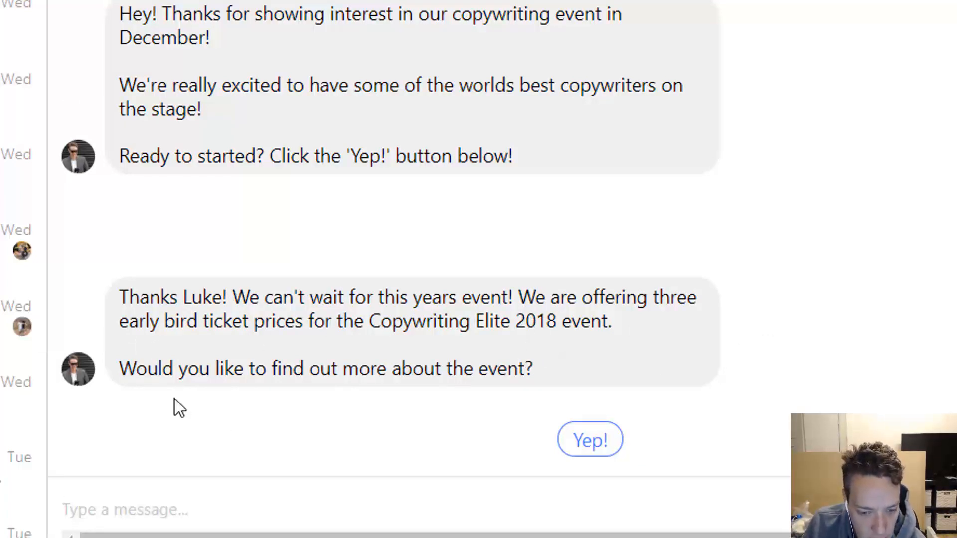
click(589, 440)
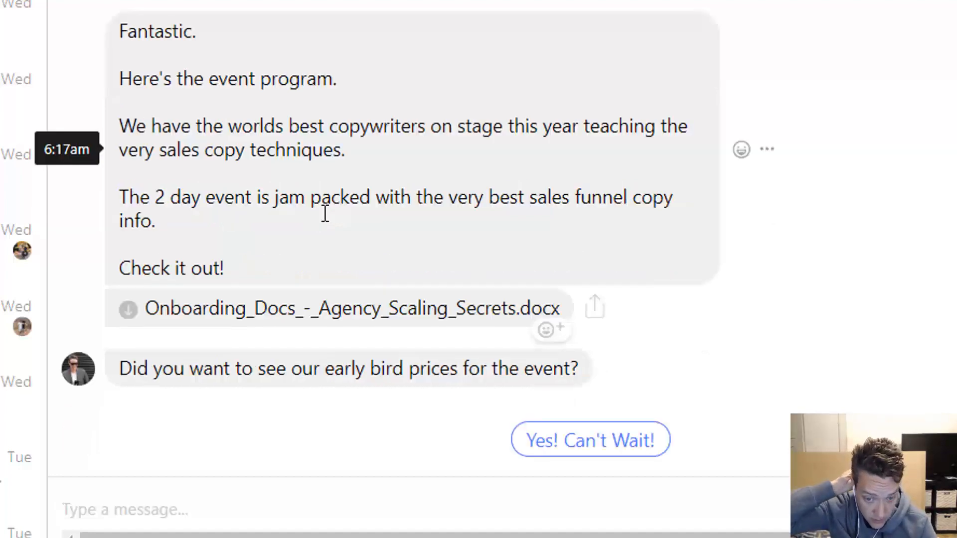
mouse_move(312, 278)
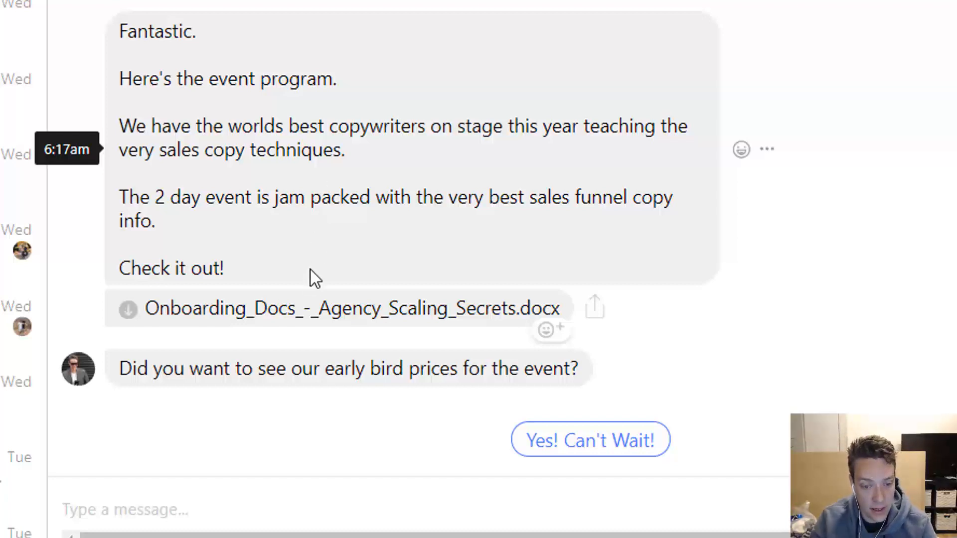
mouse_move(202, 410)
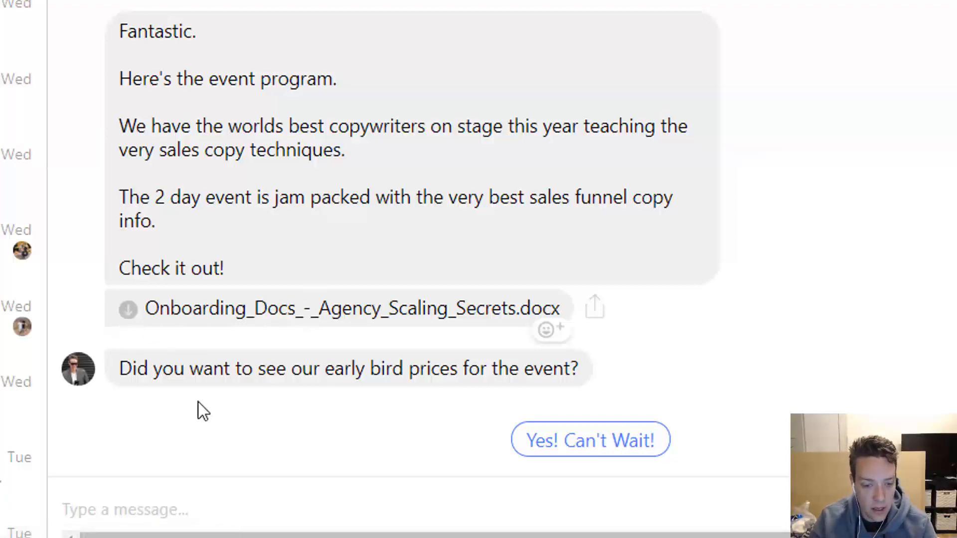
mouse_move(432, 397)
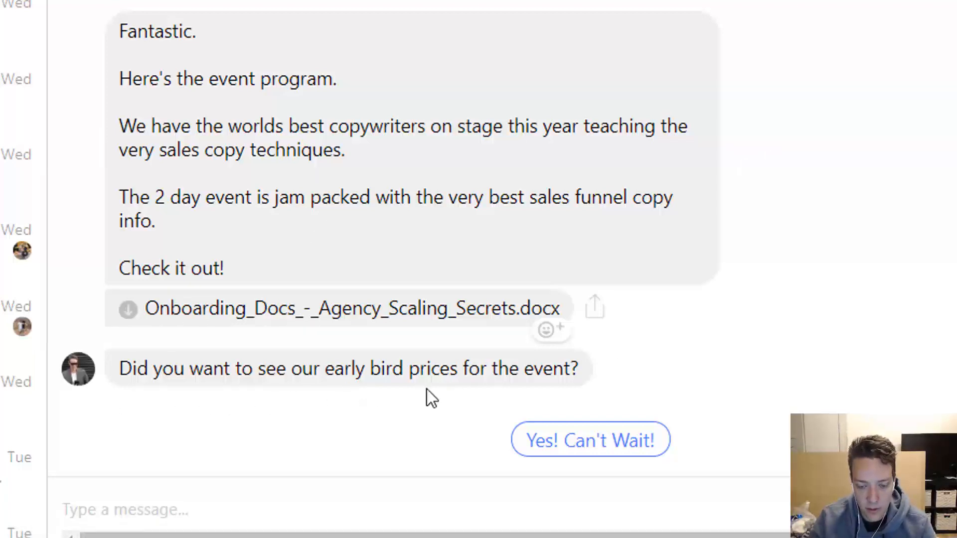
click(589, 439)
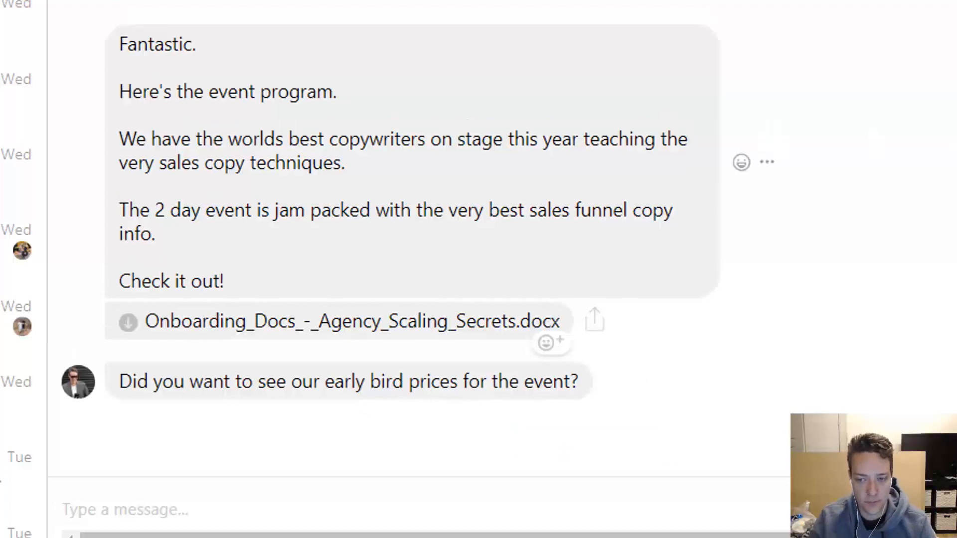
scroll(down, 3)
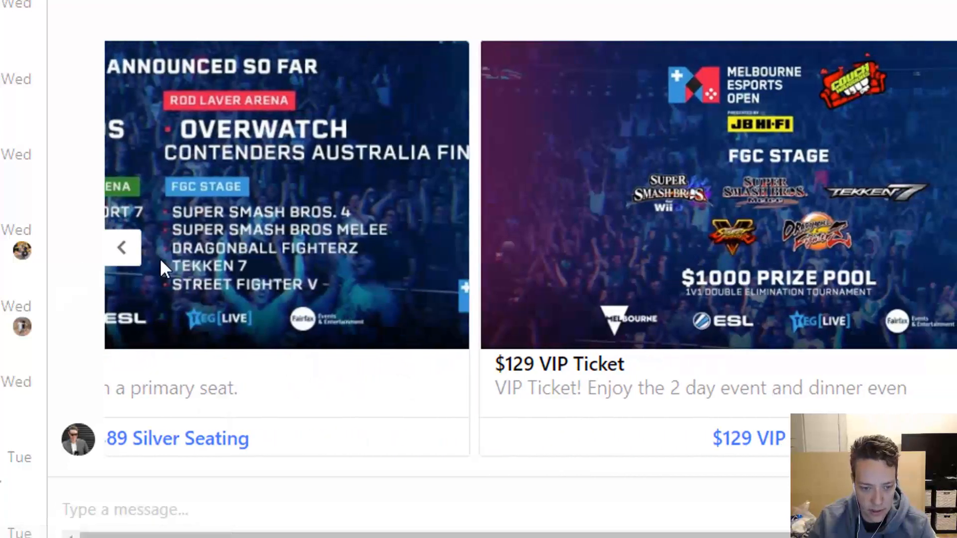
Return to the General Admission - $49 card and start buying that ticket
click(122, 247)
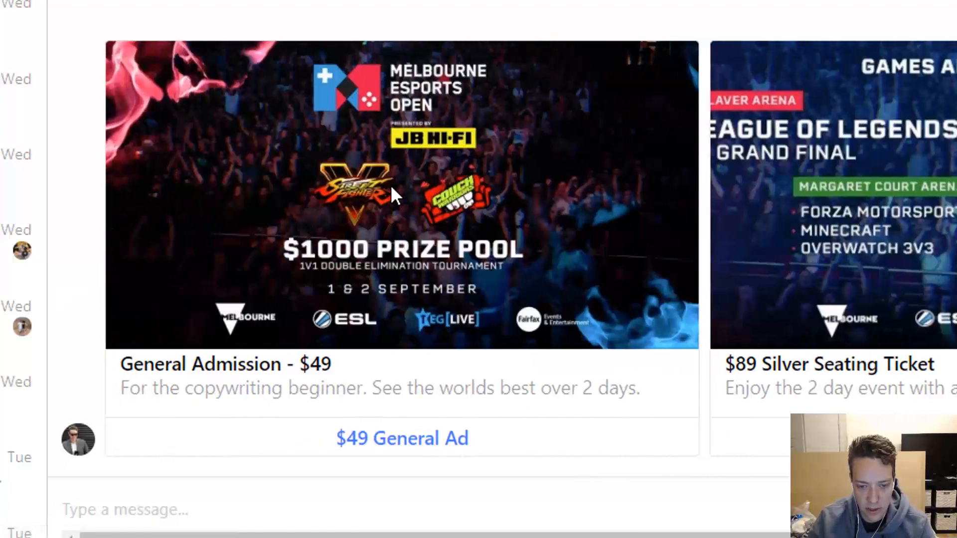
mouse_move(308, 473)
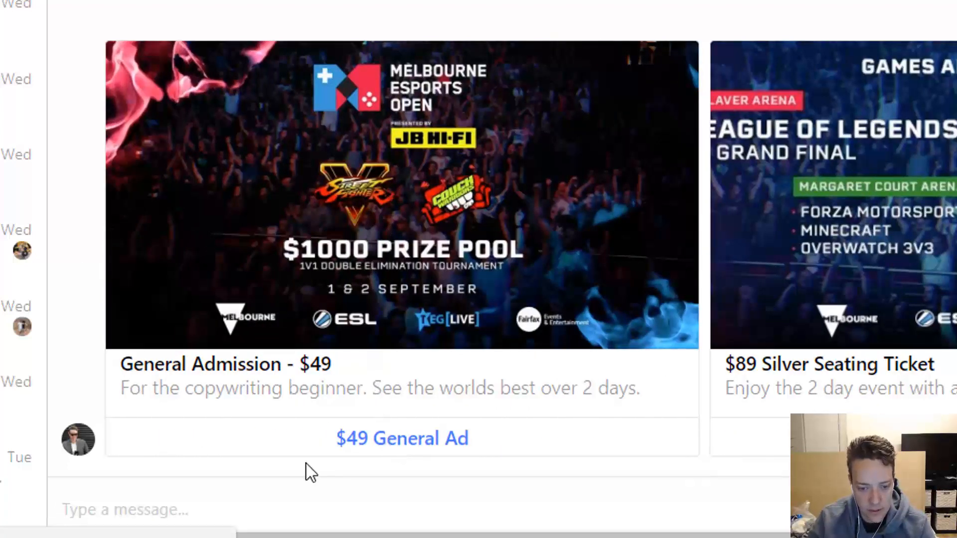
mouse_move(387, 454)
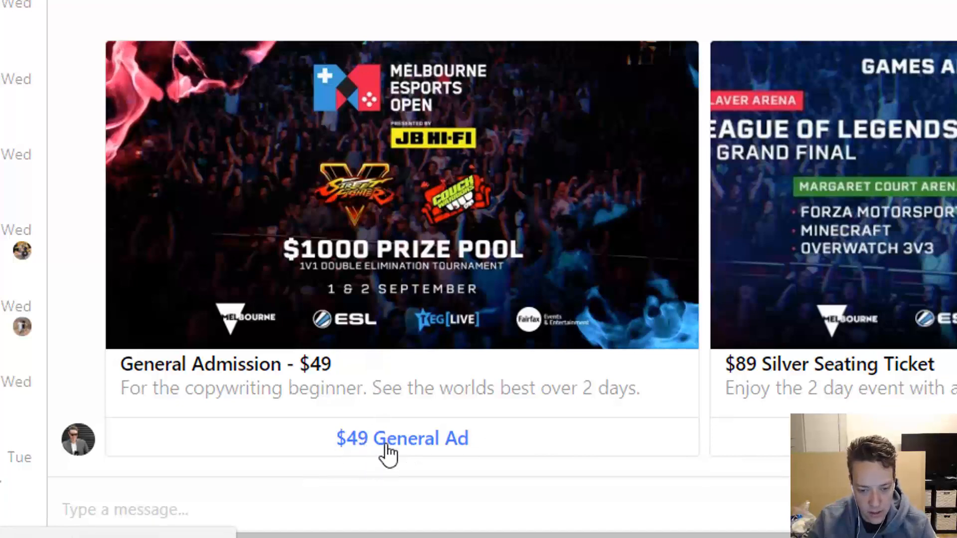
click(402, 438)
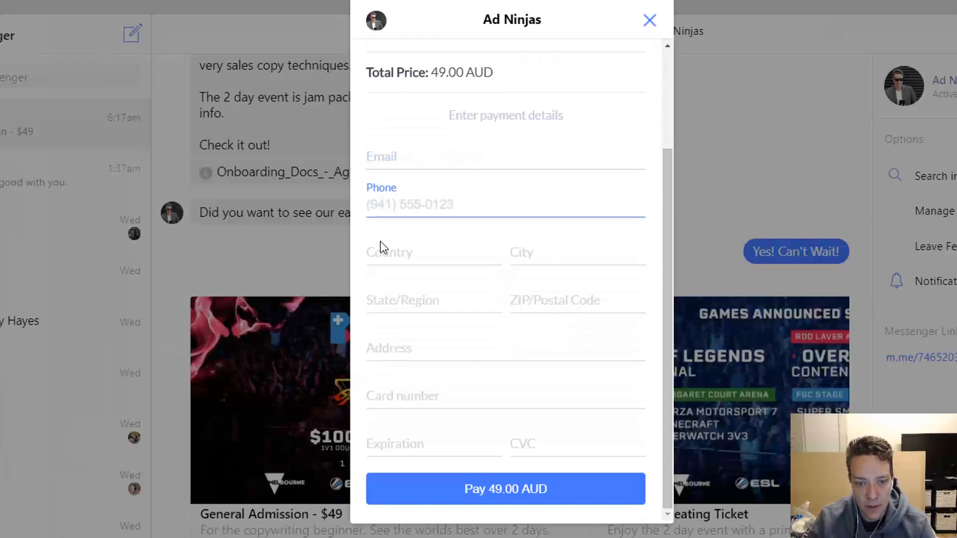
Try the card number and CVC fields of the 49.00 AUD checkout, then close it
click(506, 395)
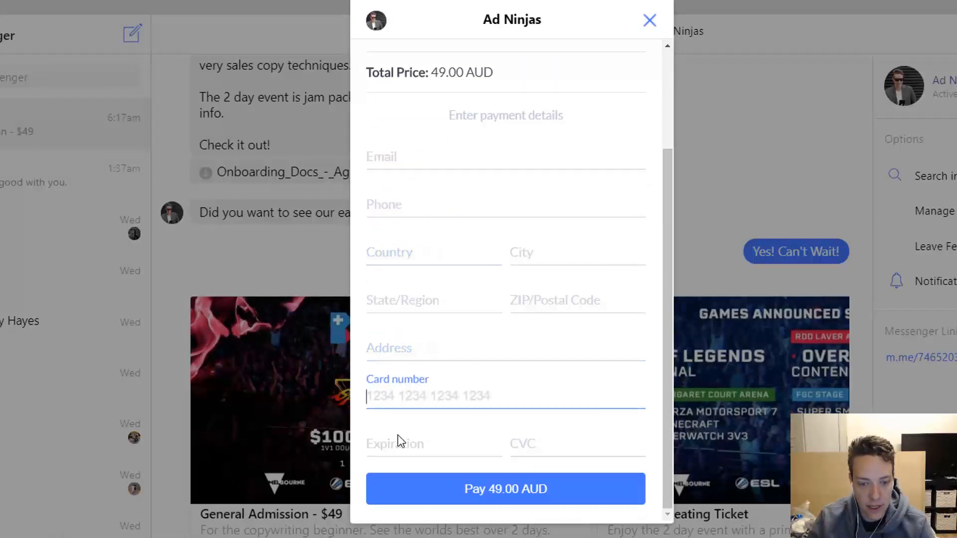
click(576, 444)
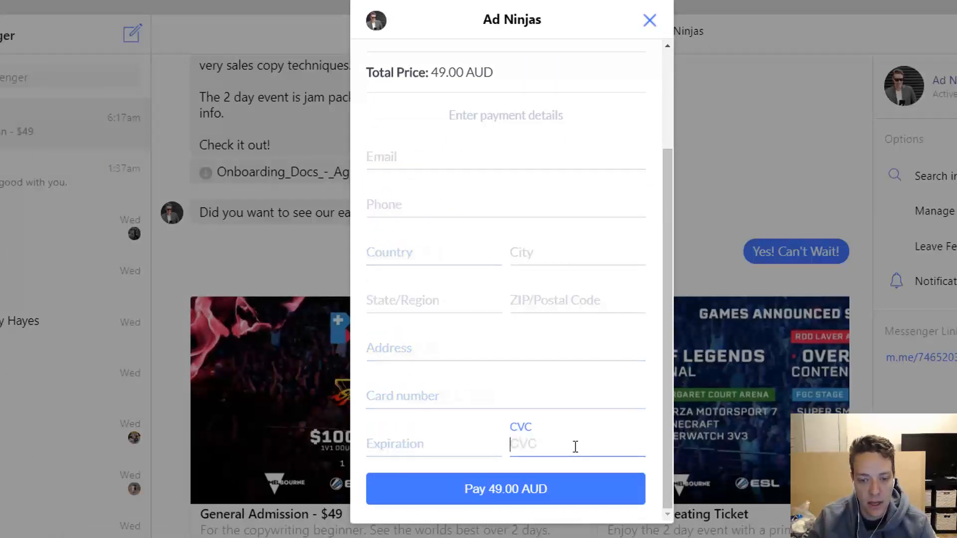
mouse_move(623, 130)
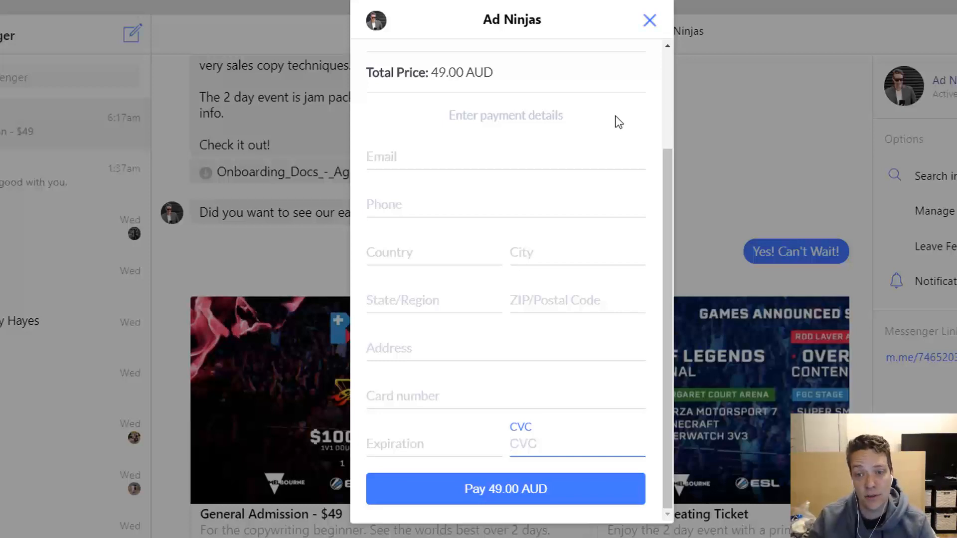
scroll(up, 3)
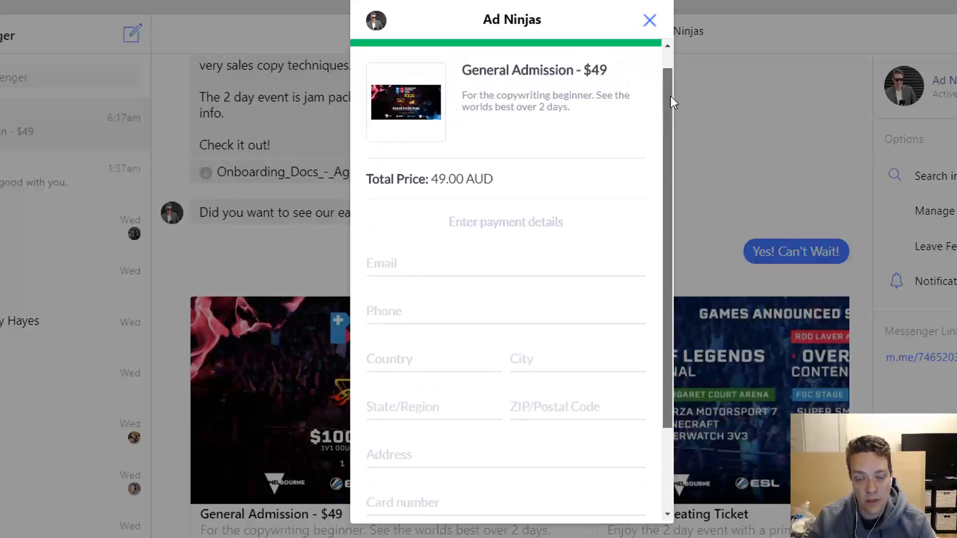
scroll(down, 3)
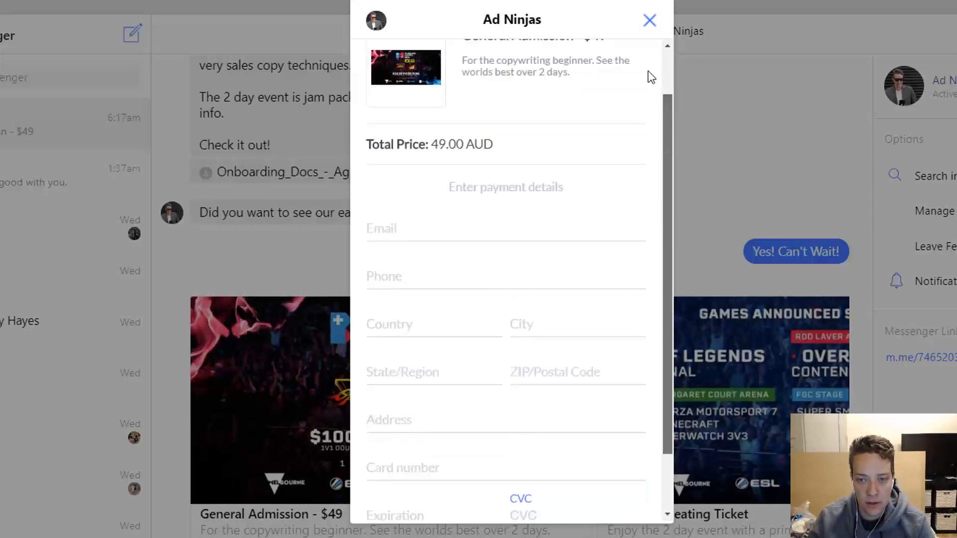
scroll(up, 3)
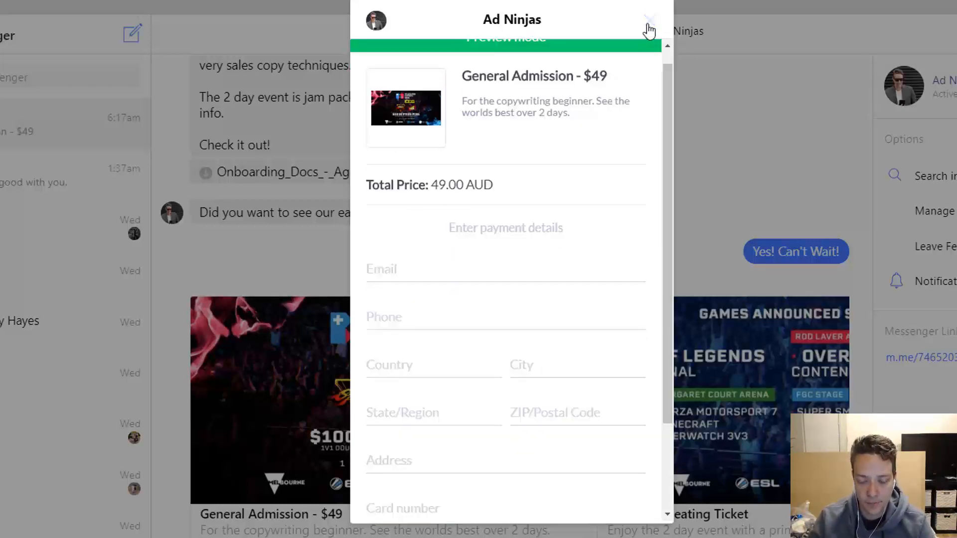
click(649, 27)
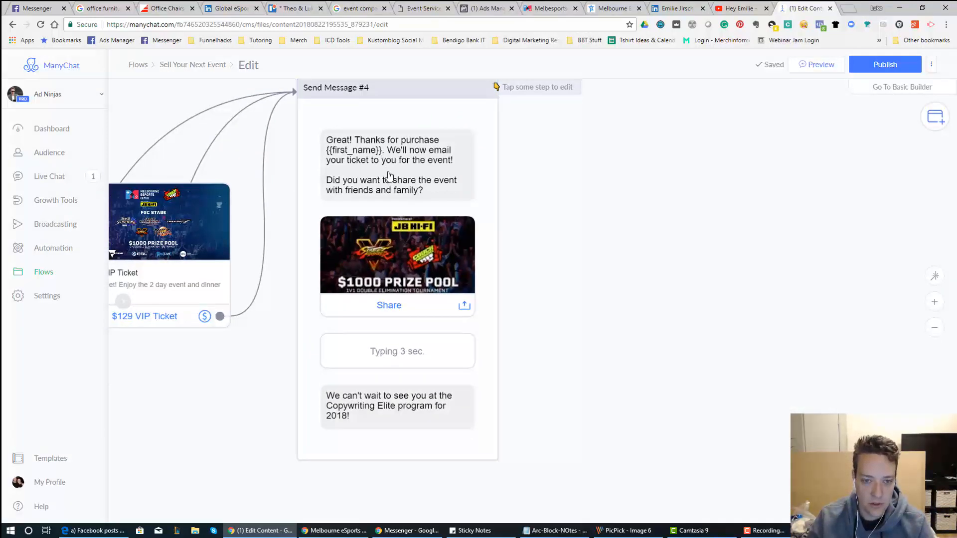
mouse_move(416, 184)
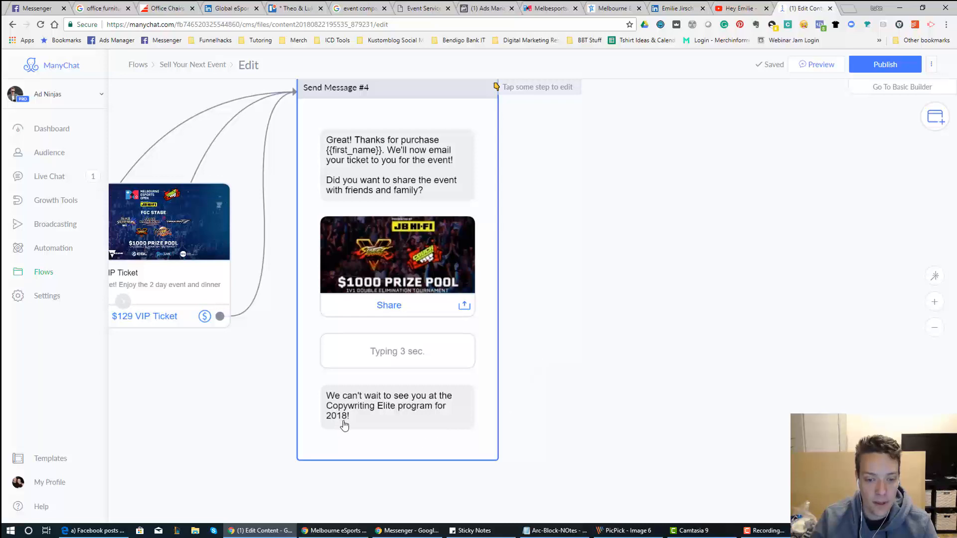
mouse_move(377, 229)
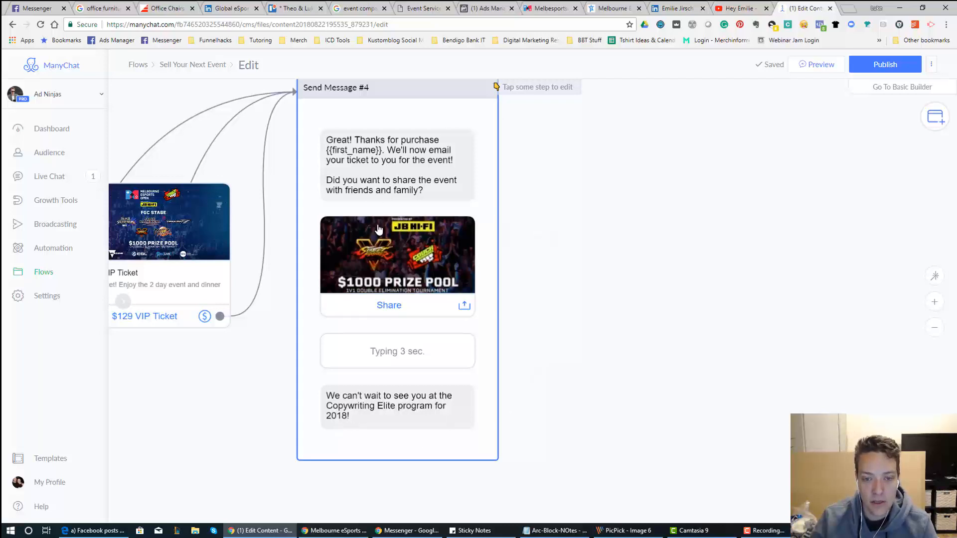
mouse_move(527, 394)
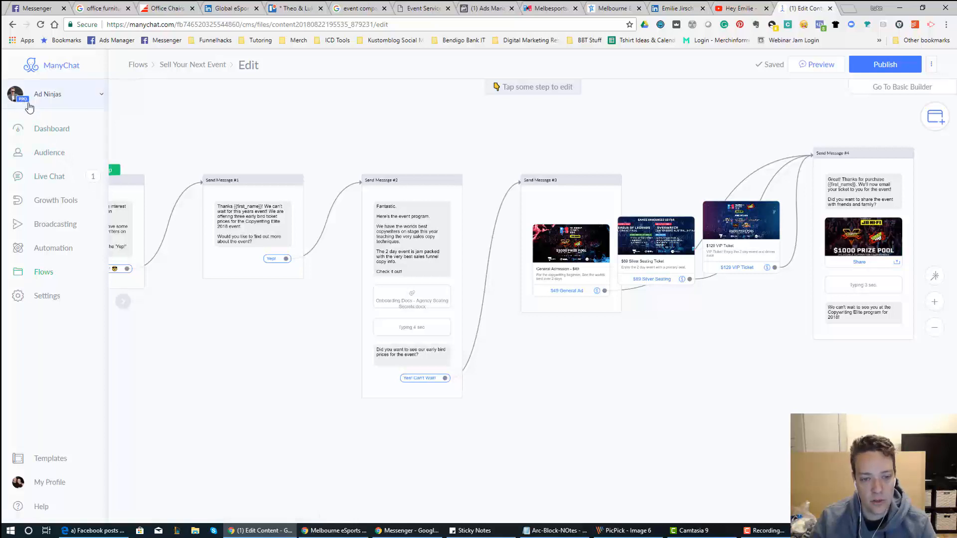
scroll(down, 3)
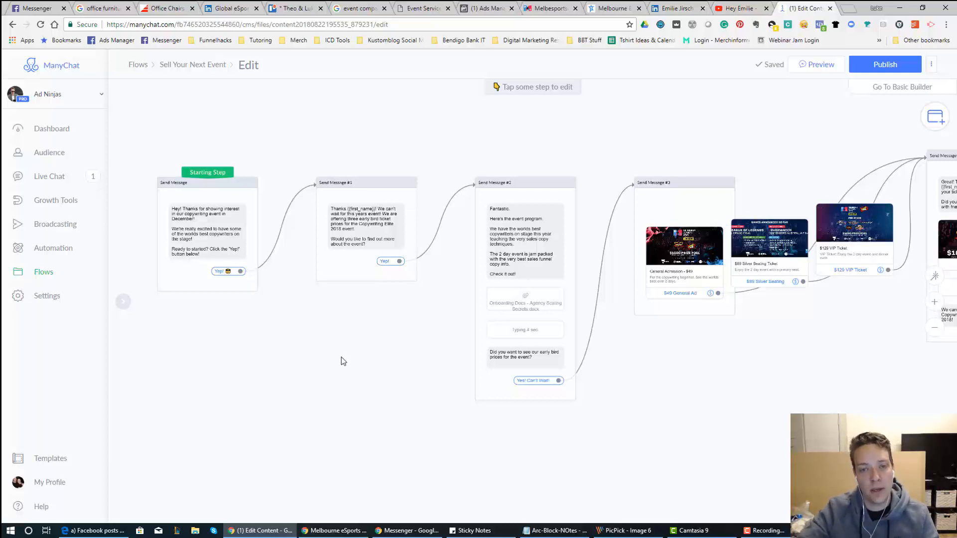
mouse_move(756, 421)
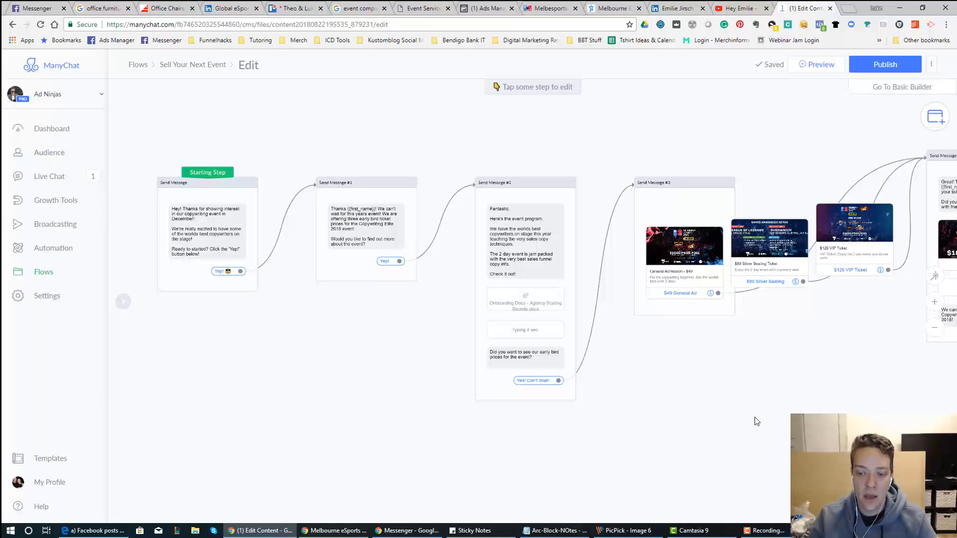
mouse_move(601, 390)
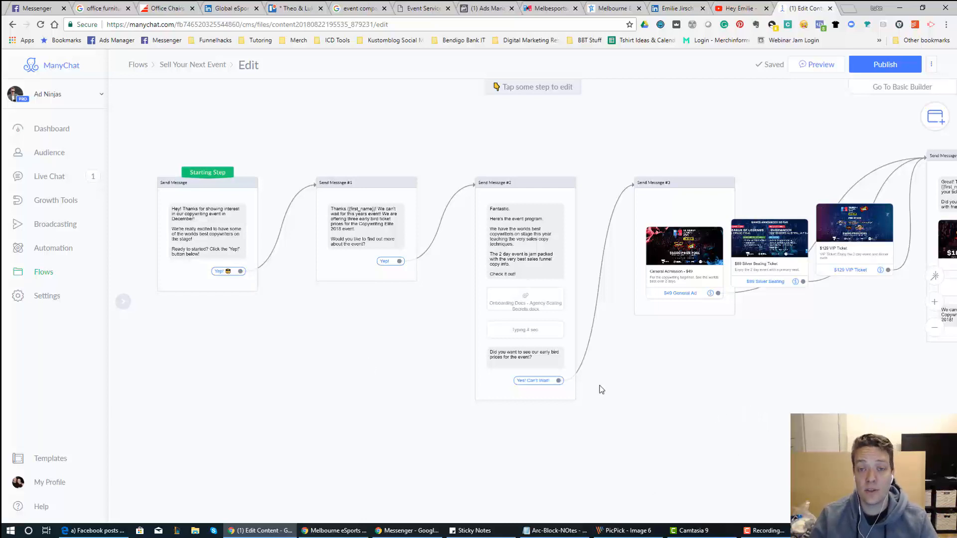
mouse_move(618, 405)
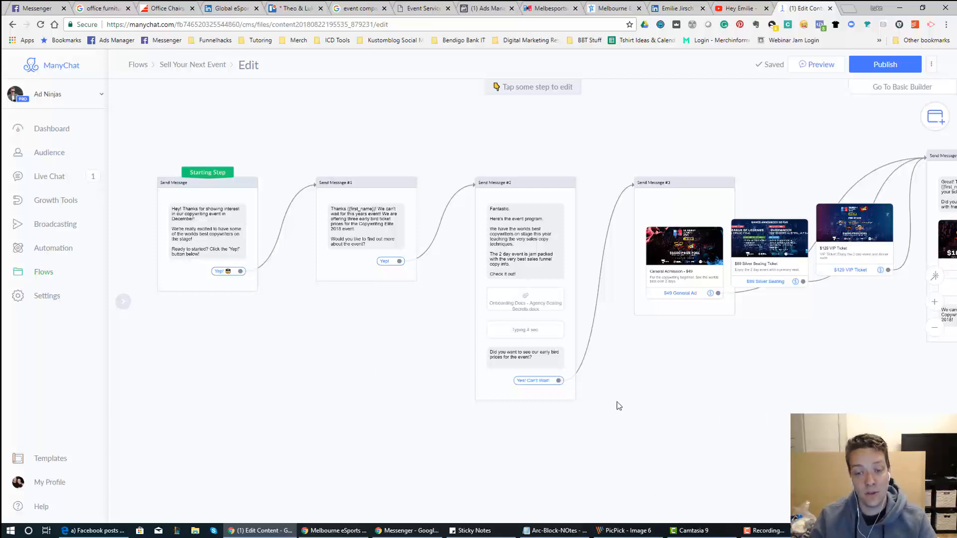